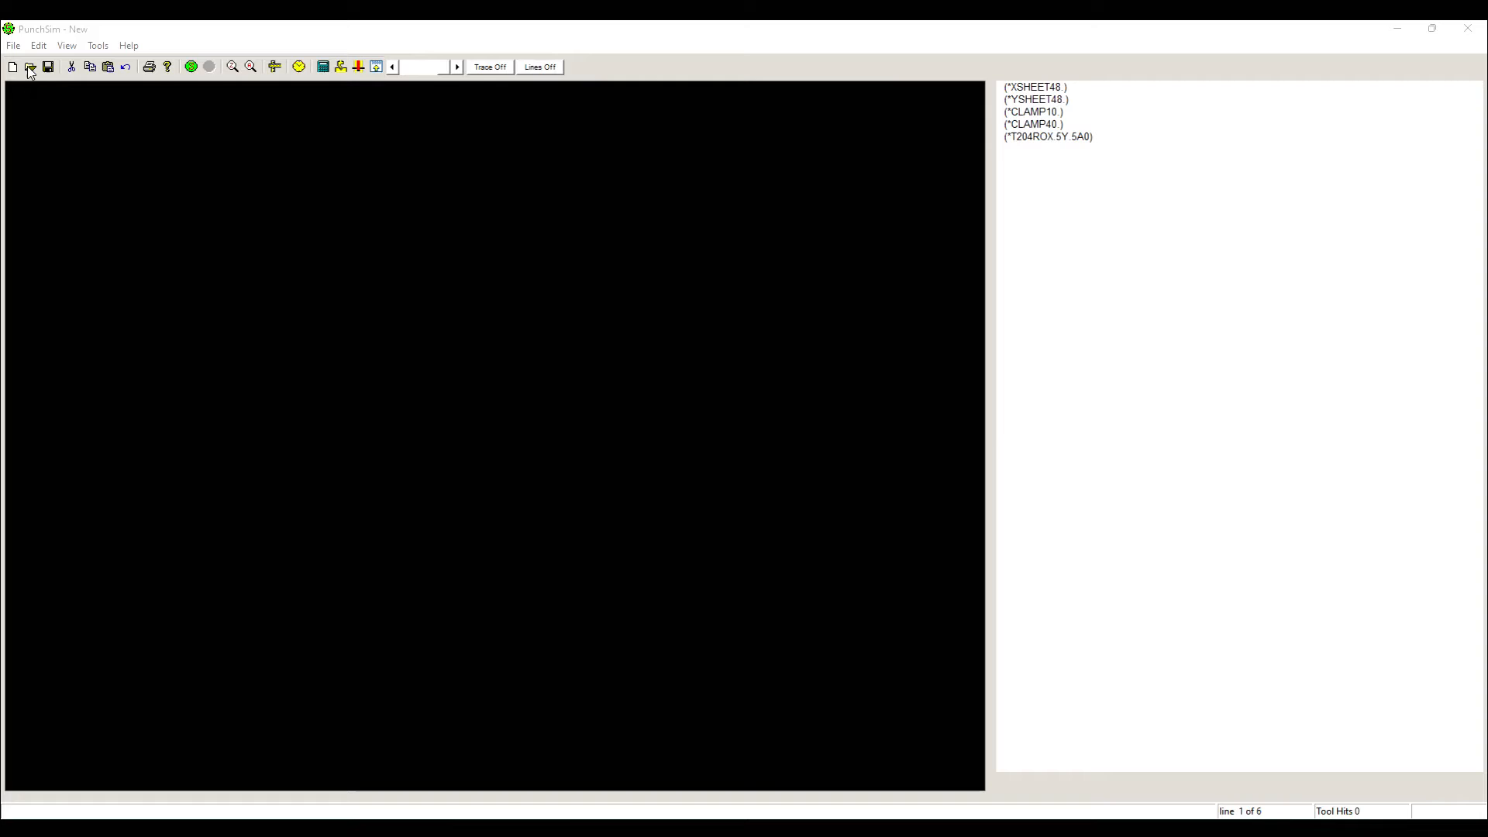
Load the SAMPLE.GCD punch program so its G-code lines are listed in the editor.
click(30, 67)
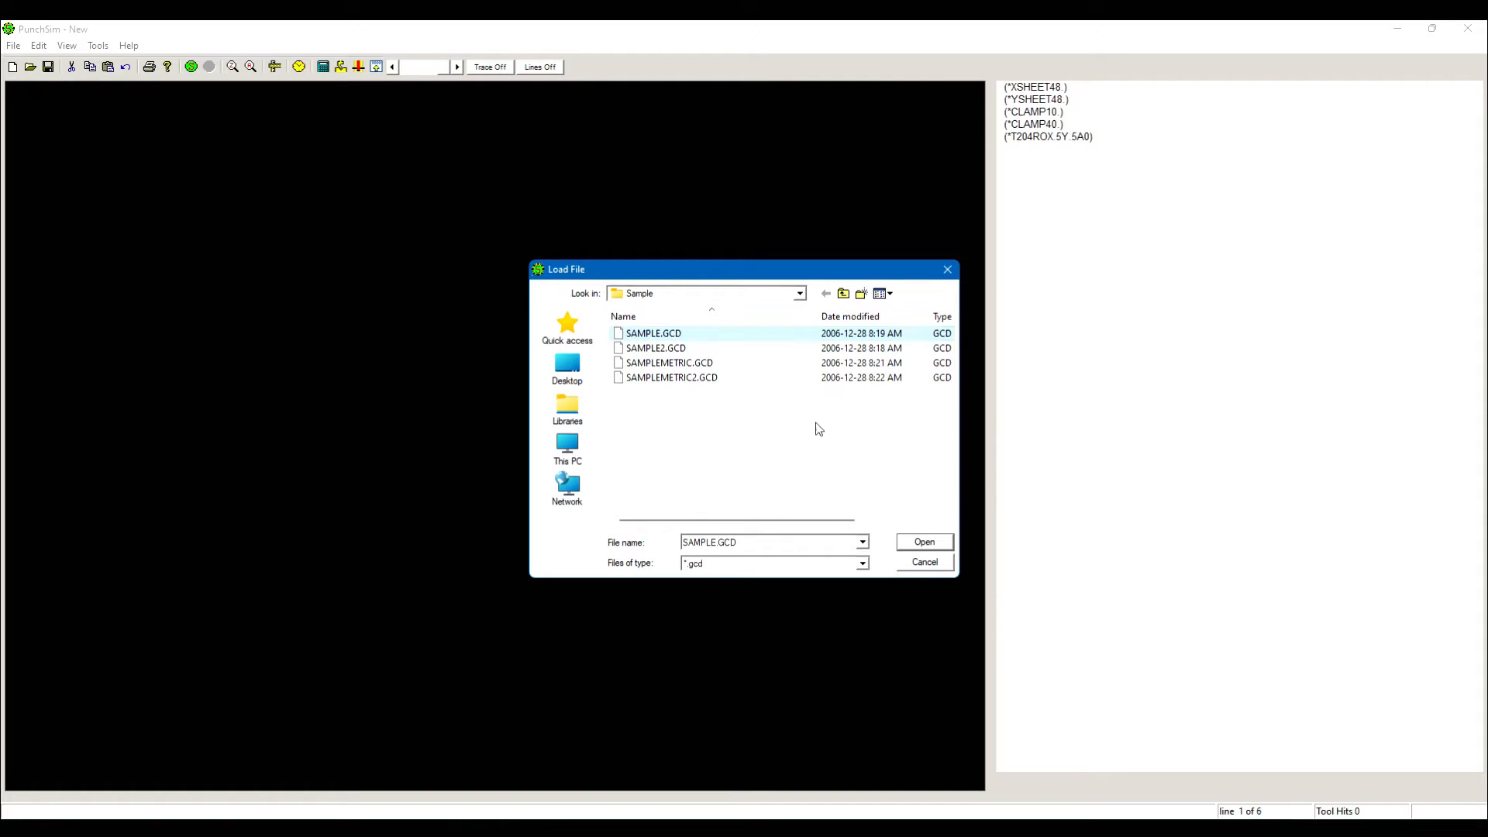
click(923, 543)
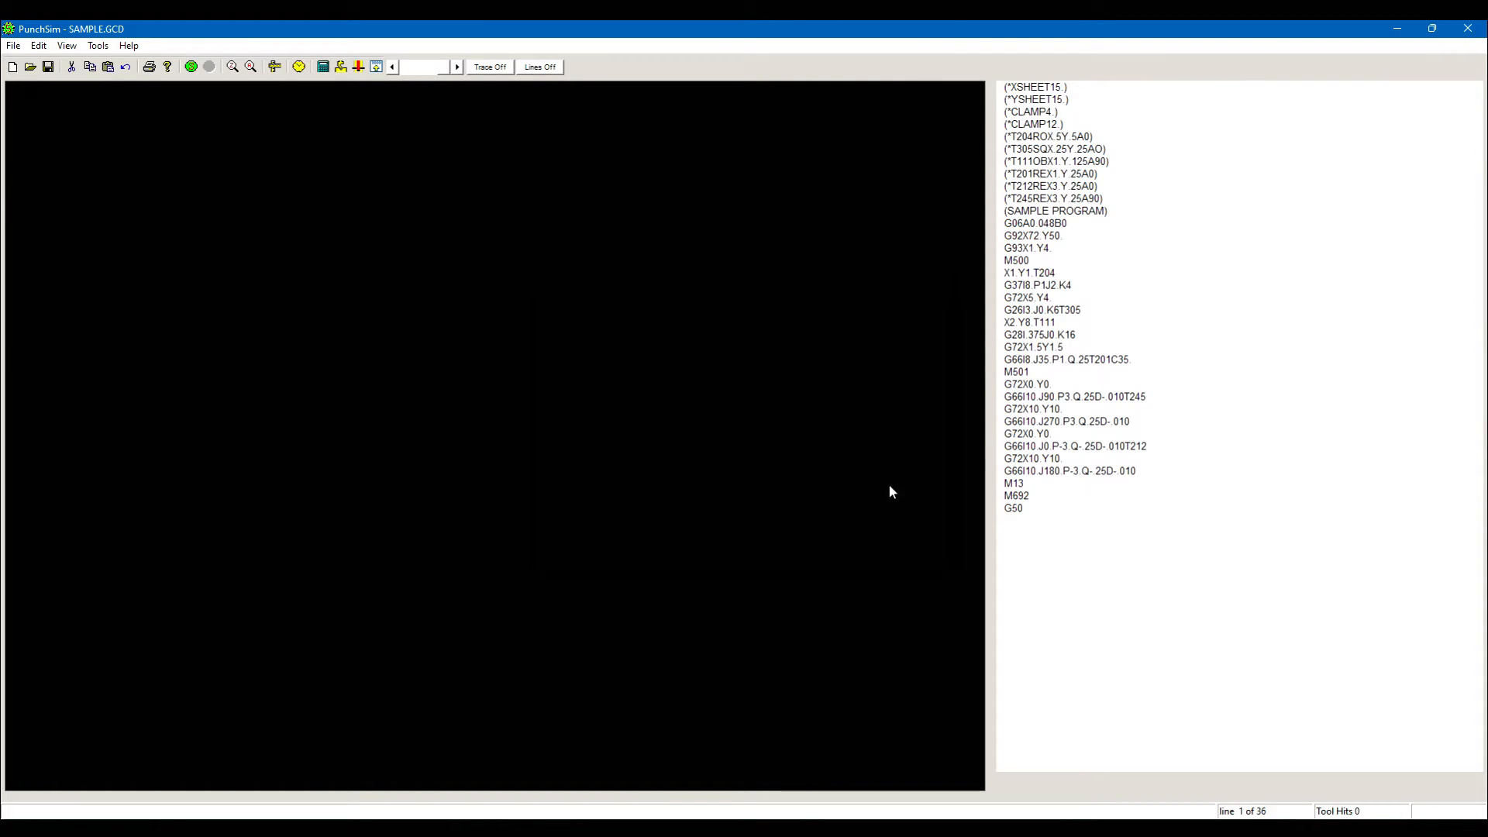
mouse_move(189, 66)
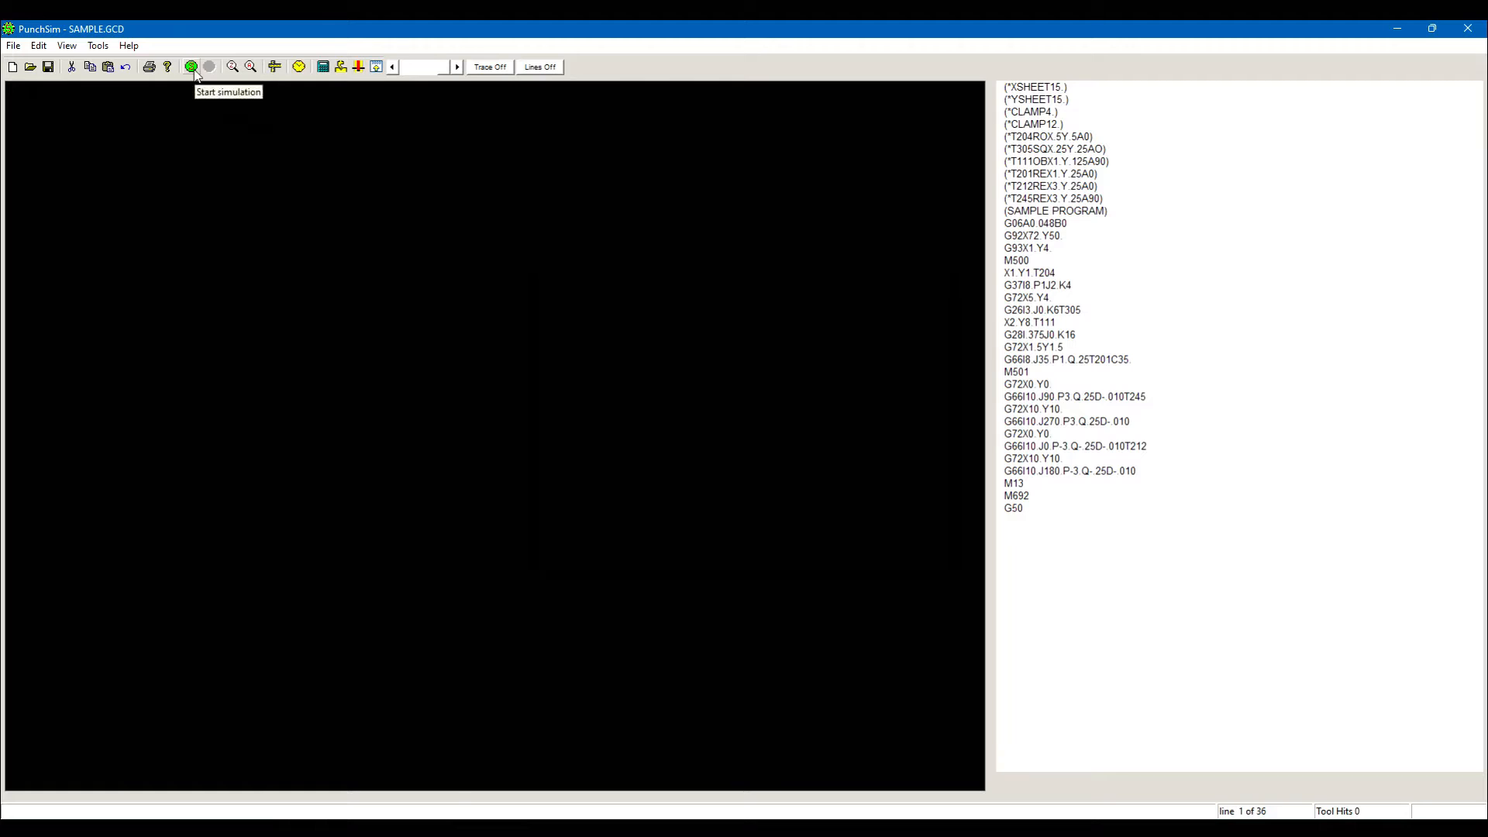
Run the punching simulation to completion, adjusting playback speed, until all 58 hits are drawn.
click(189, 67)
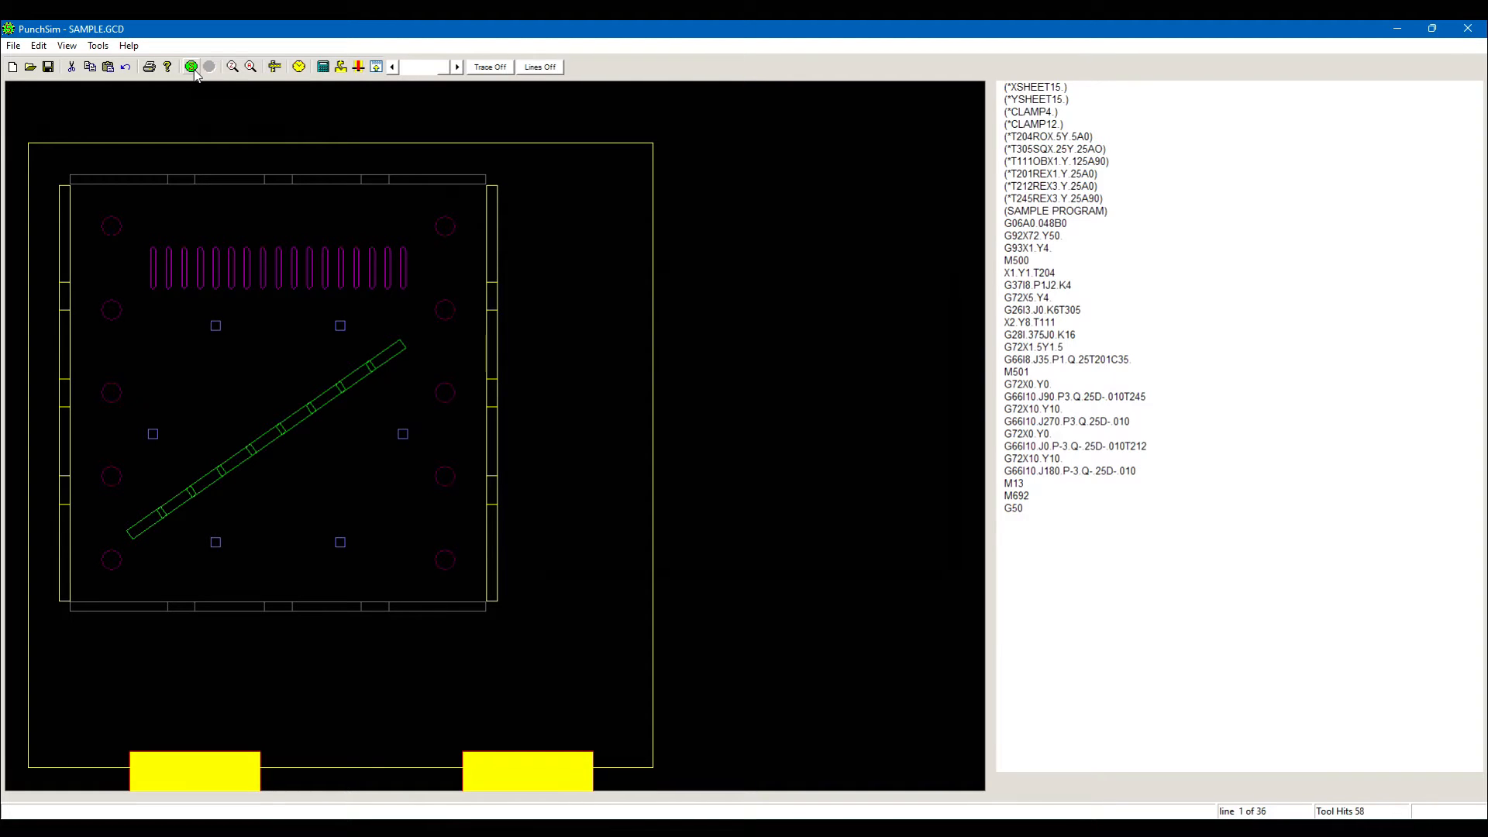
click(189, 67)
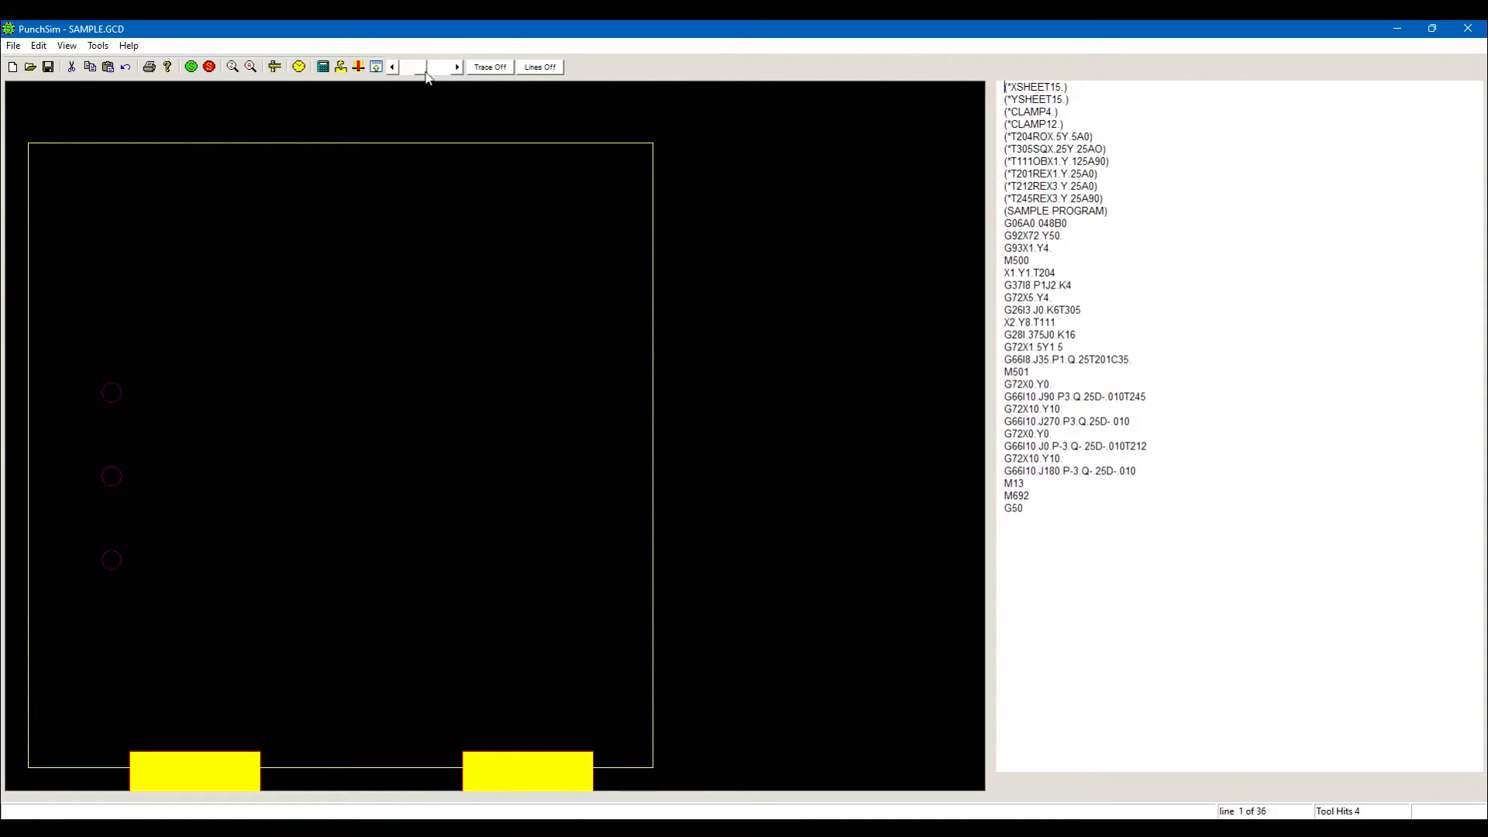
click(455, 67)
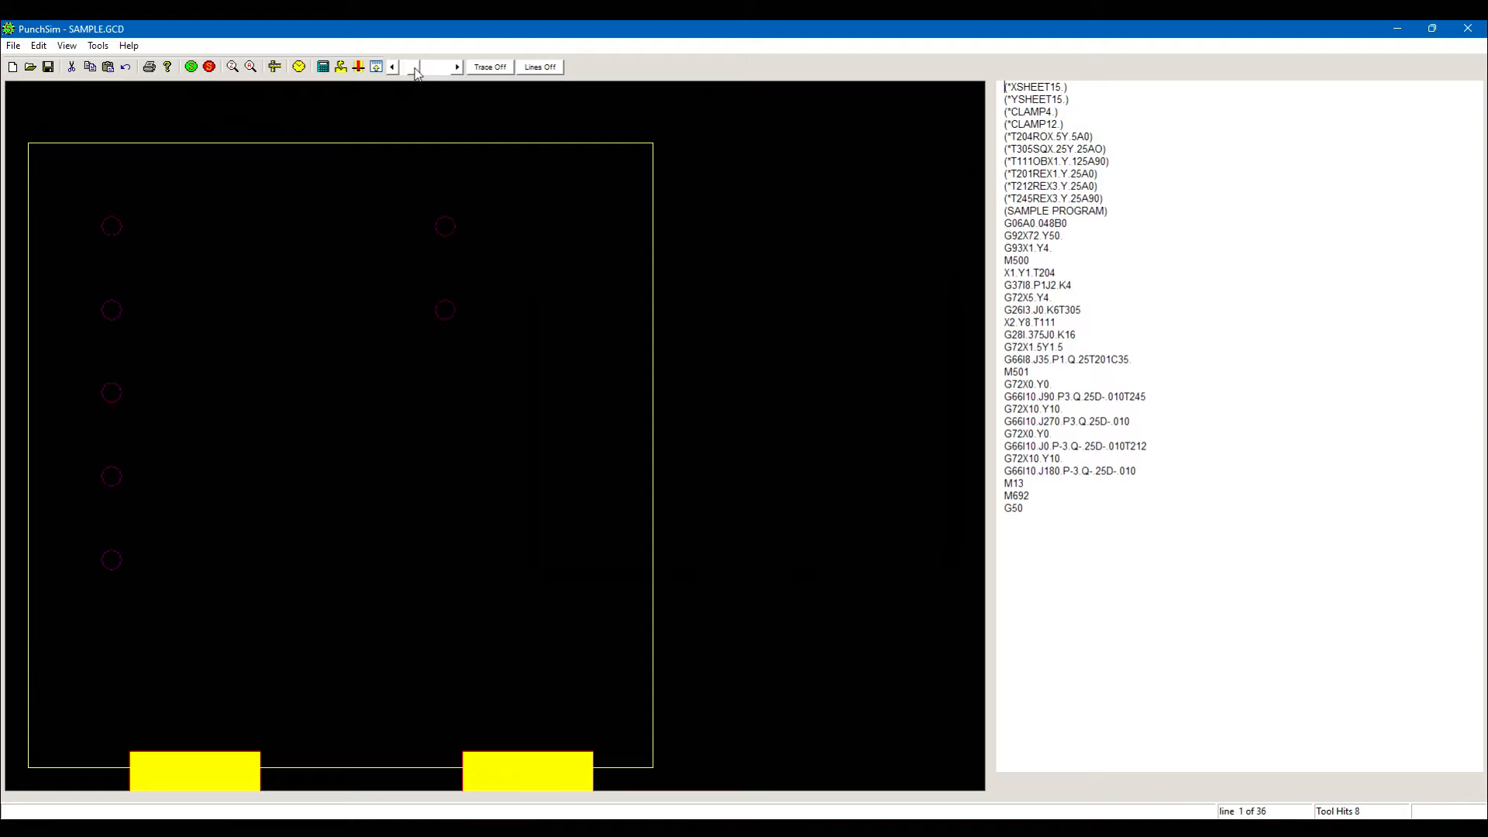
click(454, 67)
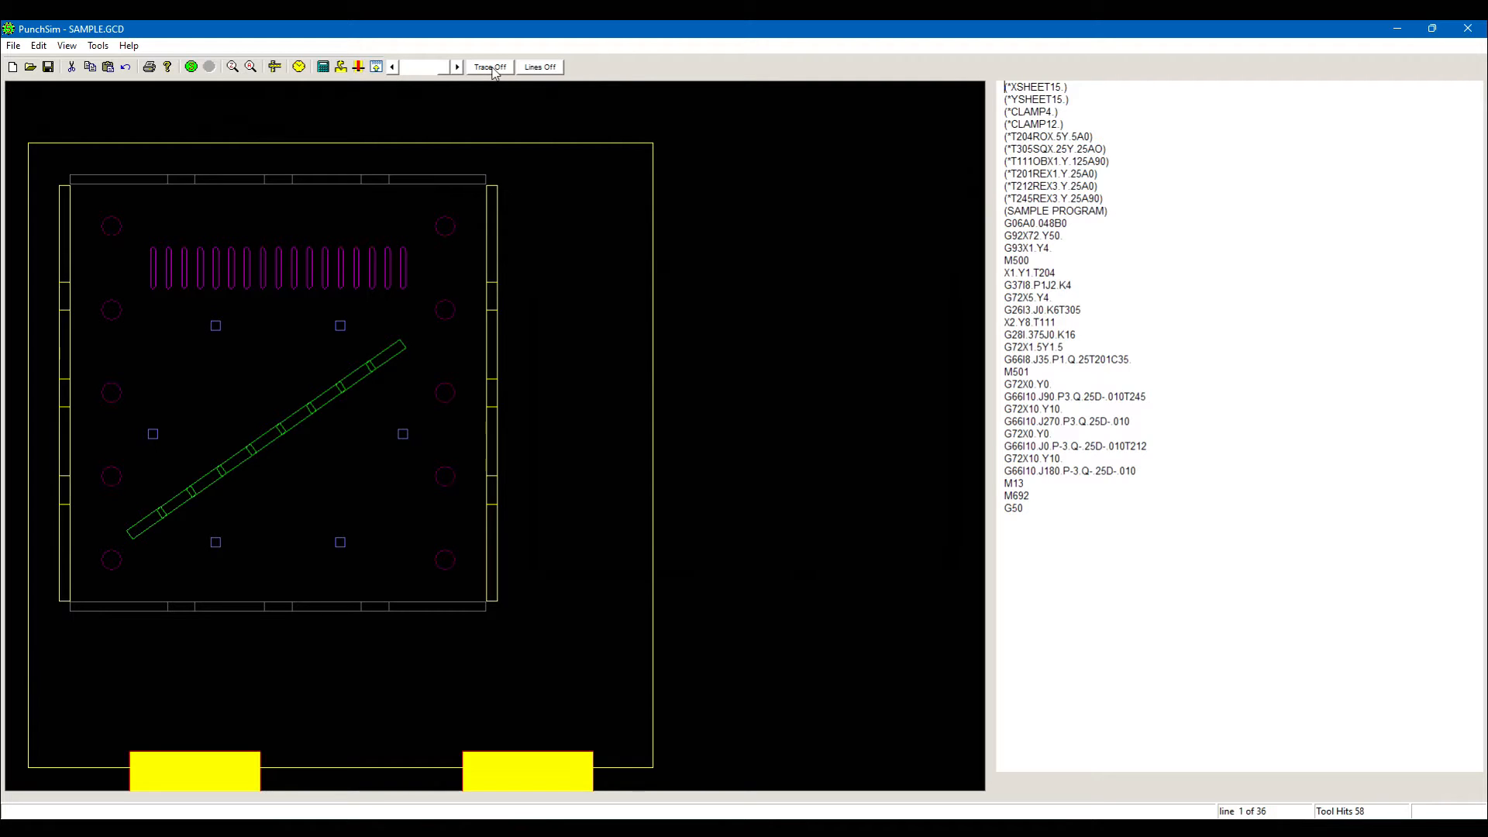
Enable tool-path tracing, rerun the simulation to draw the travel path, then disable tracing.
click(488, 67)
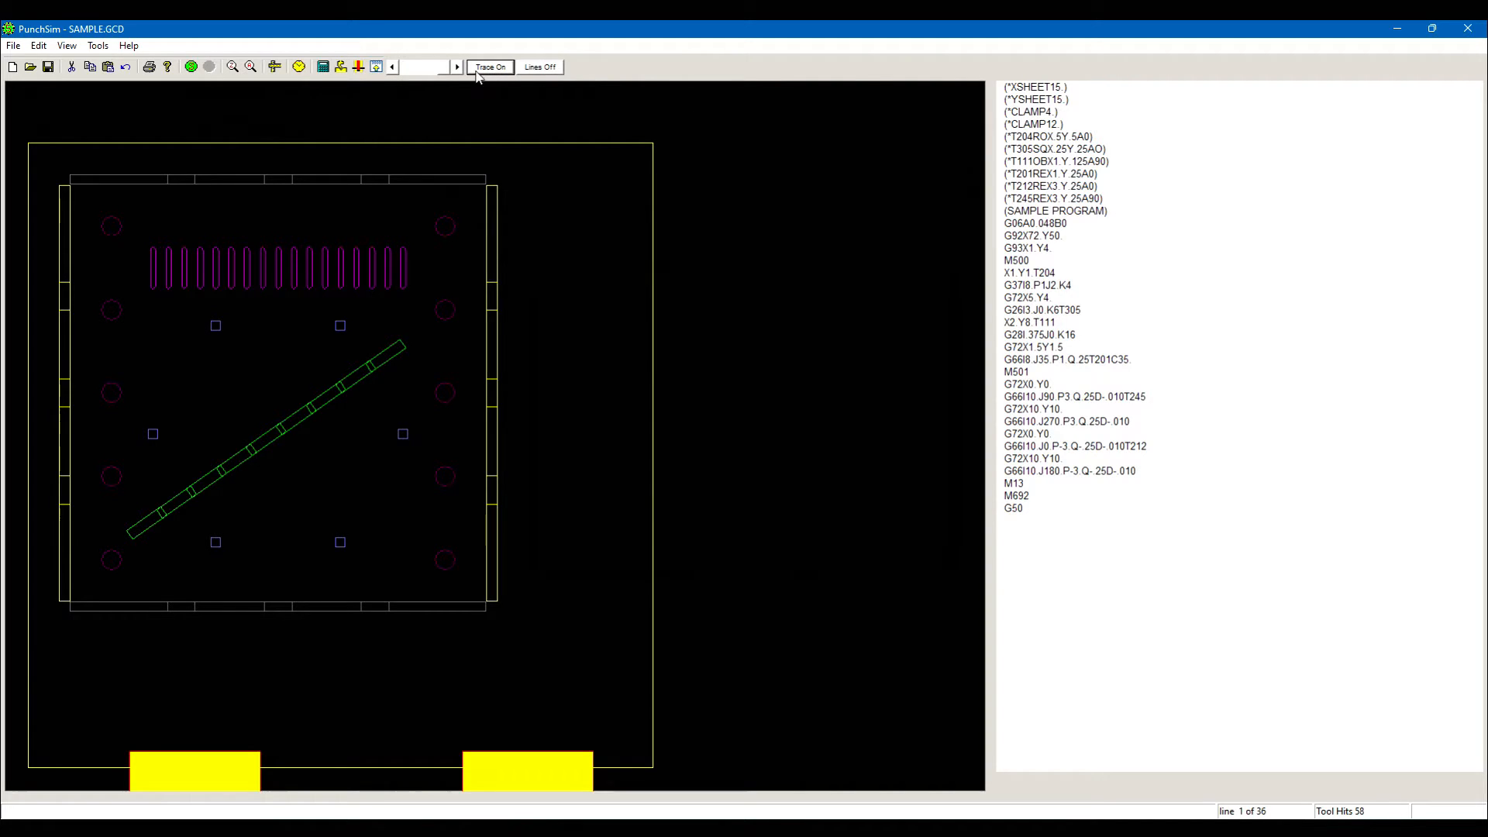
click(190, 67)
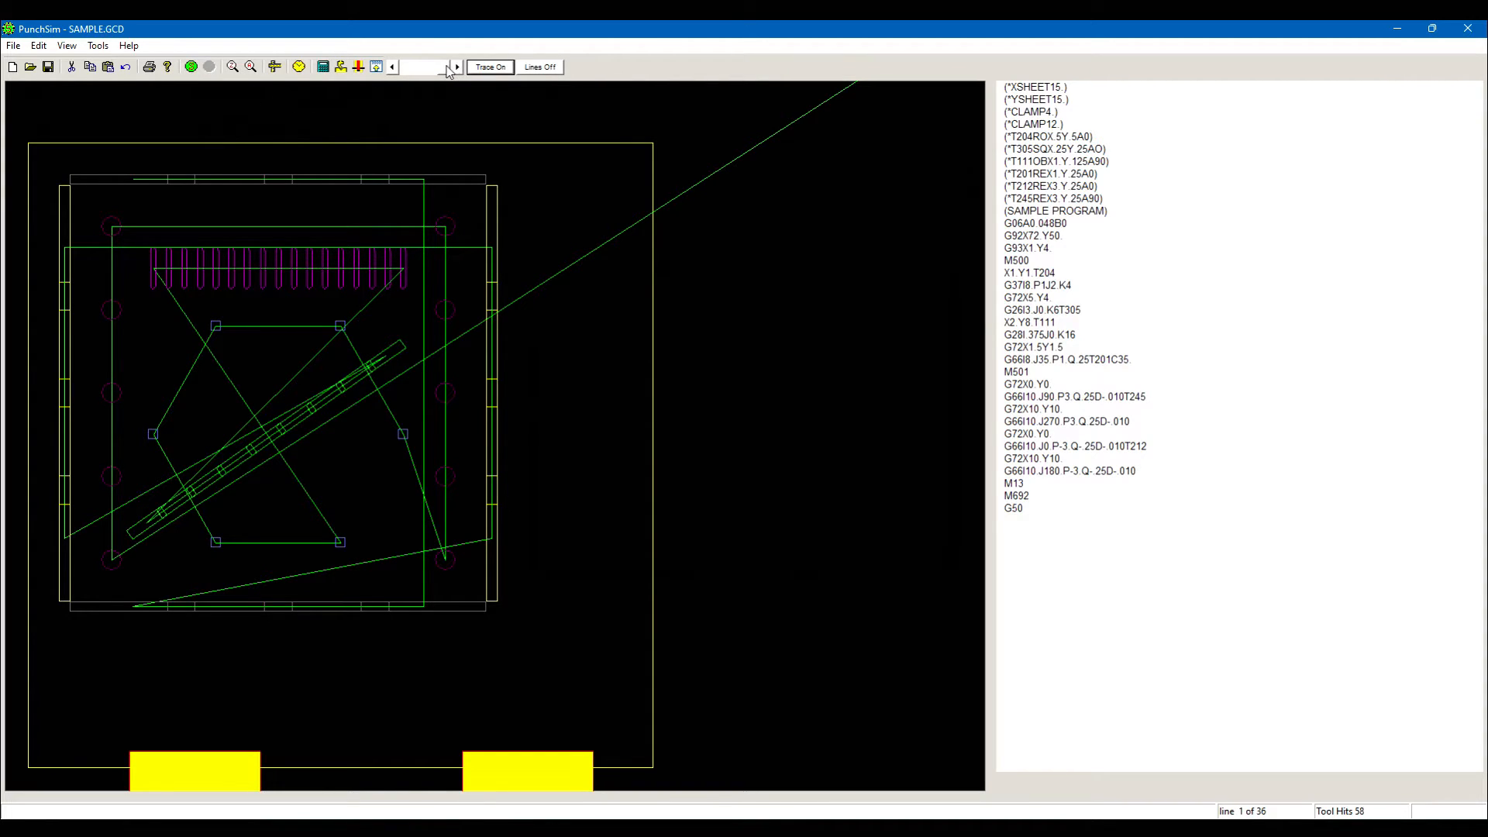
click(189, 67)
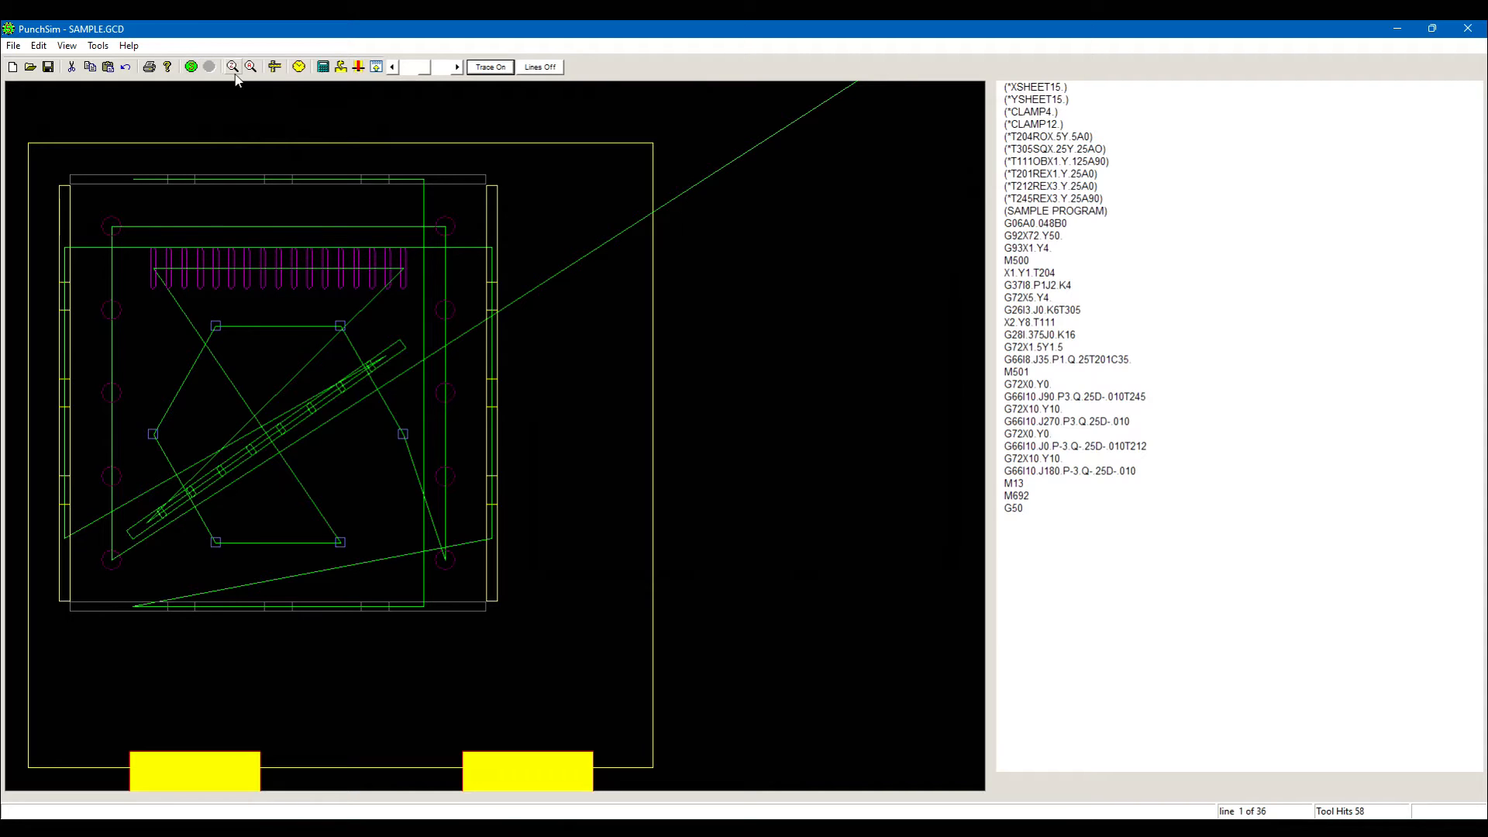
click(490, 67)
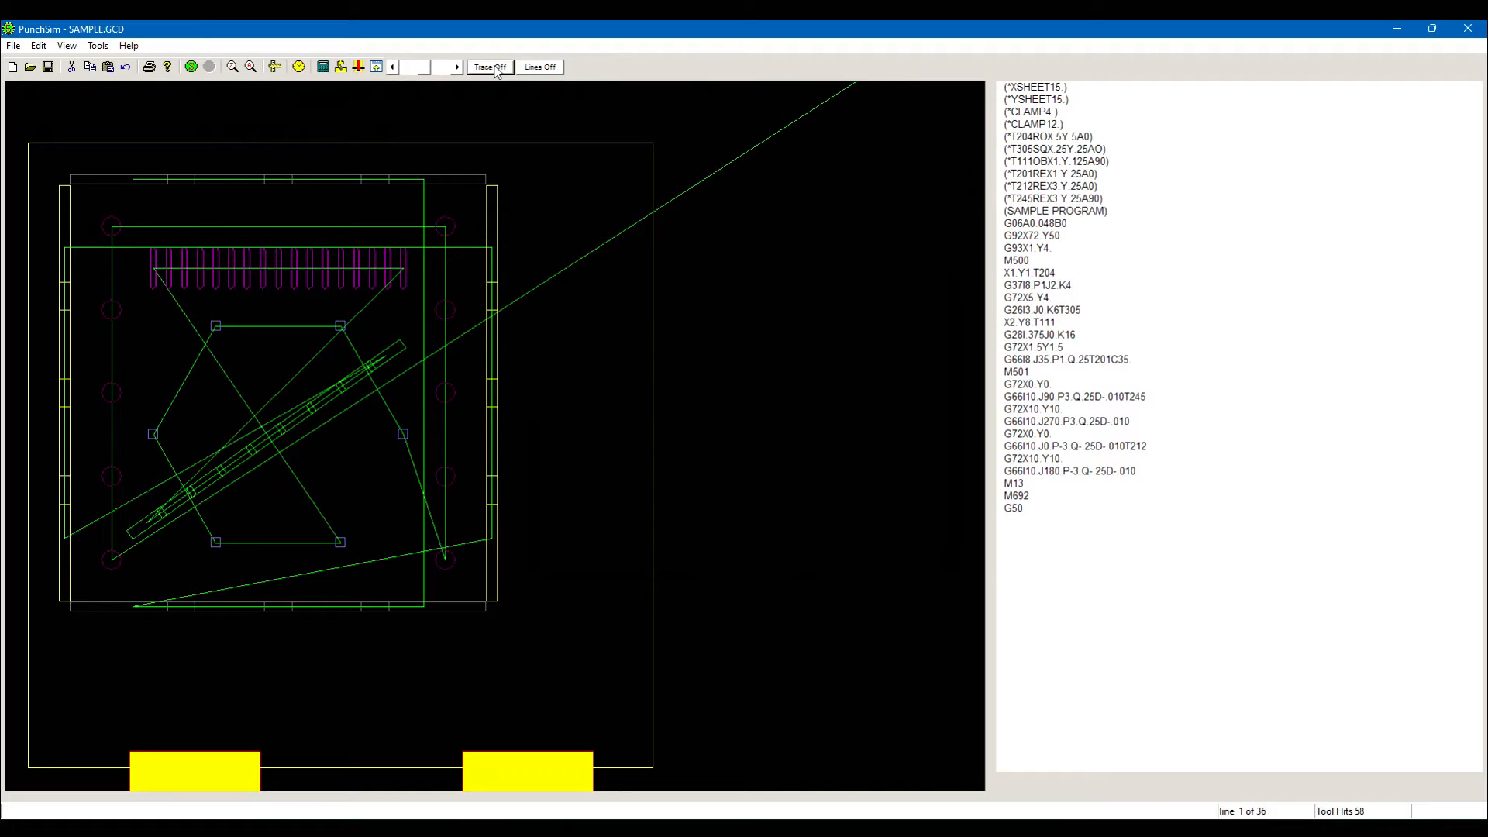
Redraw the sheet without the trace, enable connecting lines and replay the simulation to all 58 hits.
click(190, 67)
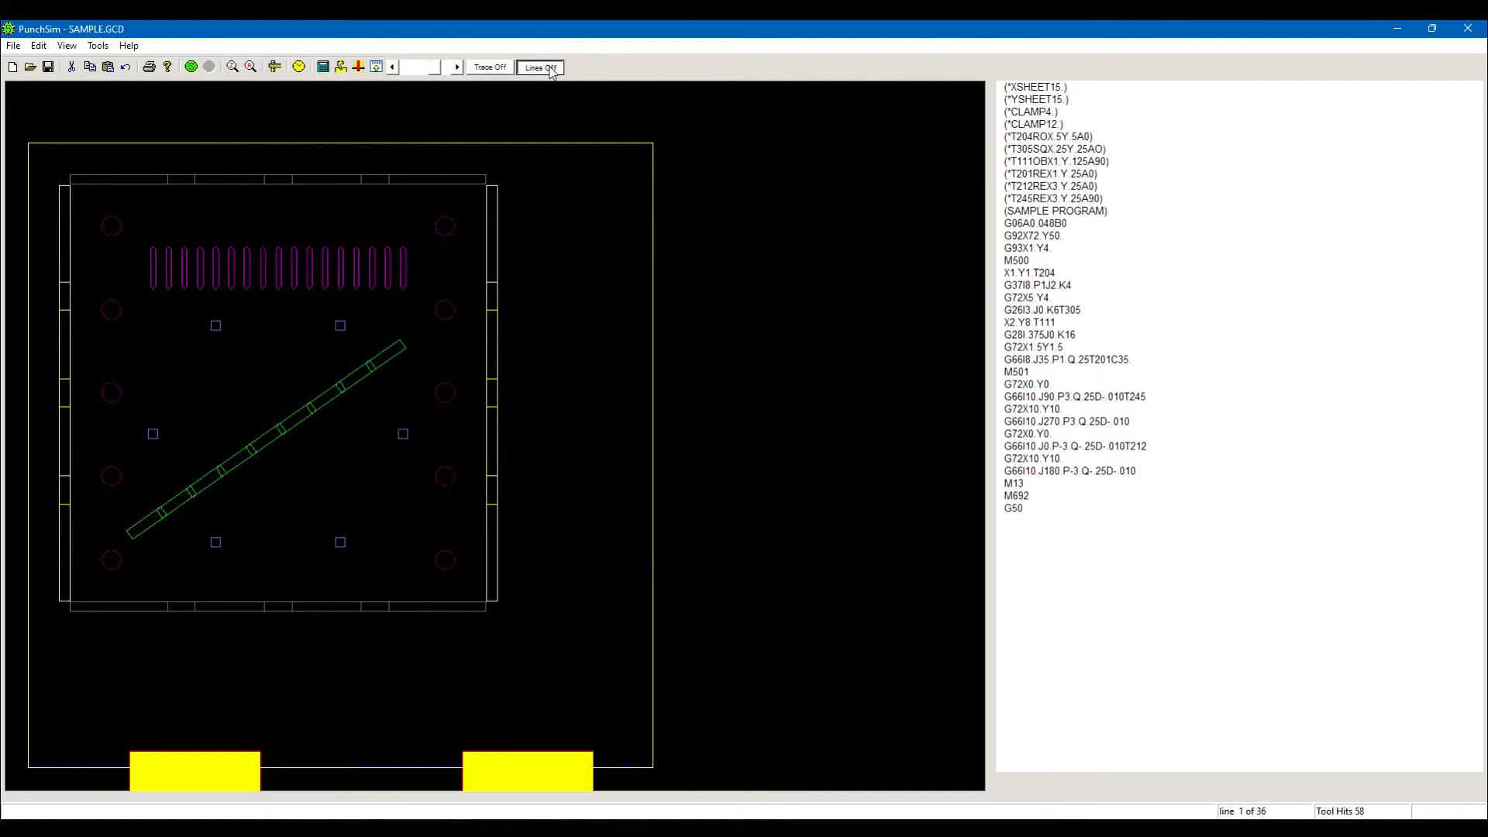
click(540, 67)
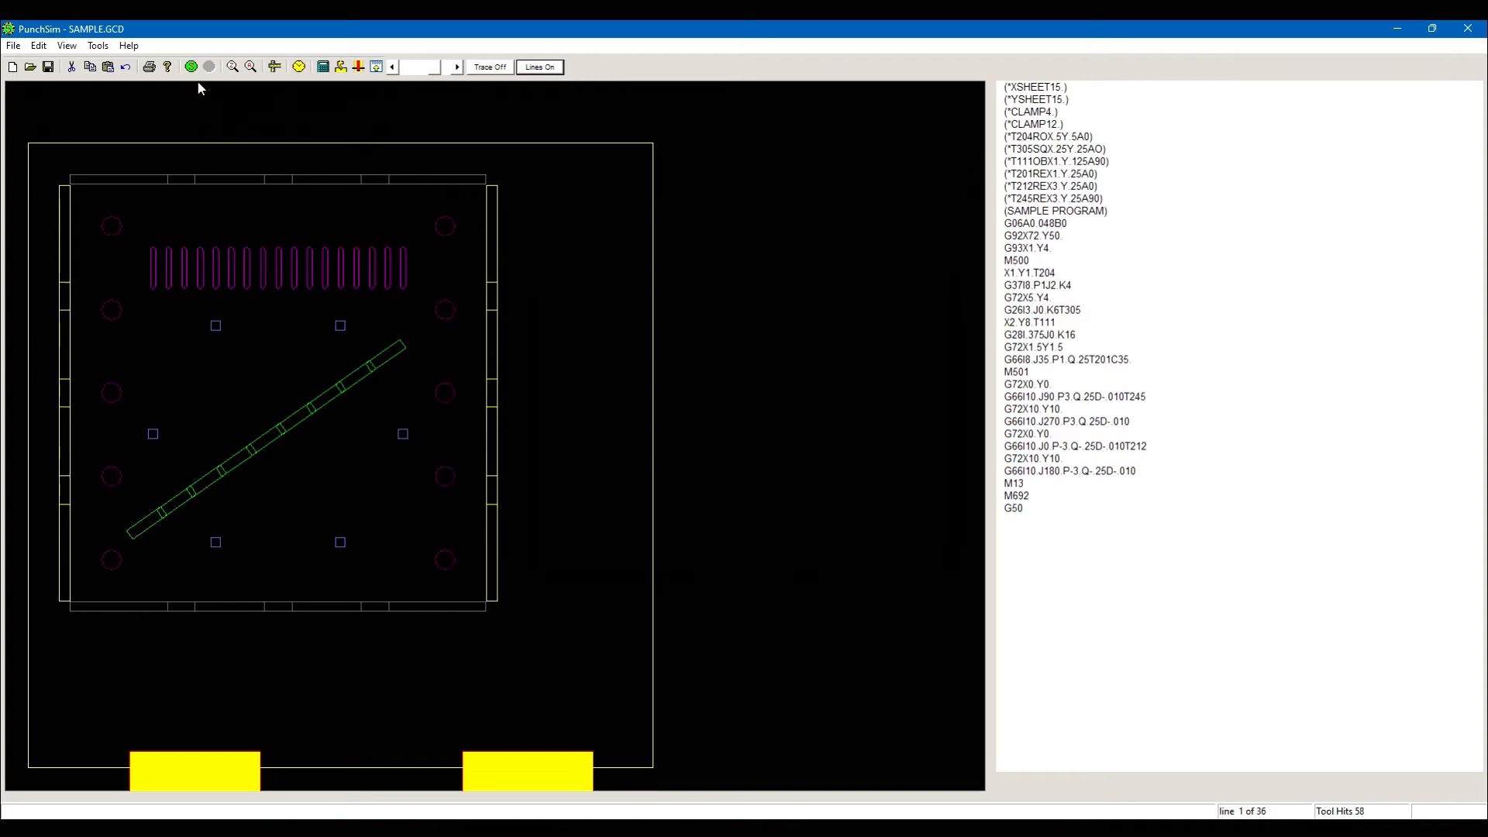
click(190, 67)
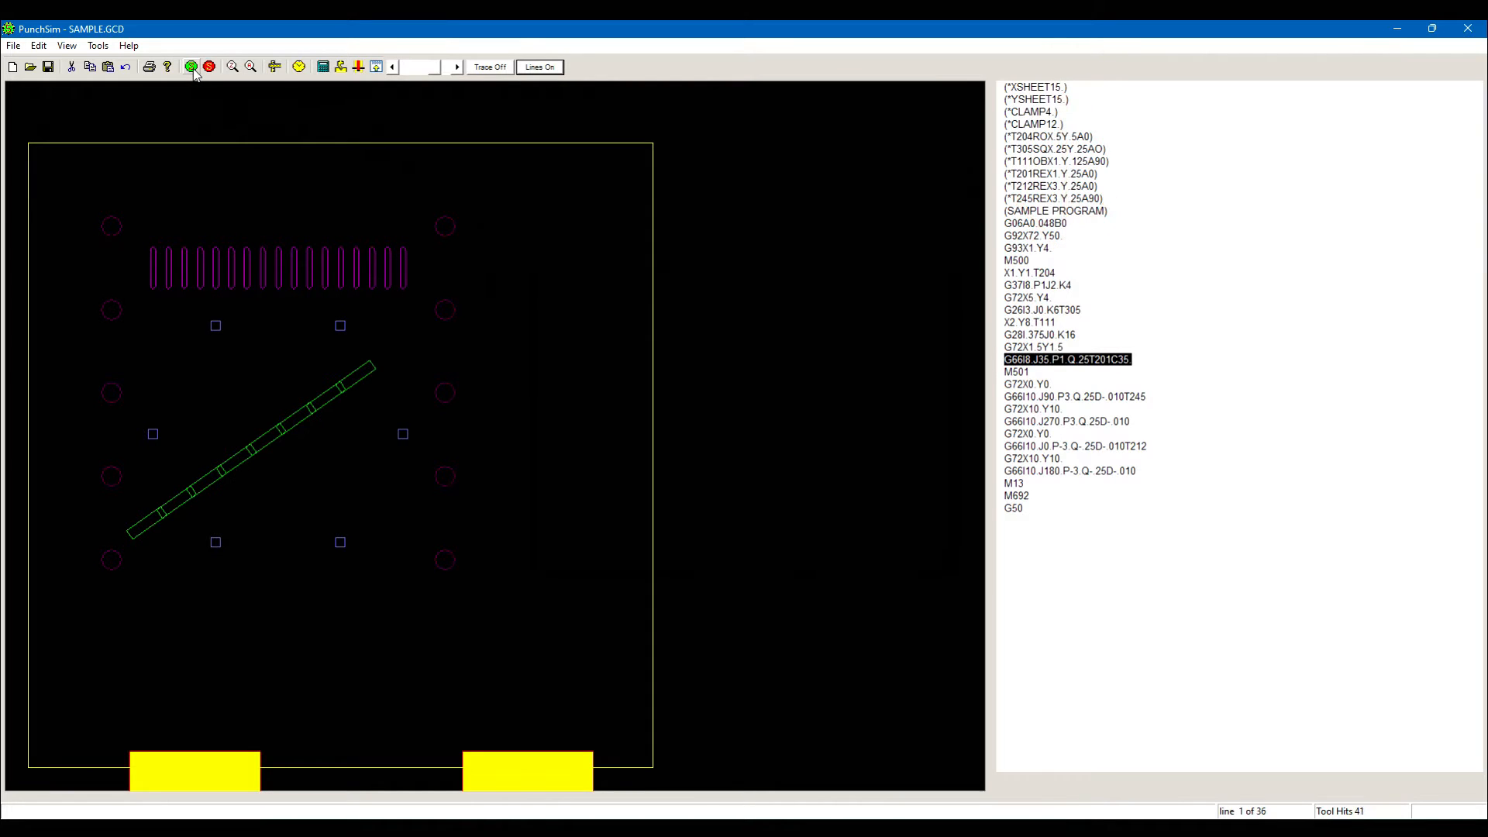
click(189, 67)
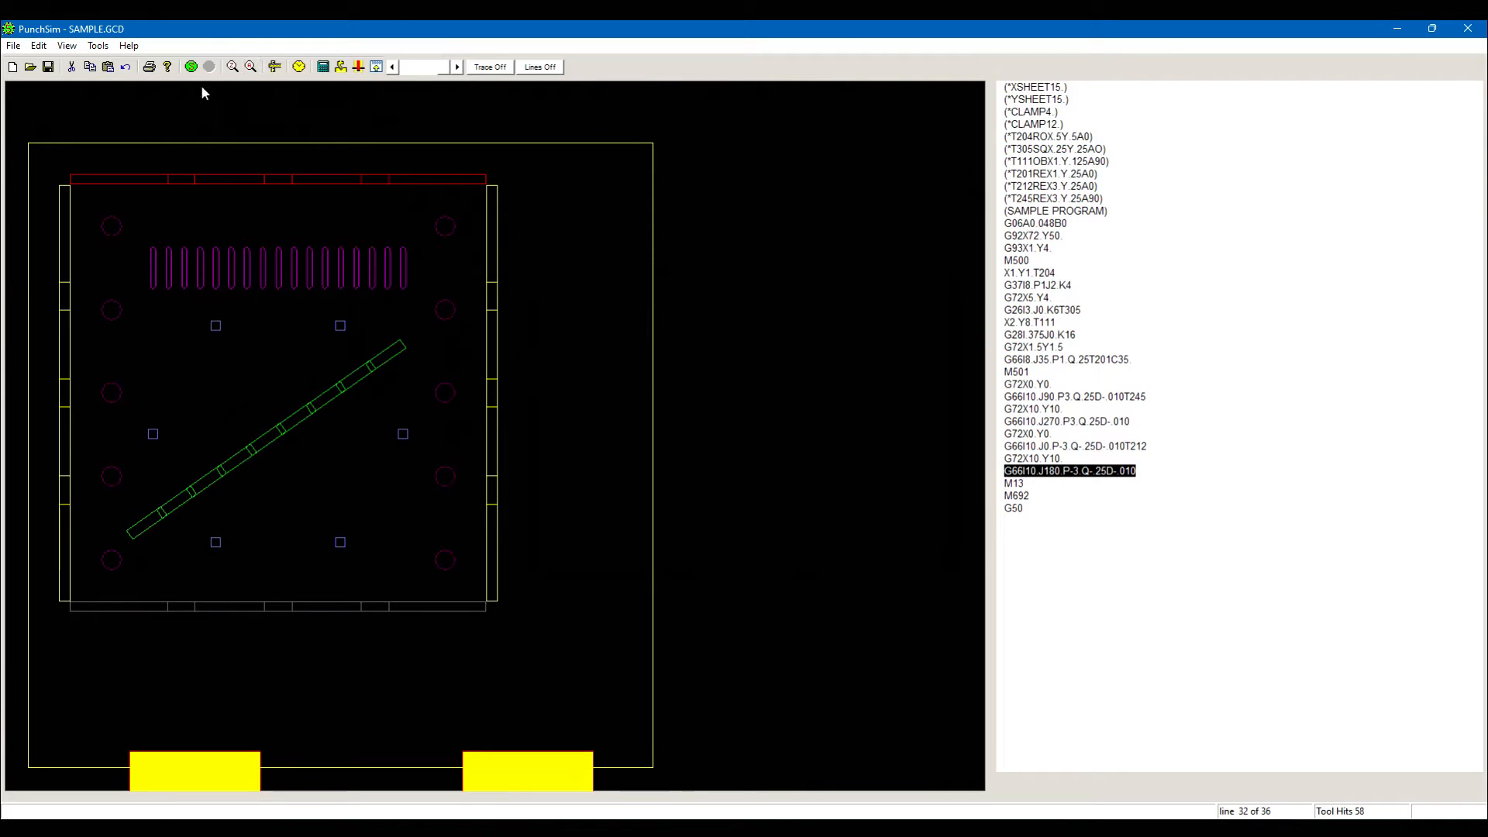
click(189, 67)
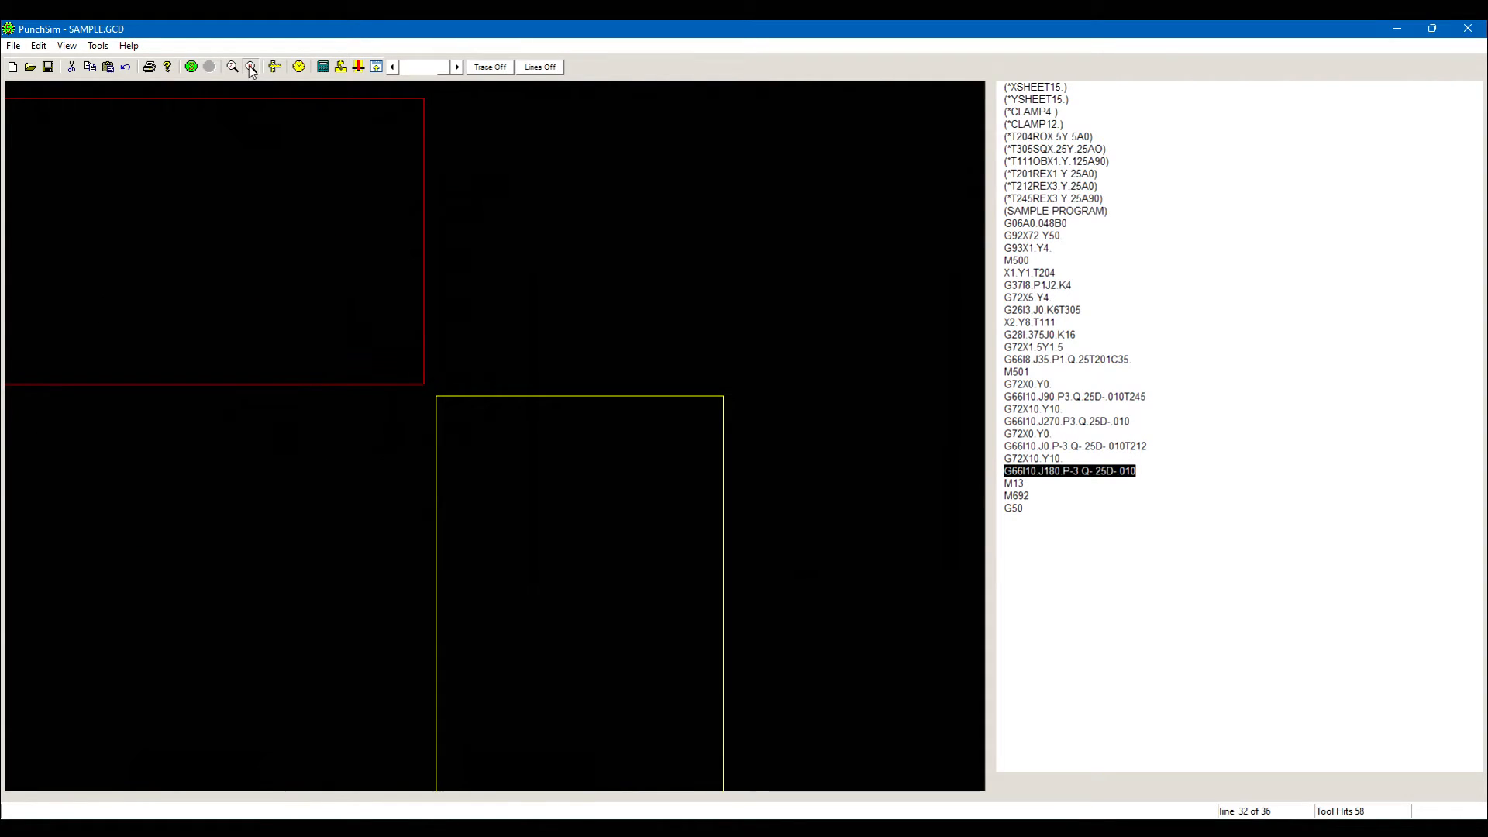
click(251, 67)
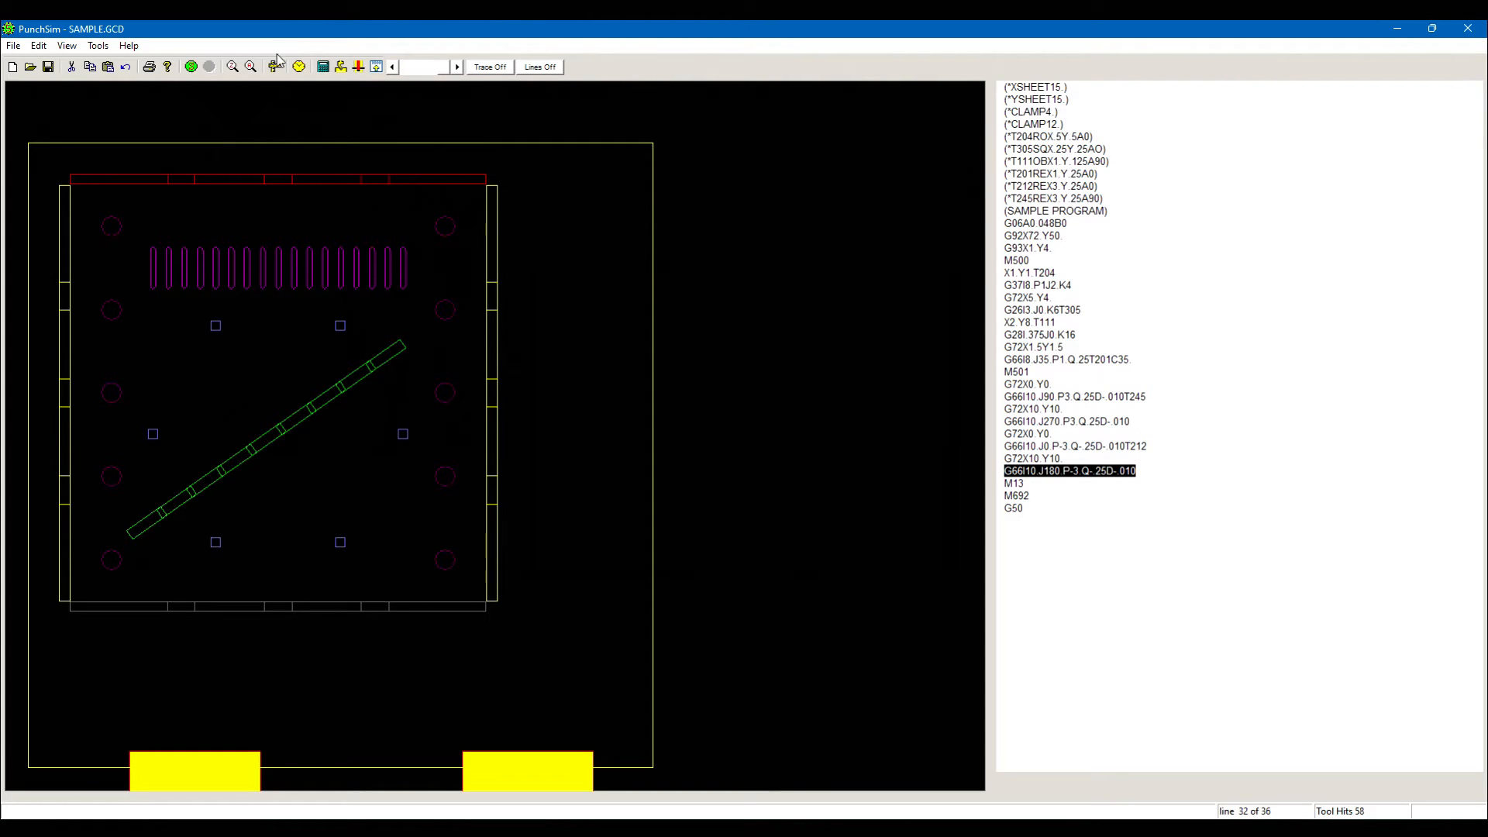
mouse_move(252, 104)
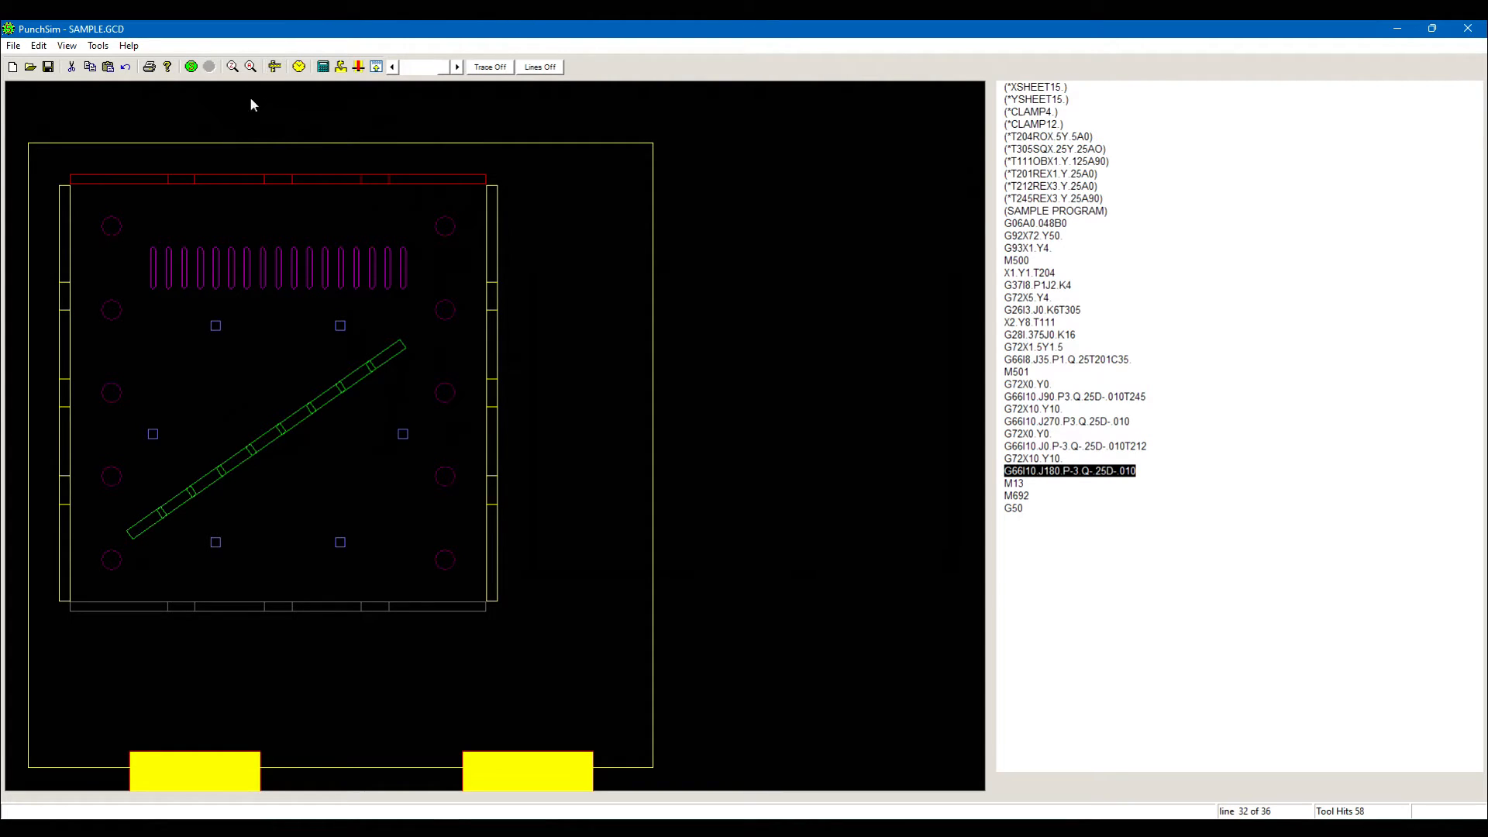
Start the Measure tool to read distances between punched hits in the status bar.
click(111, 227)
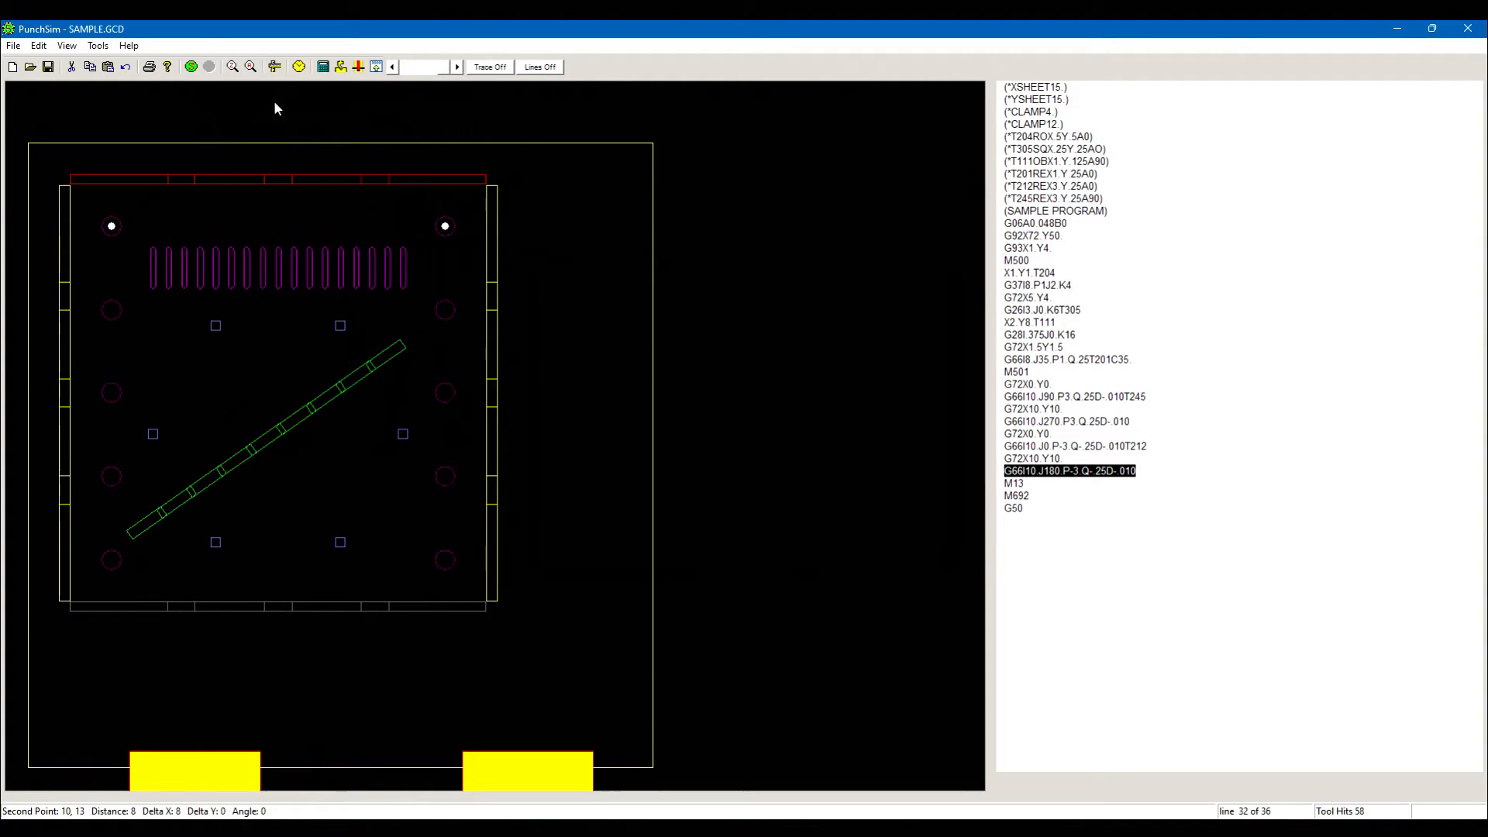
mouse_move(209, 266)
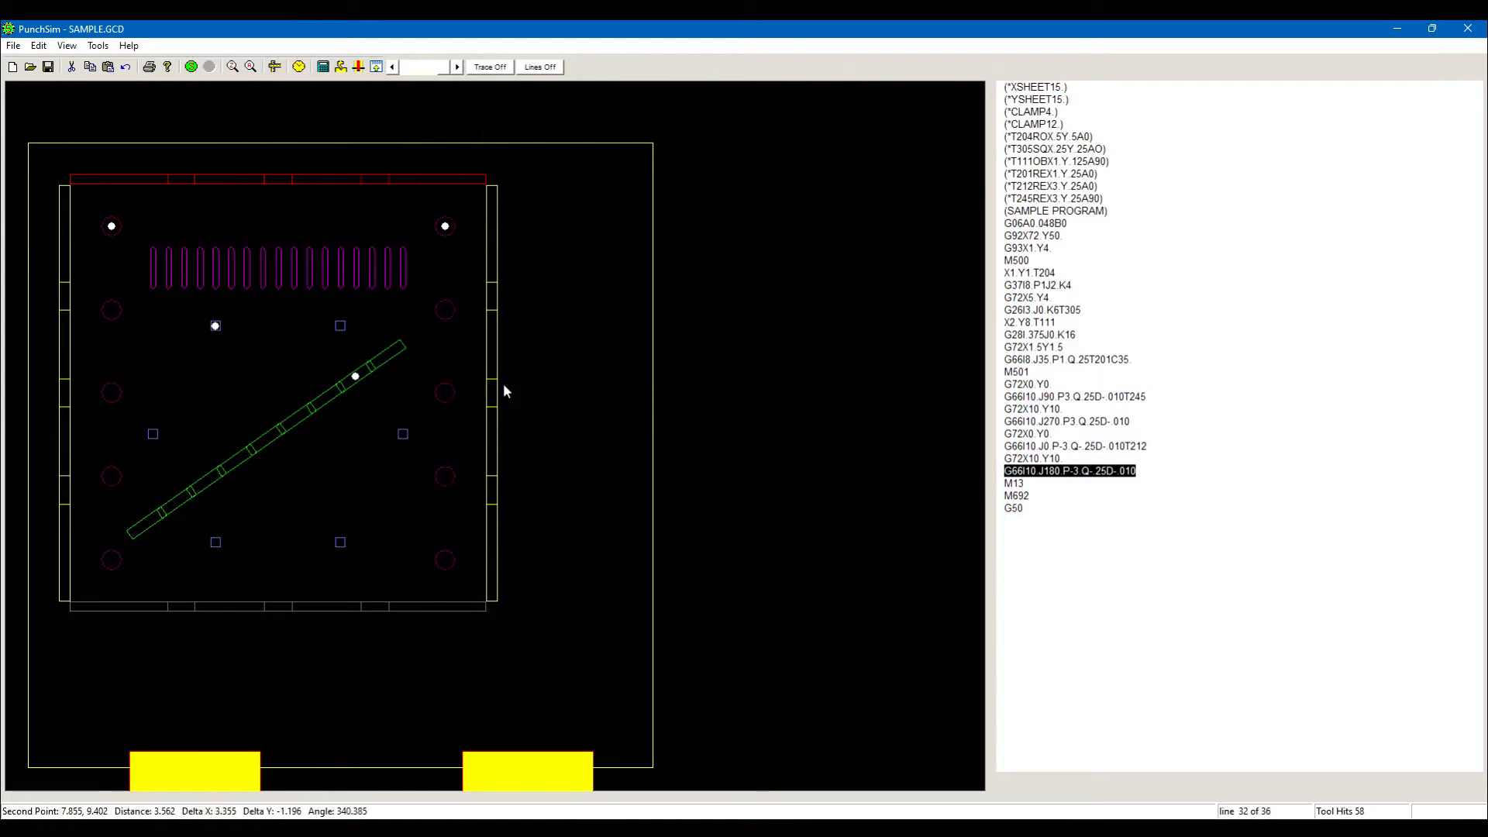
mouse_move(811, 360)
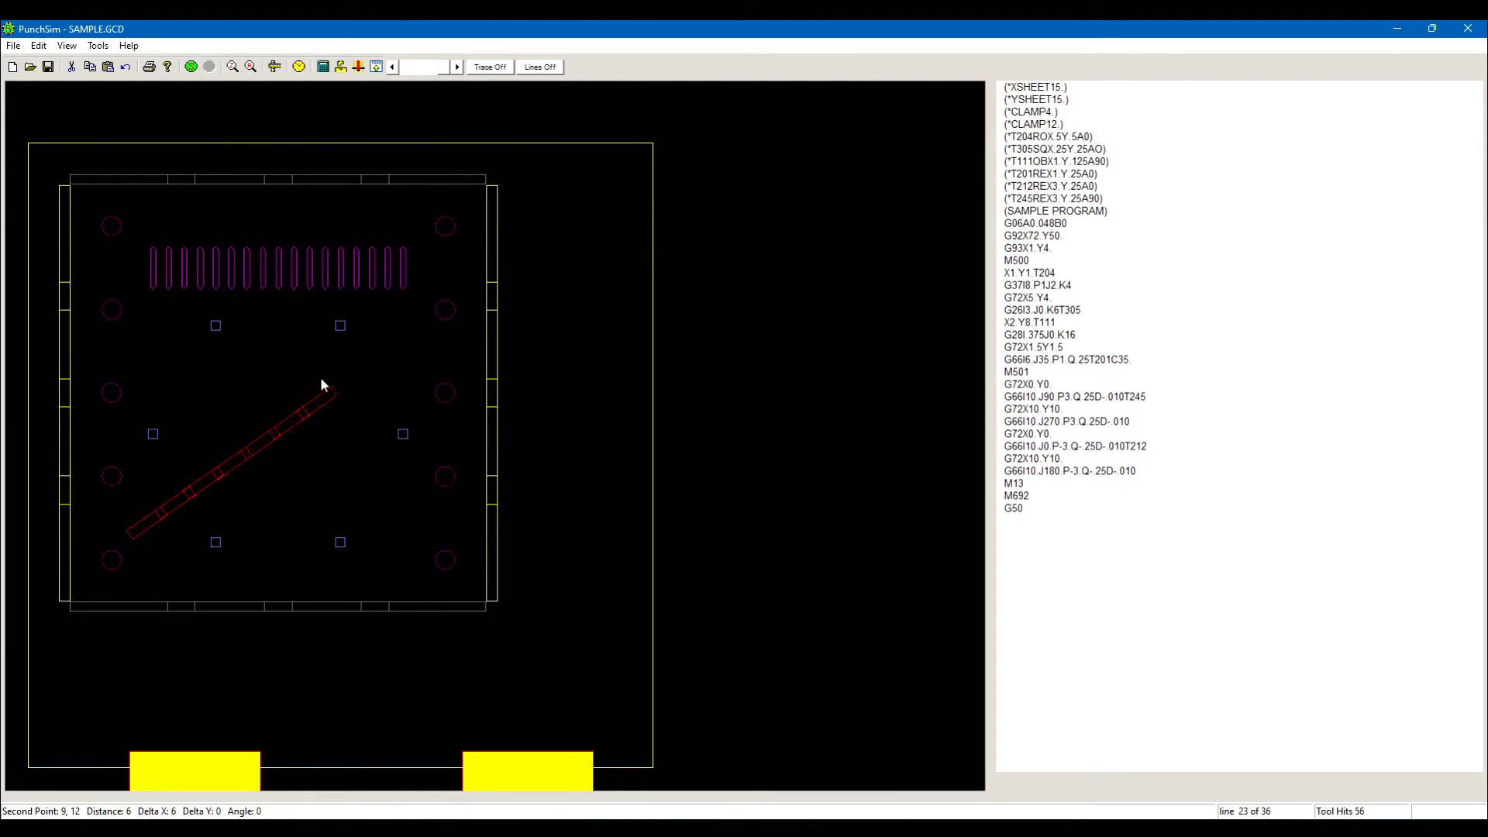
mouse_move(957, 363)
text(G72X)
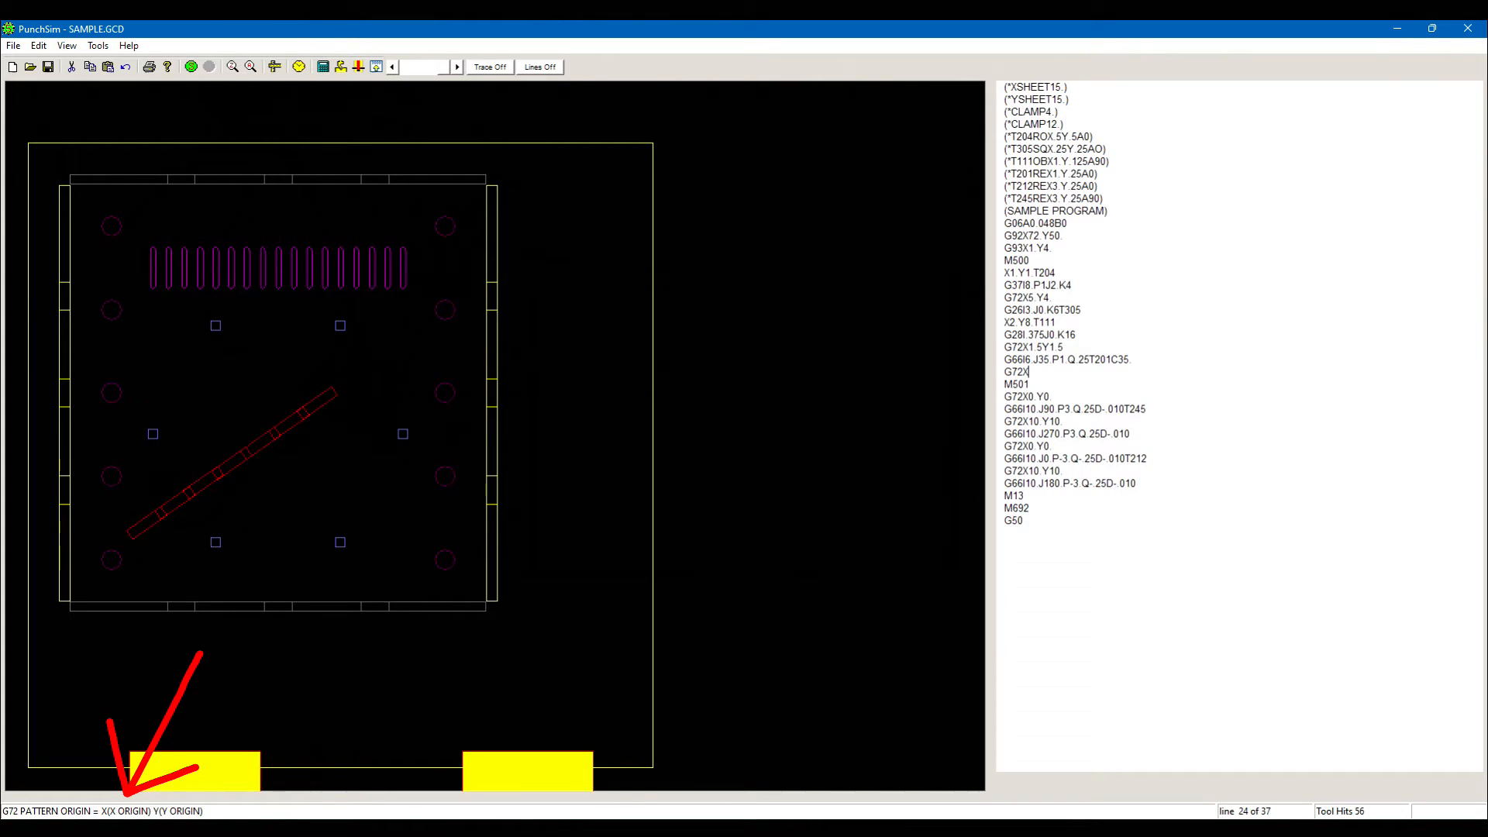
Add G72X8.5Y1.5 and G66I6 J145.P-1.Q-.25C145. for a crossing slot, then rerun the simulation.
text(8.5)
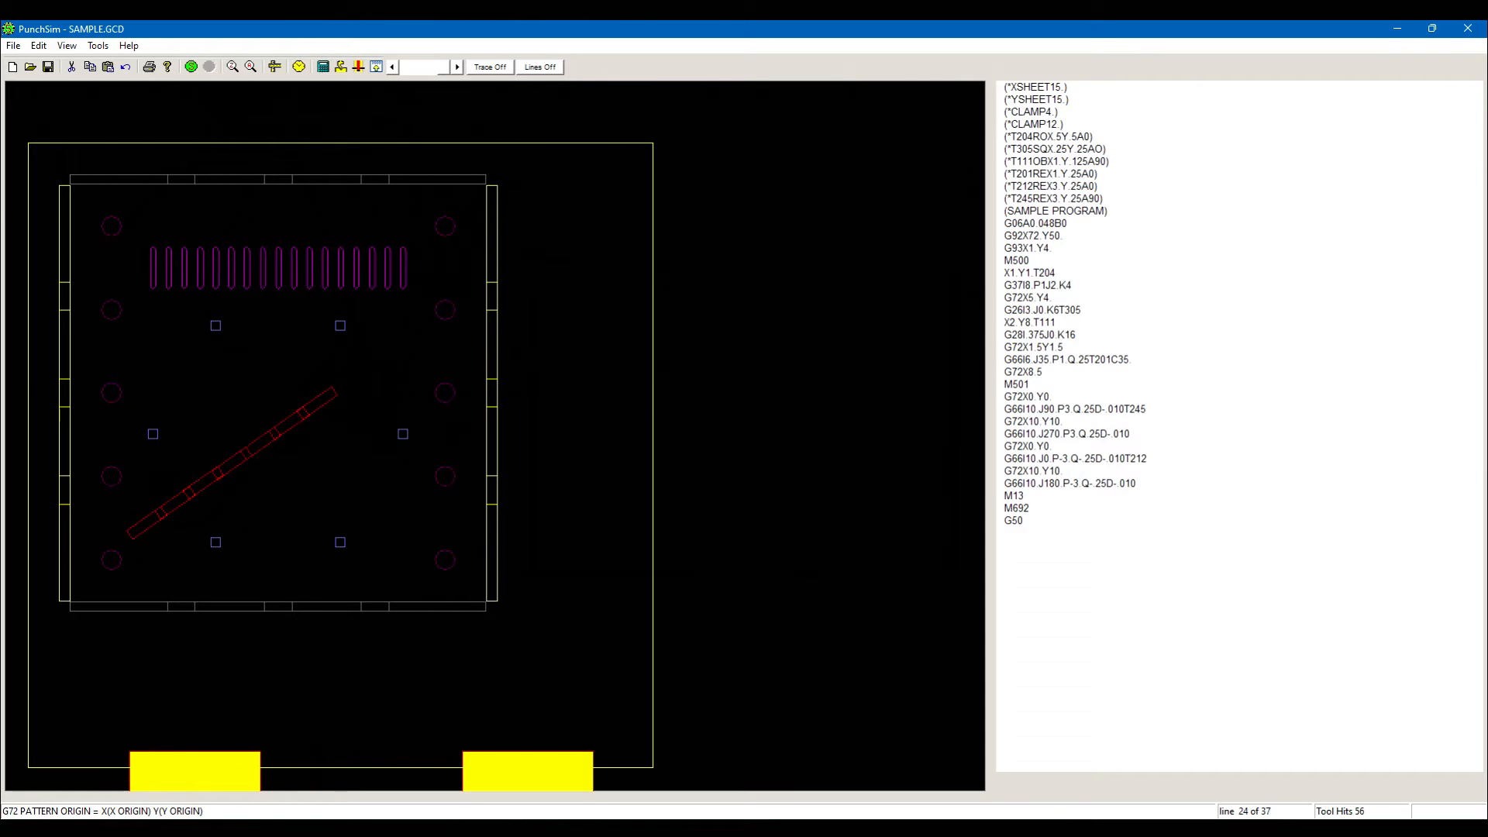
text(Y1.5)
text(G66I6.)
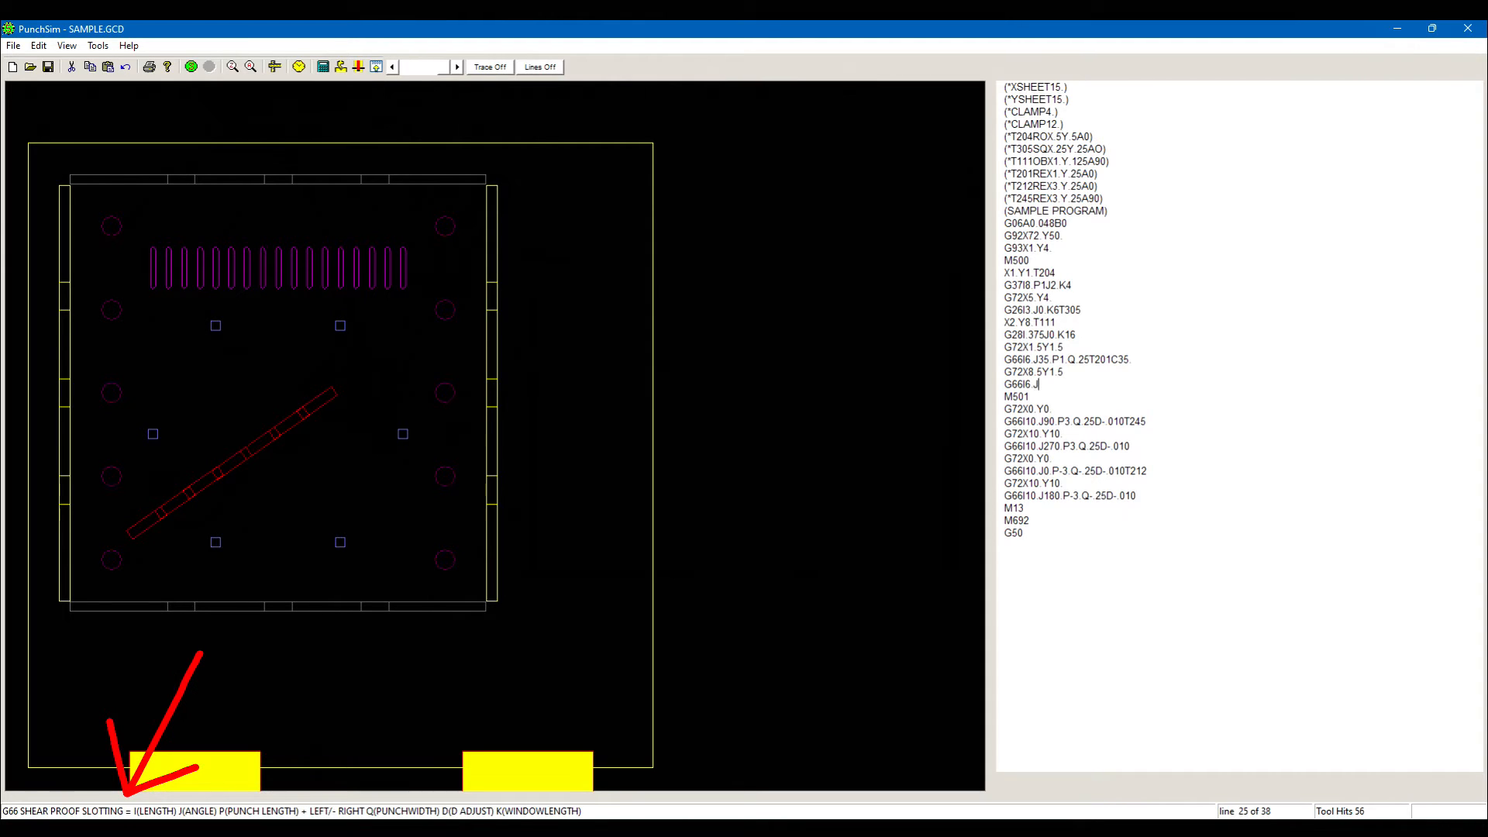
text(J145.P-1)
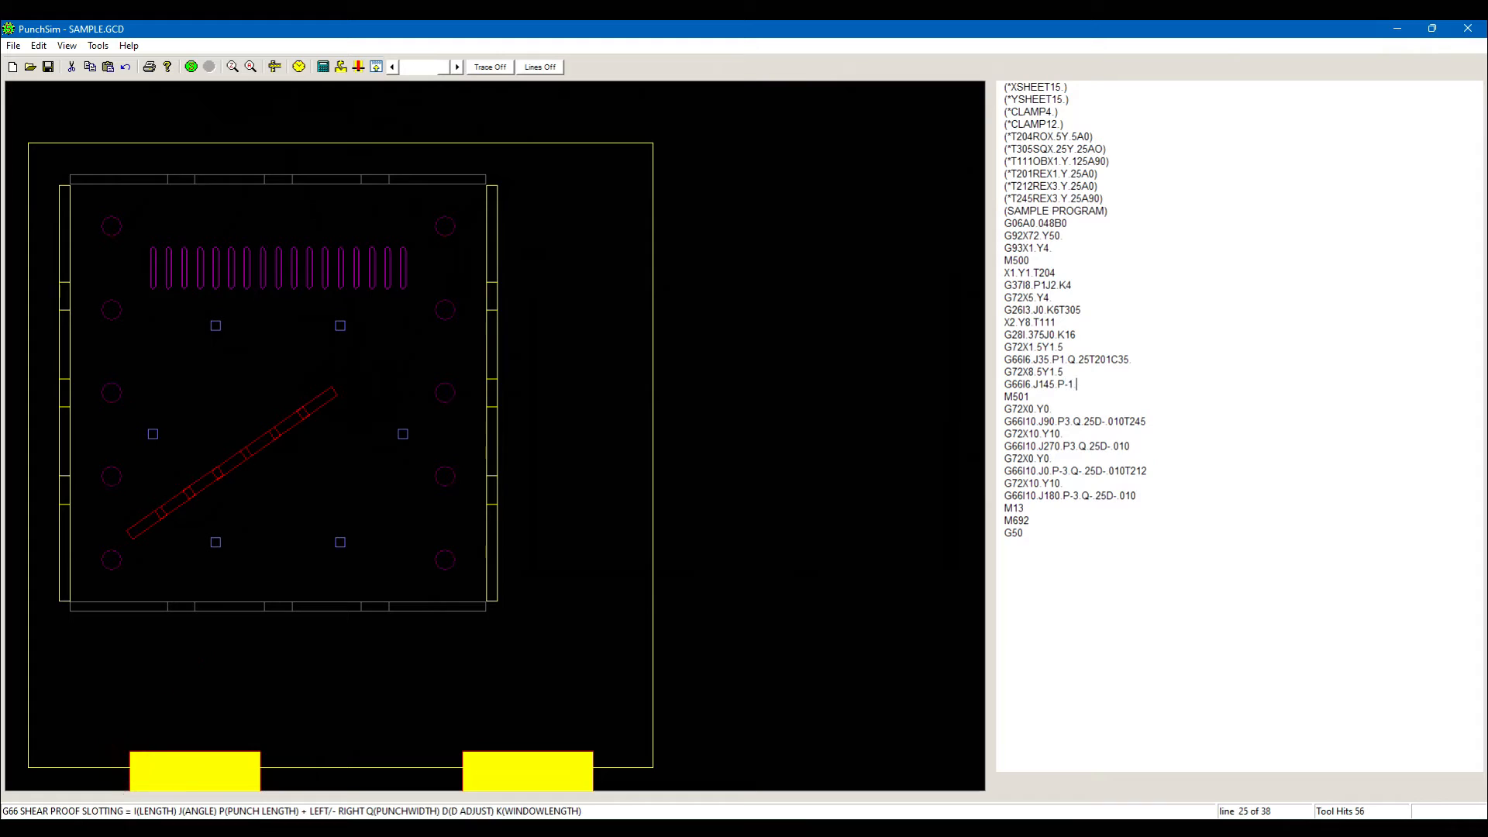
text(.Q-)
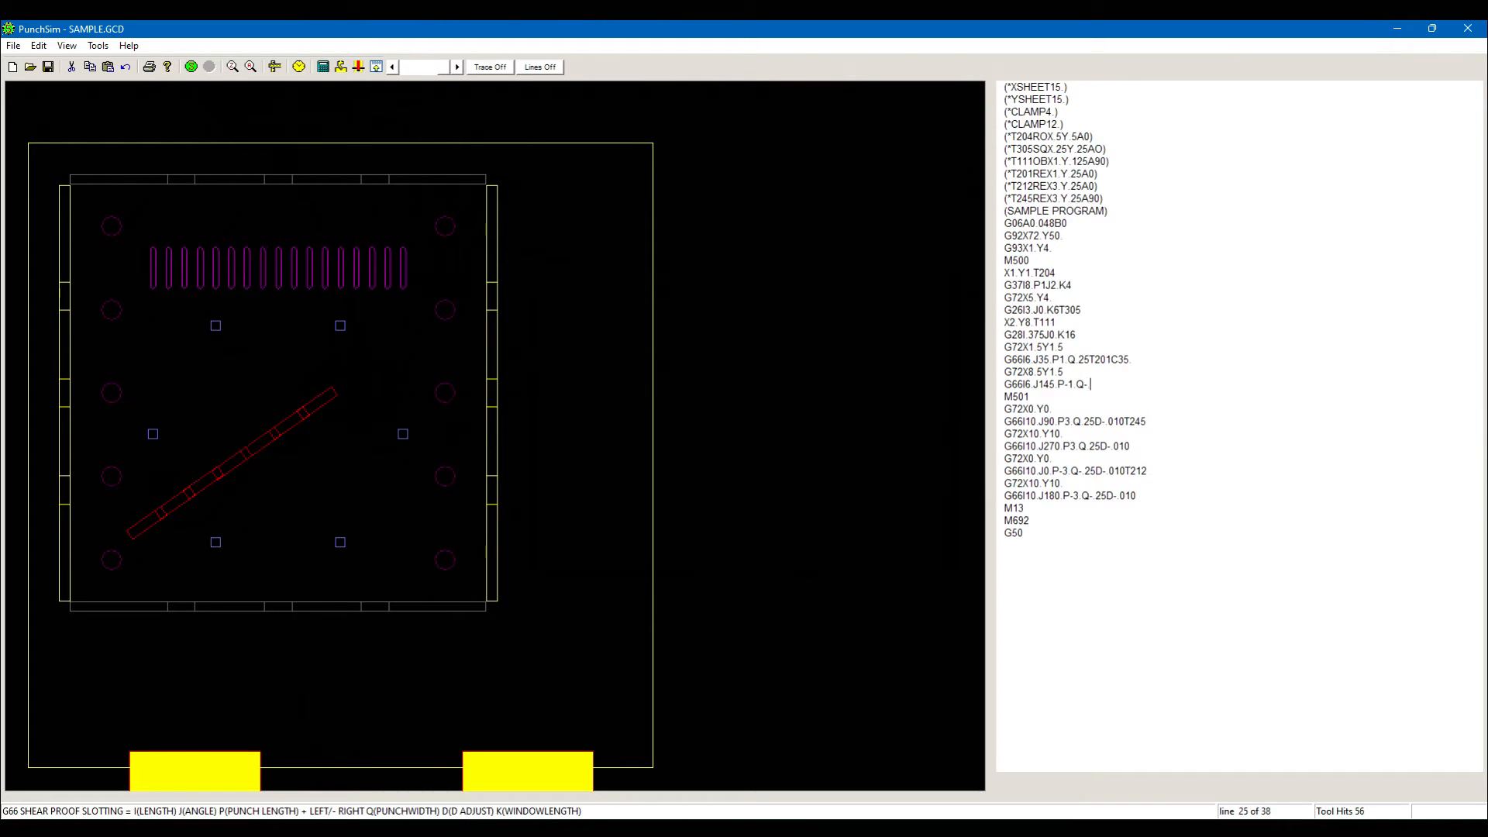
text(25C145.)
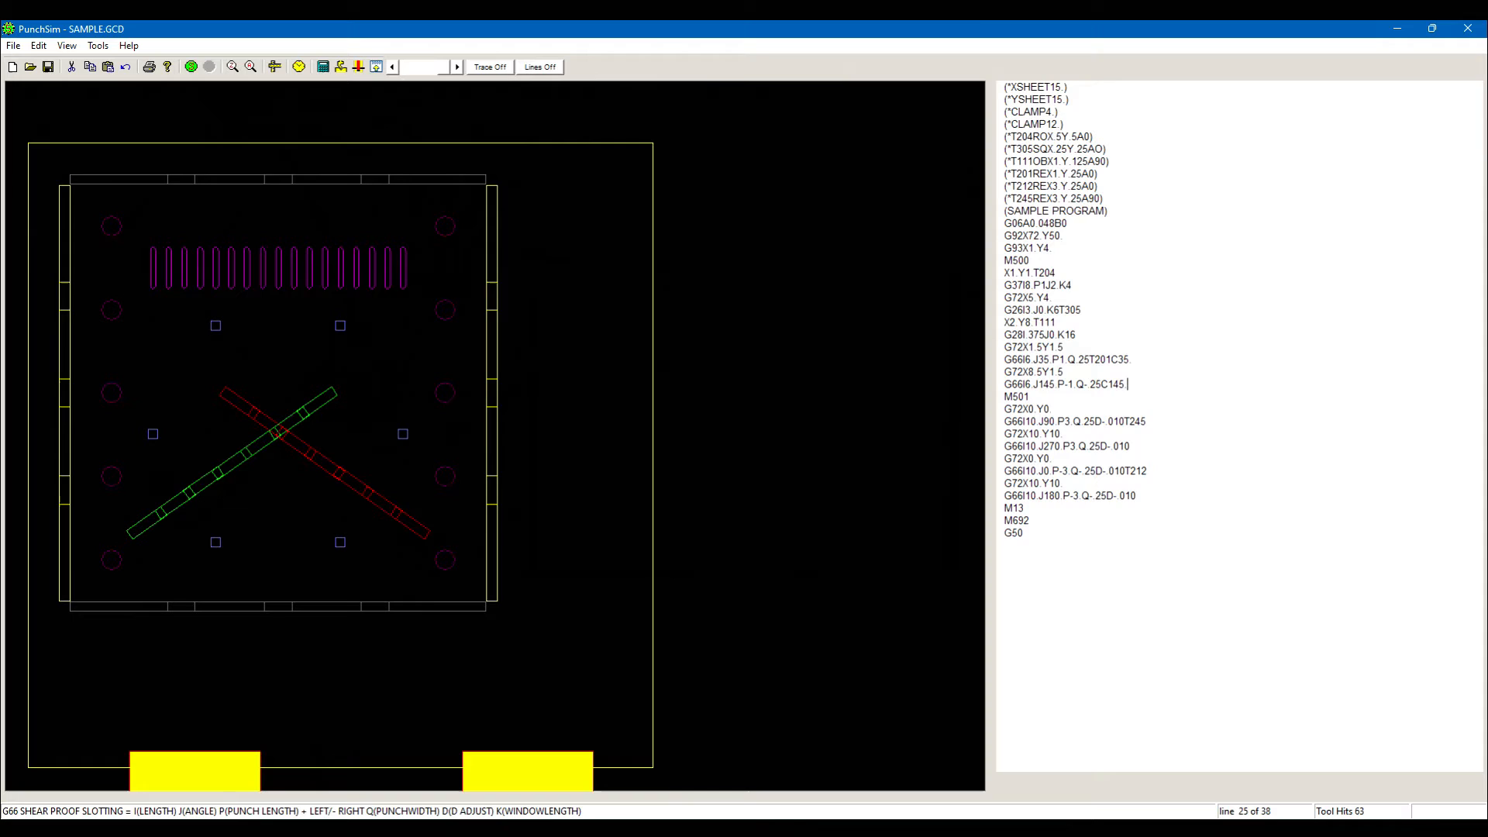
click(189, 67)
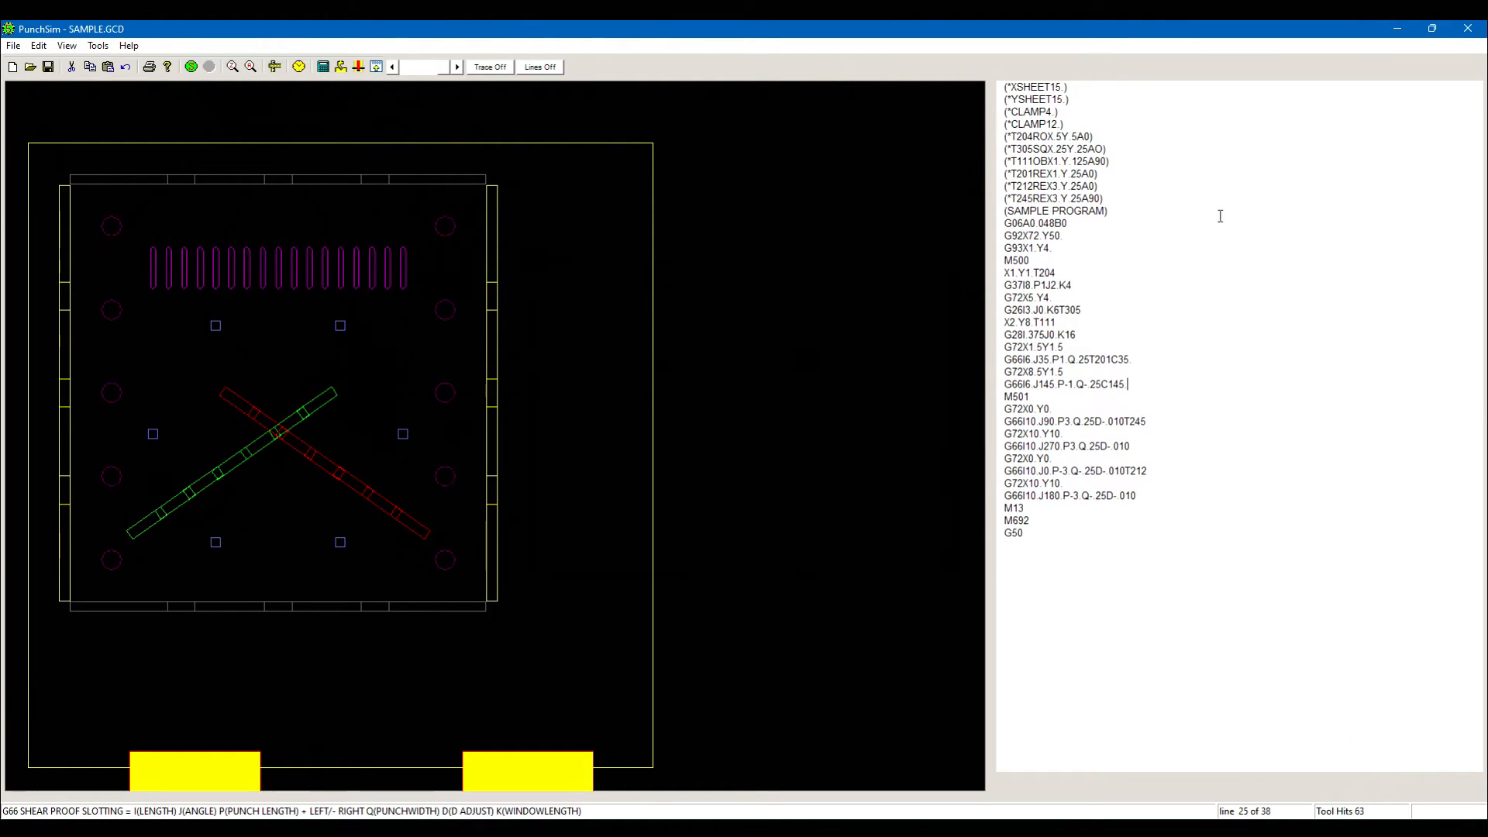
click(14, 45)
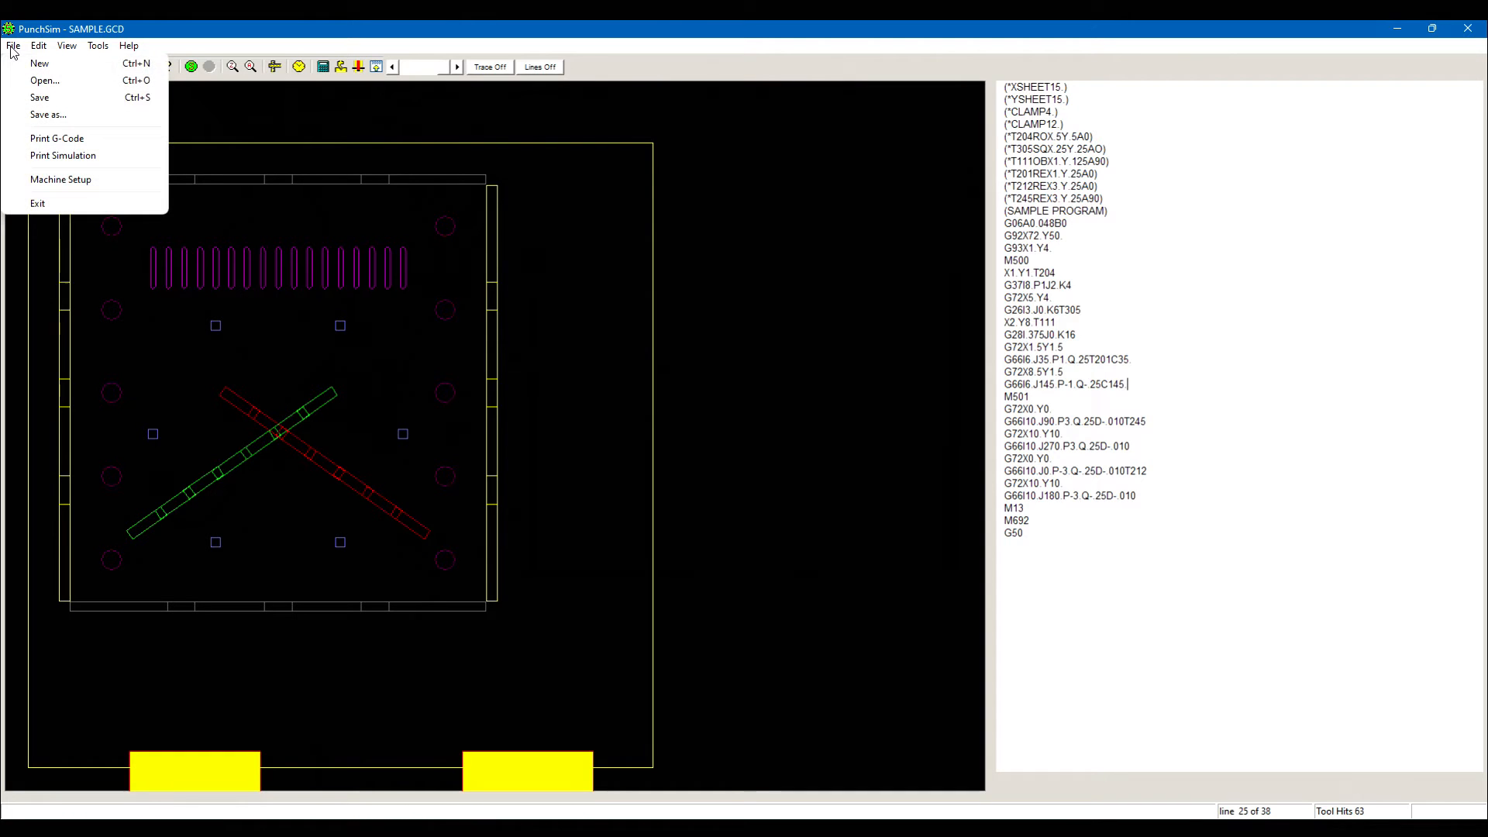
click(61, 180)
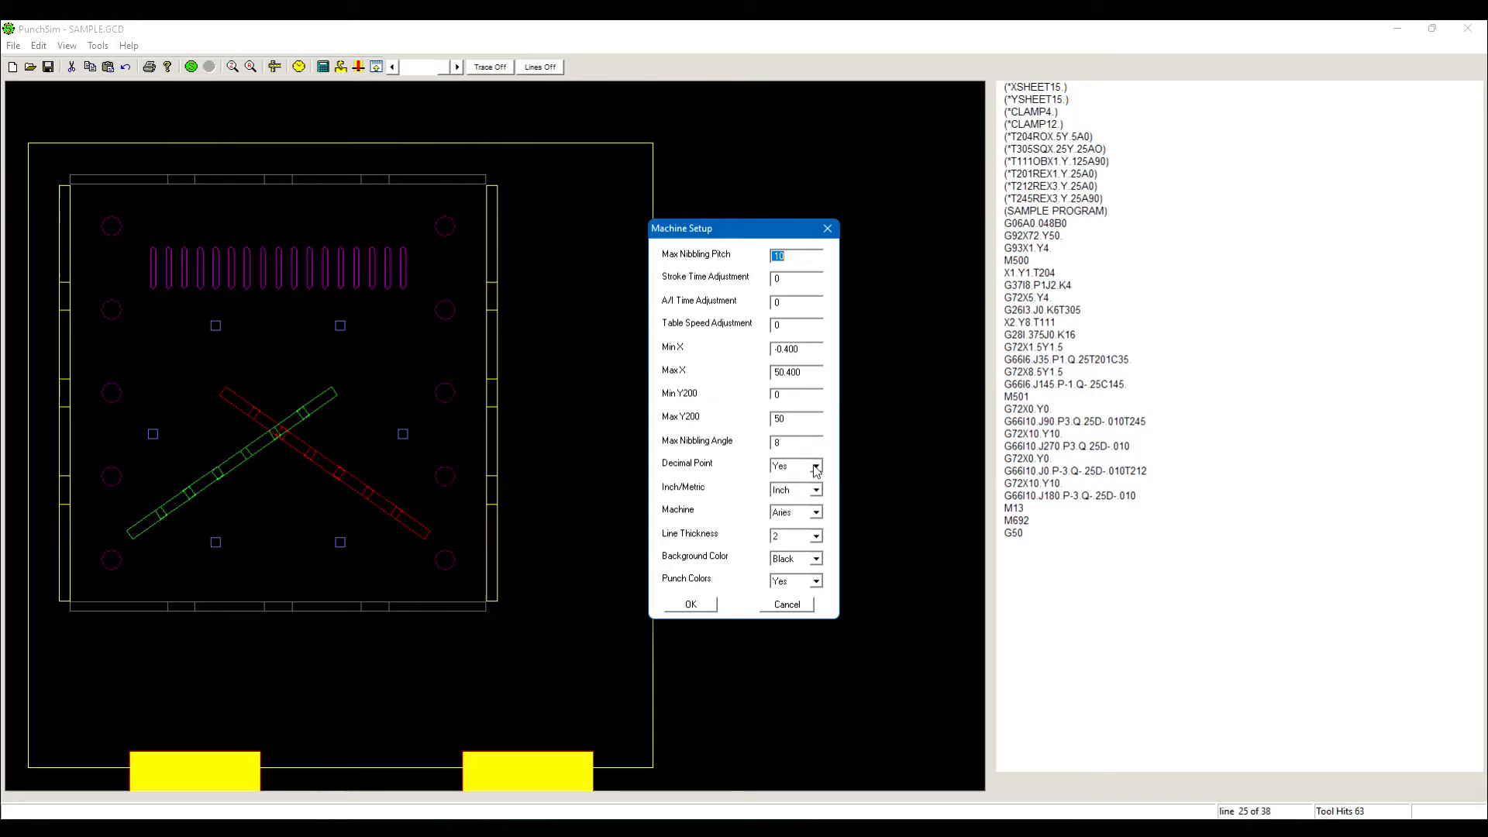
click(814, 490)
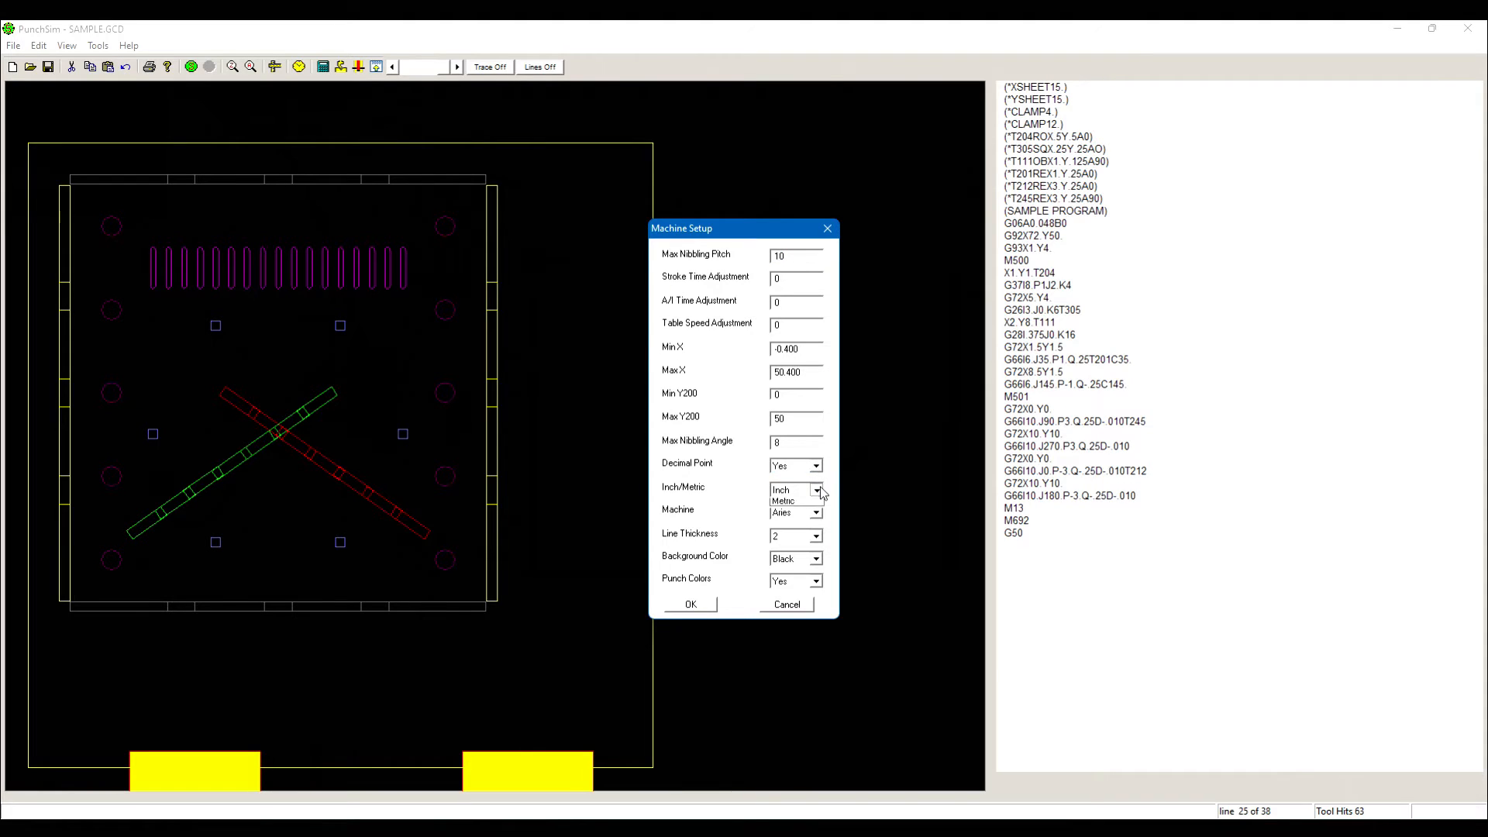
click(814, 513)
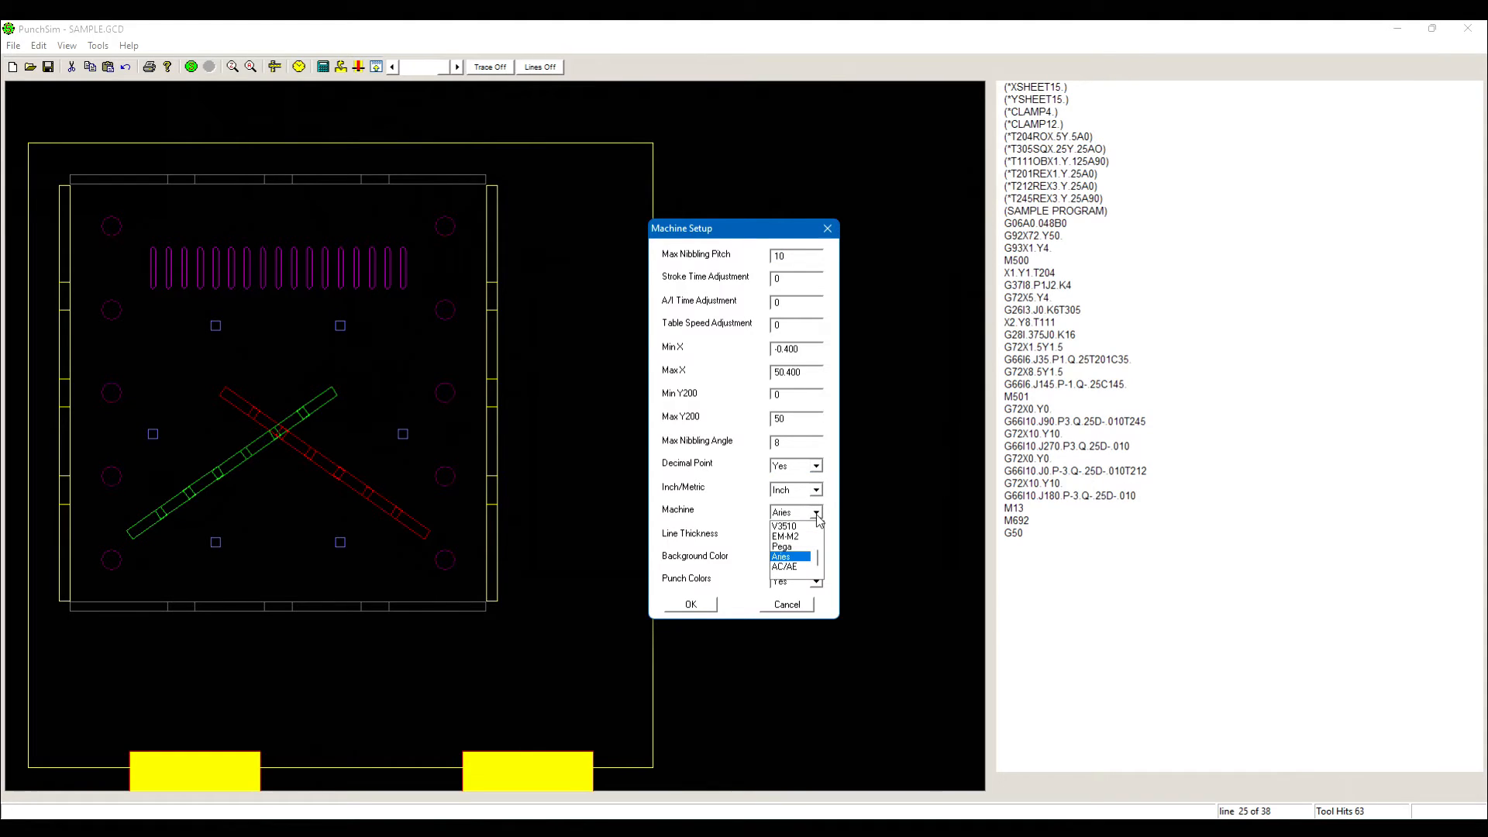
click(781, 547)
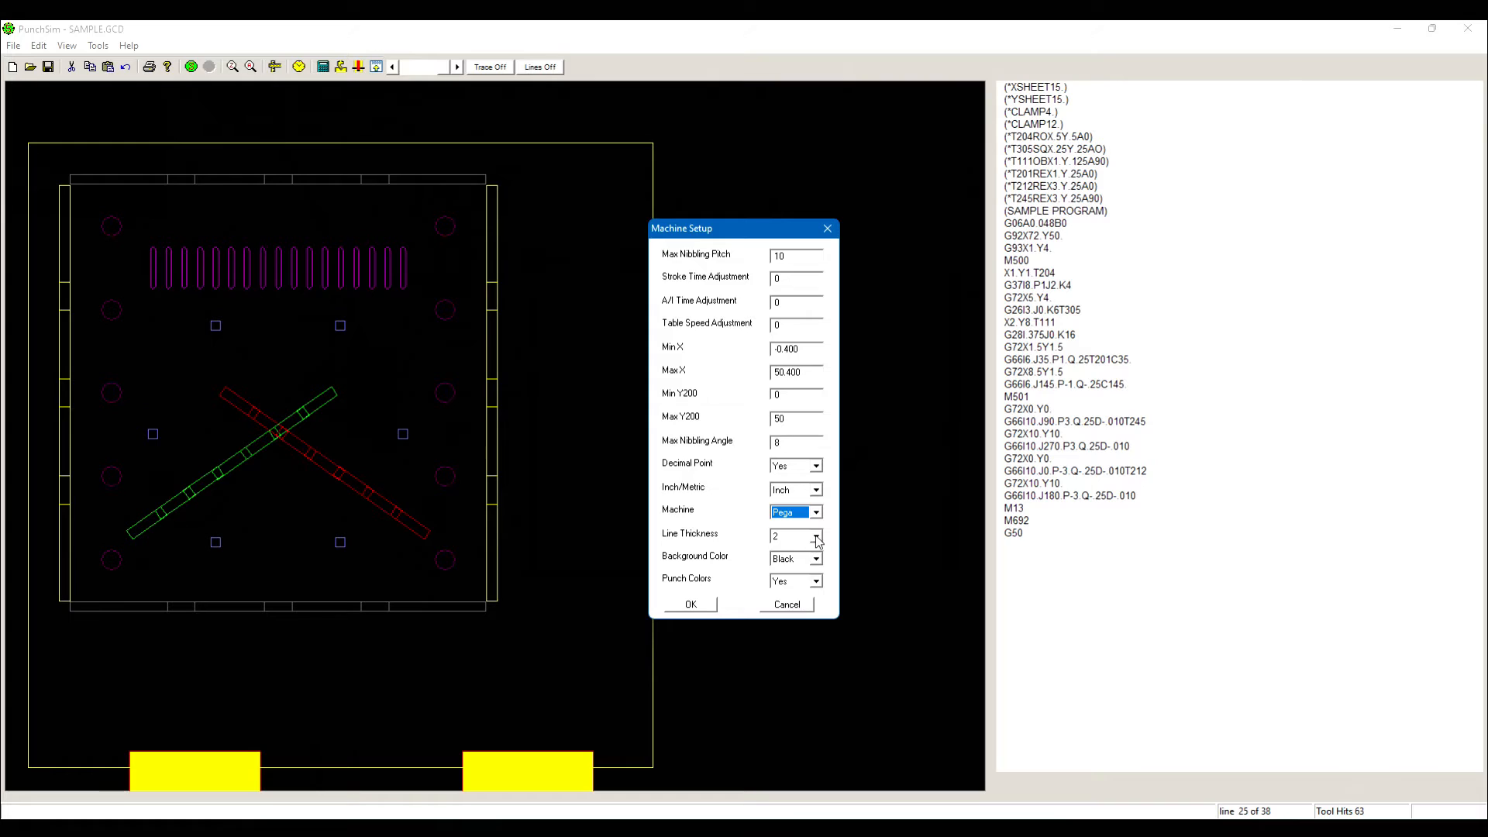
click(788, 534)
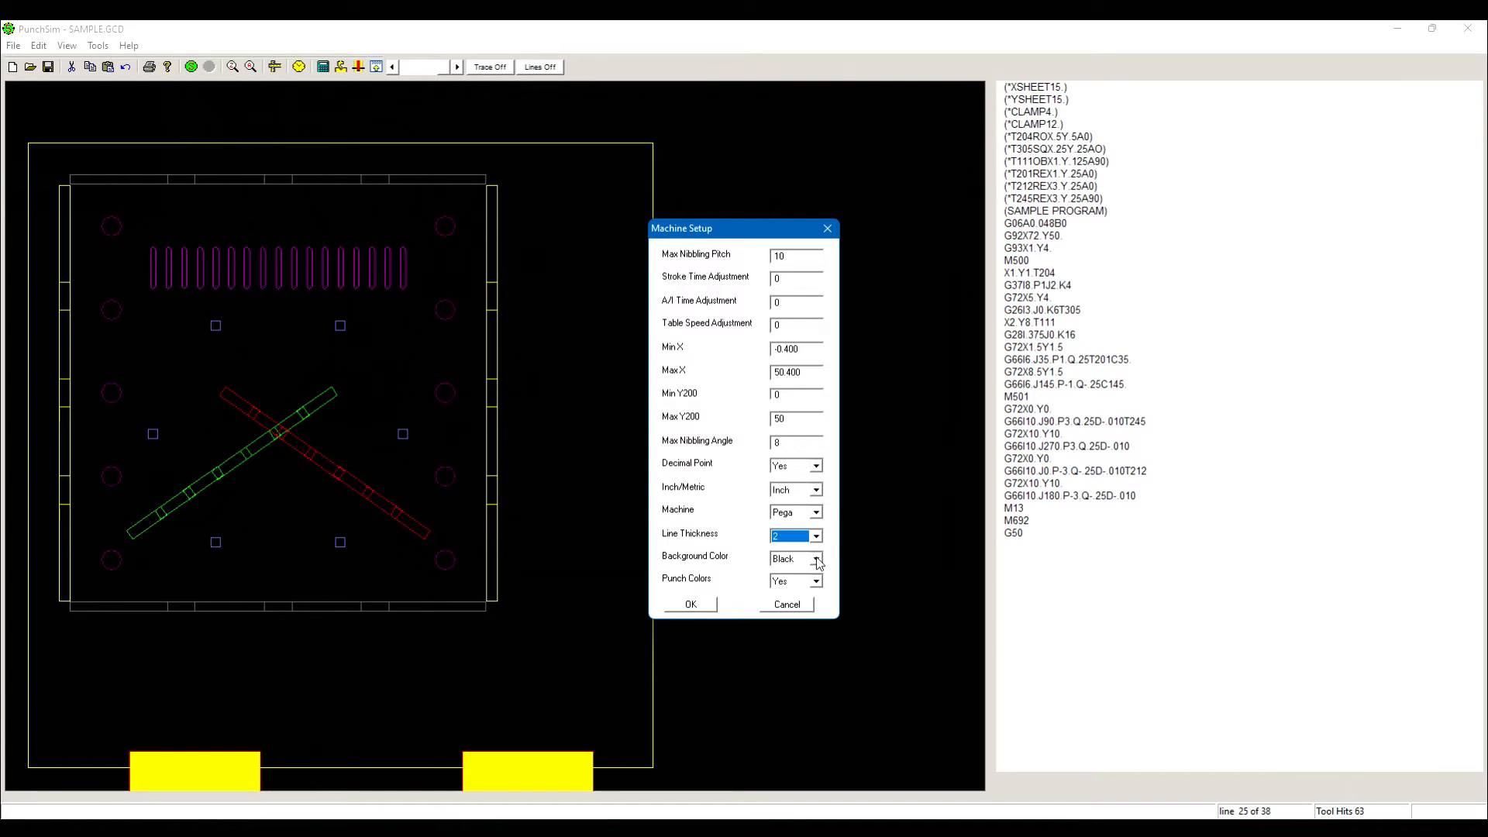
click(814, 580)
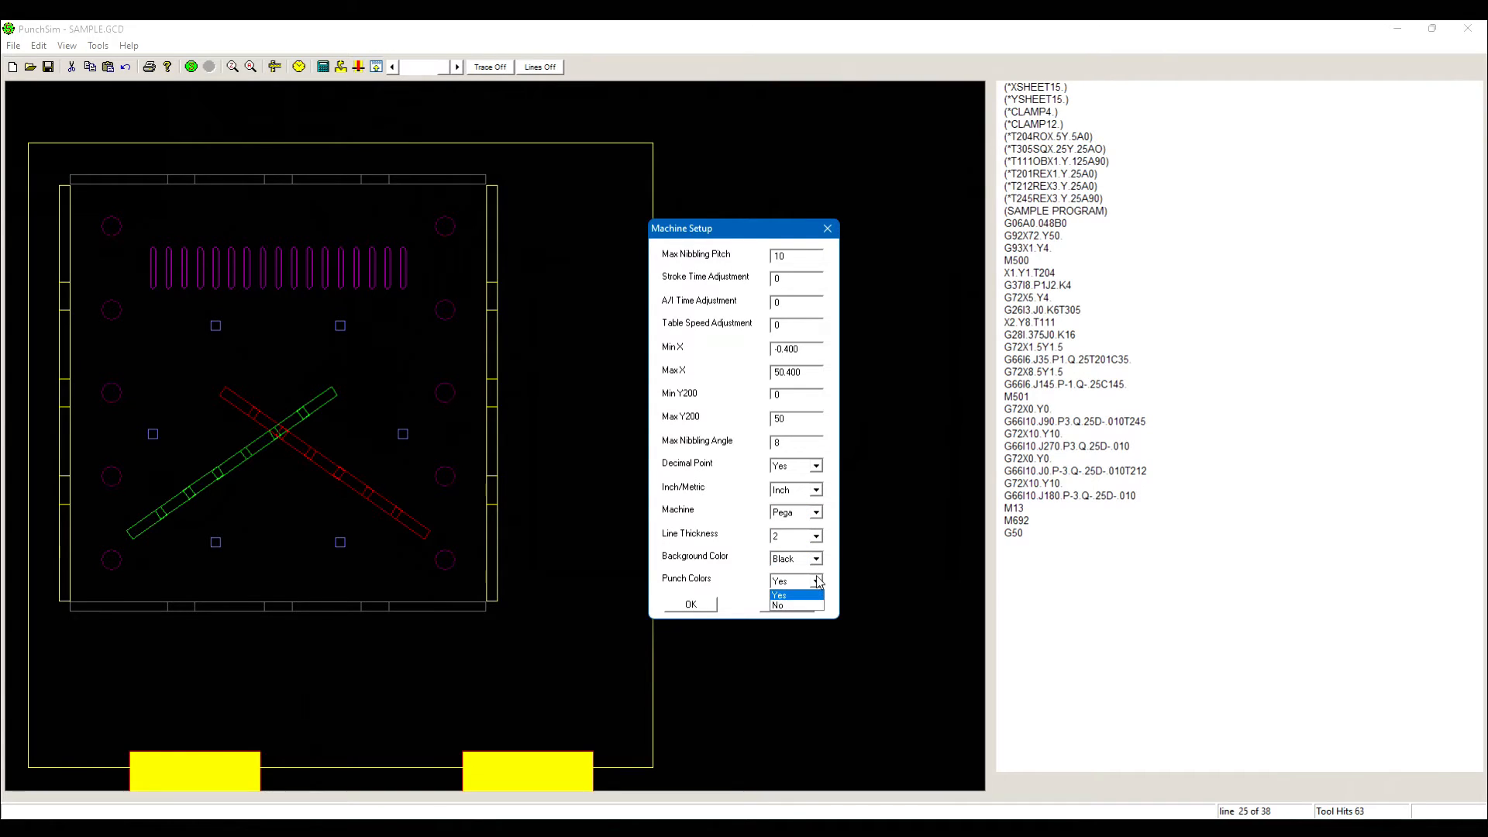
click(690, 605)
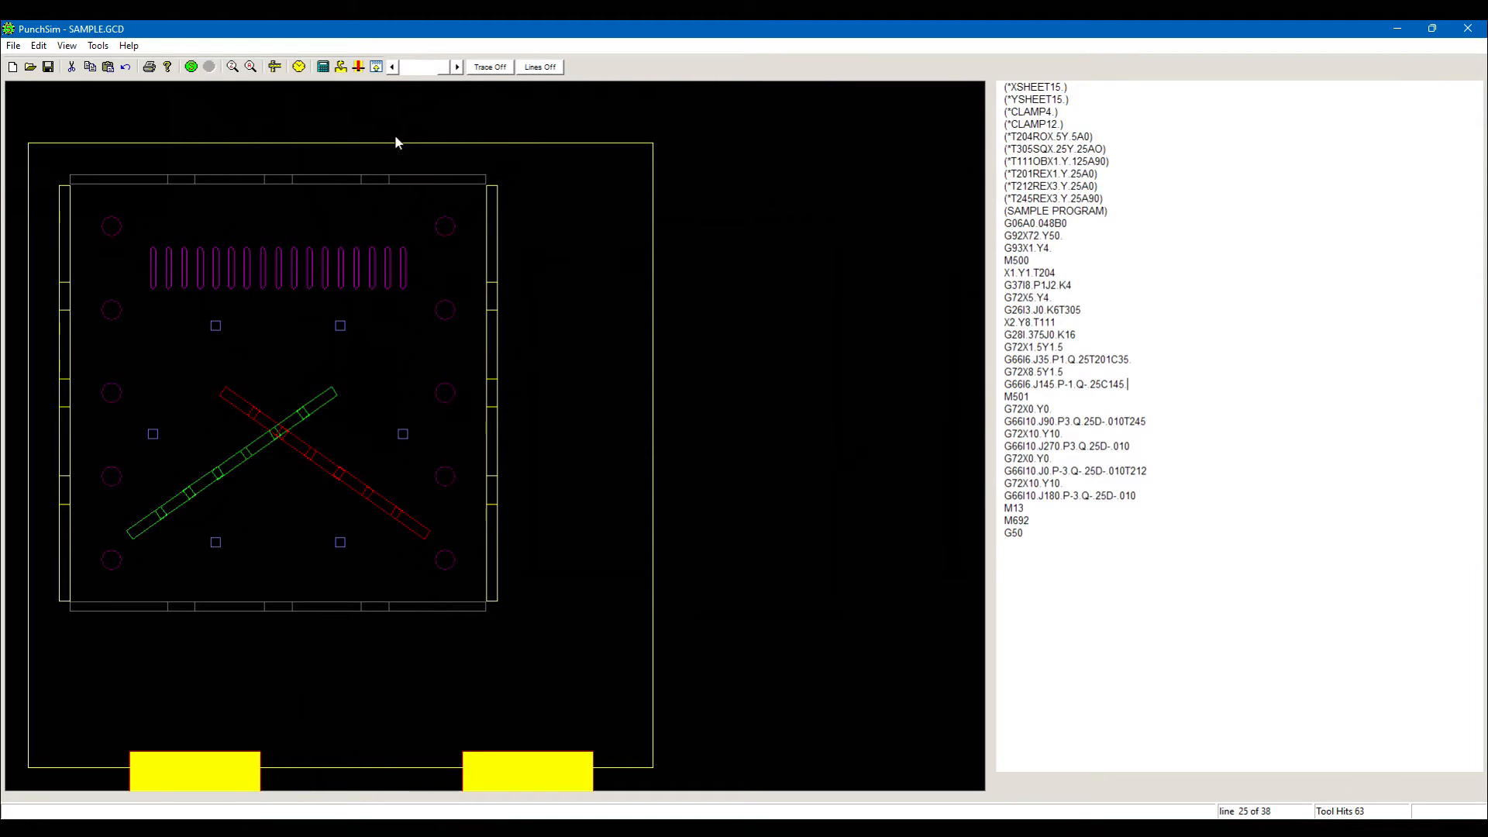
mouse_move(323, 109)
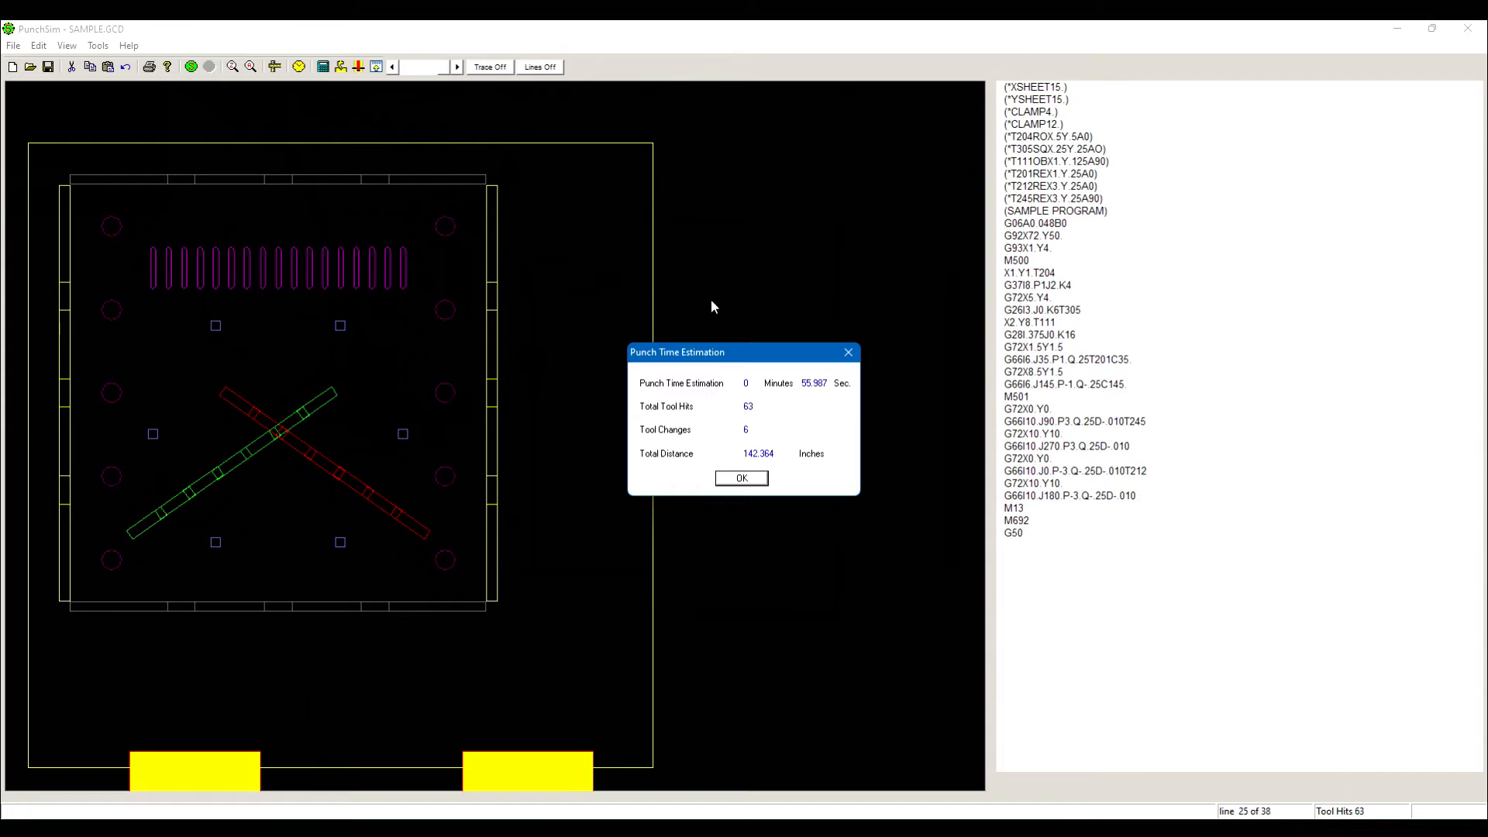
mouse_move(569, 531)
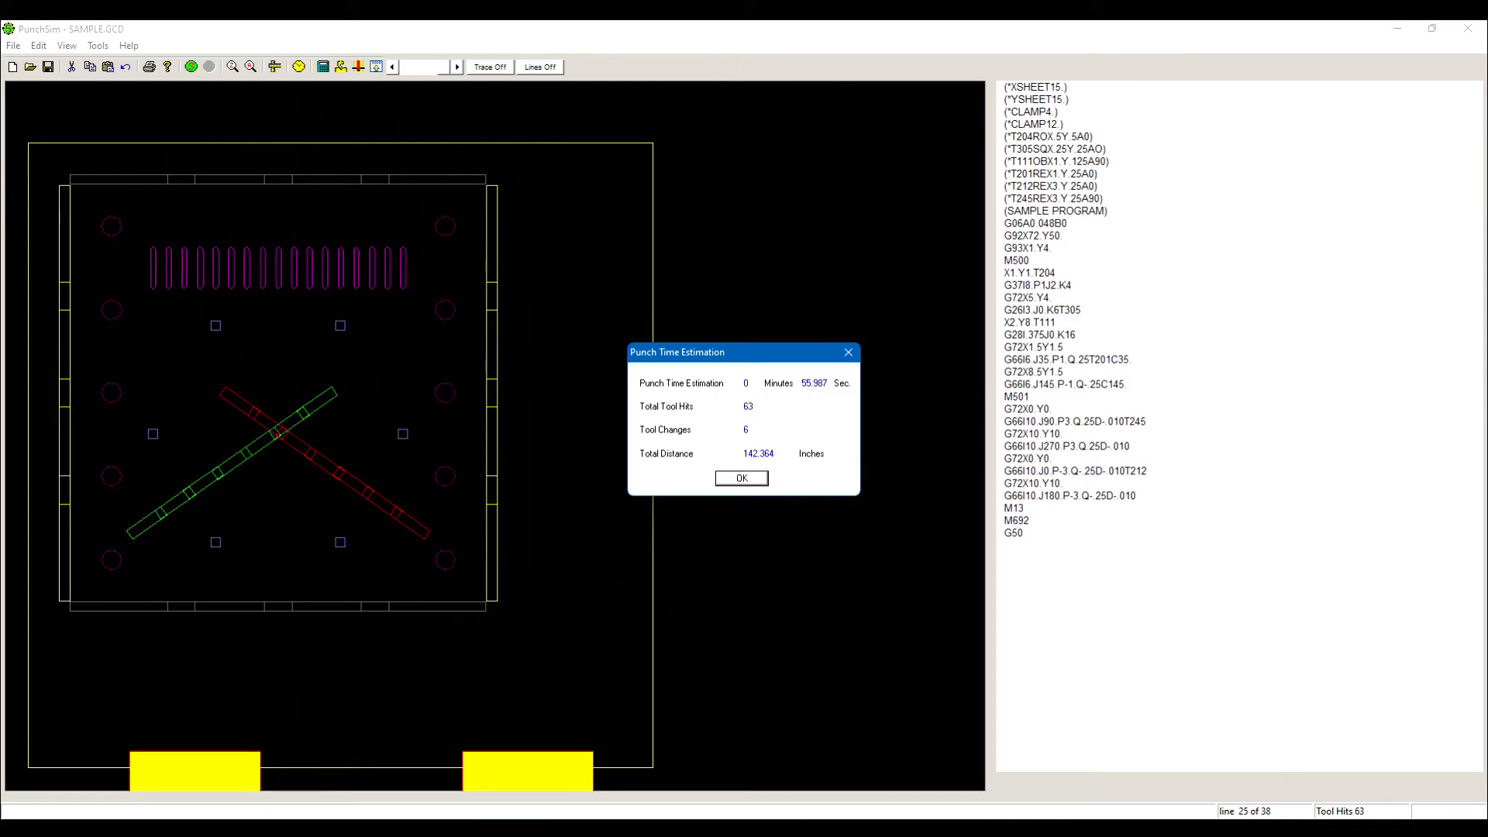
mouse_move(1367, 404)
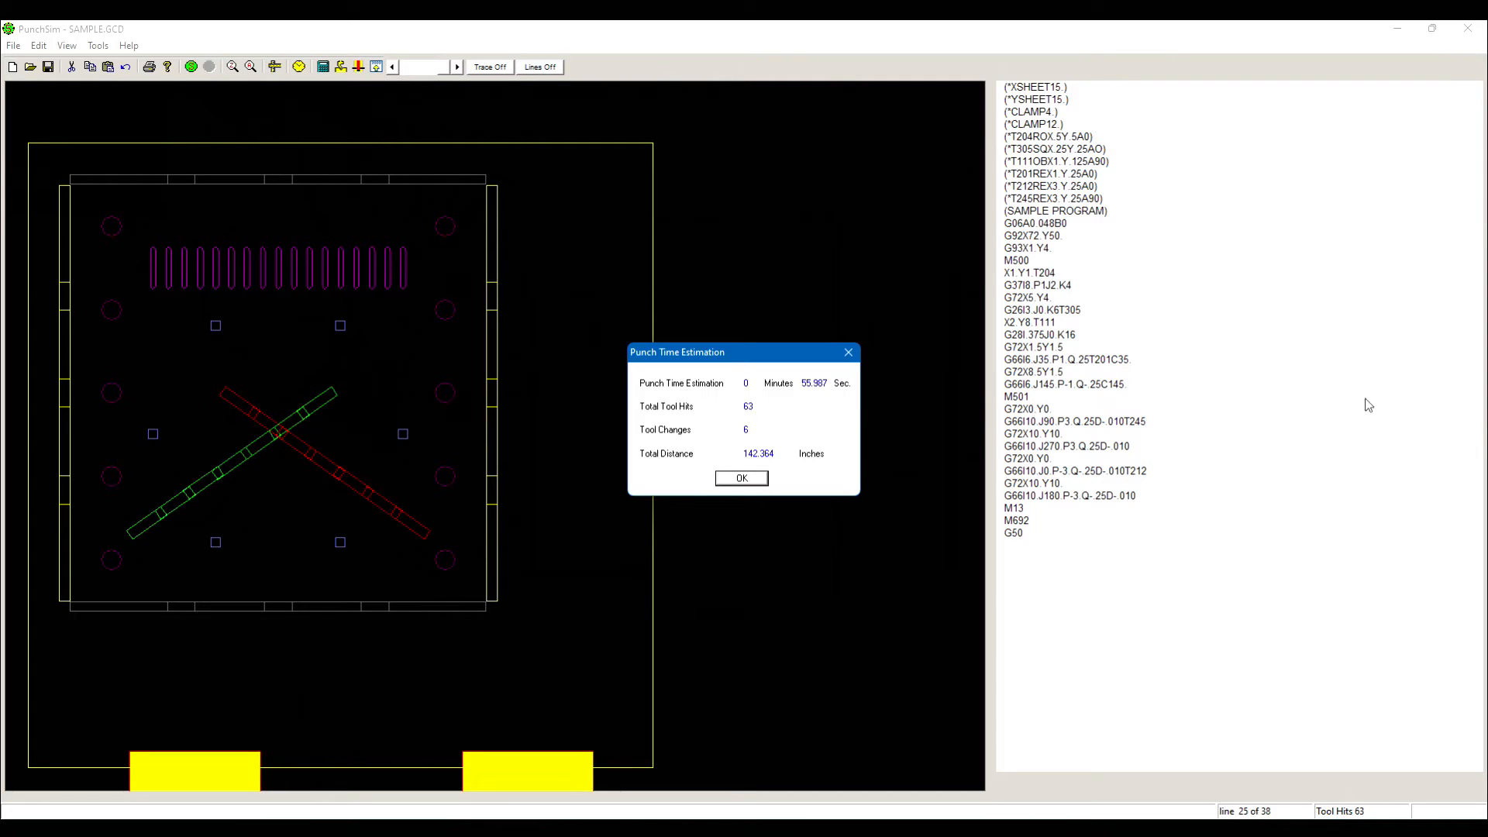
Dismiss the 56-second punch time estimate and bring up the expression calculator.
click(741, 477)
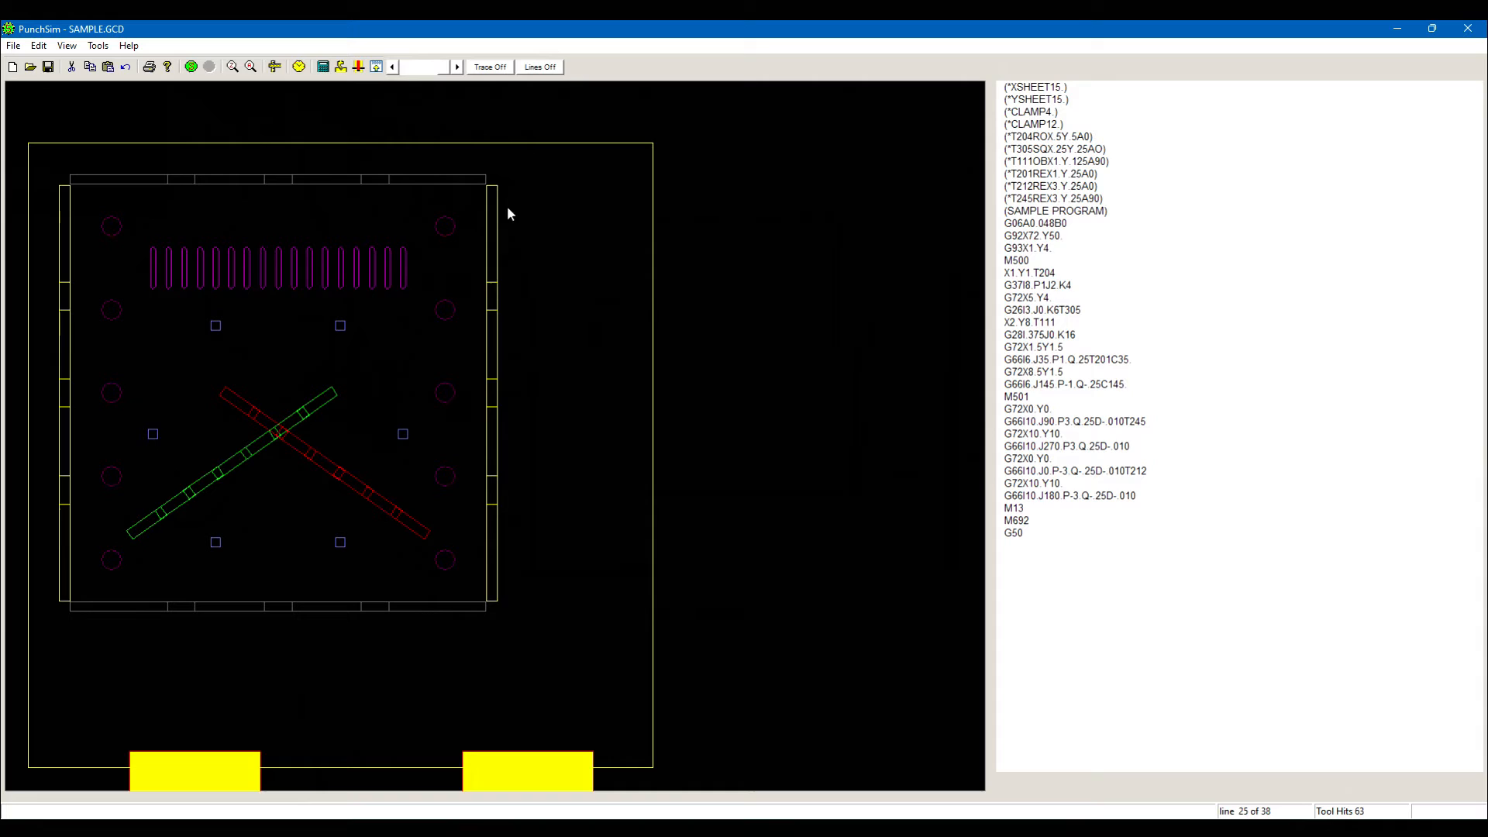
click(321, 67)
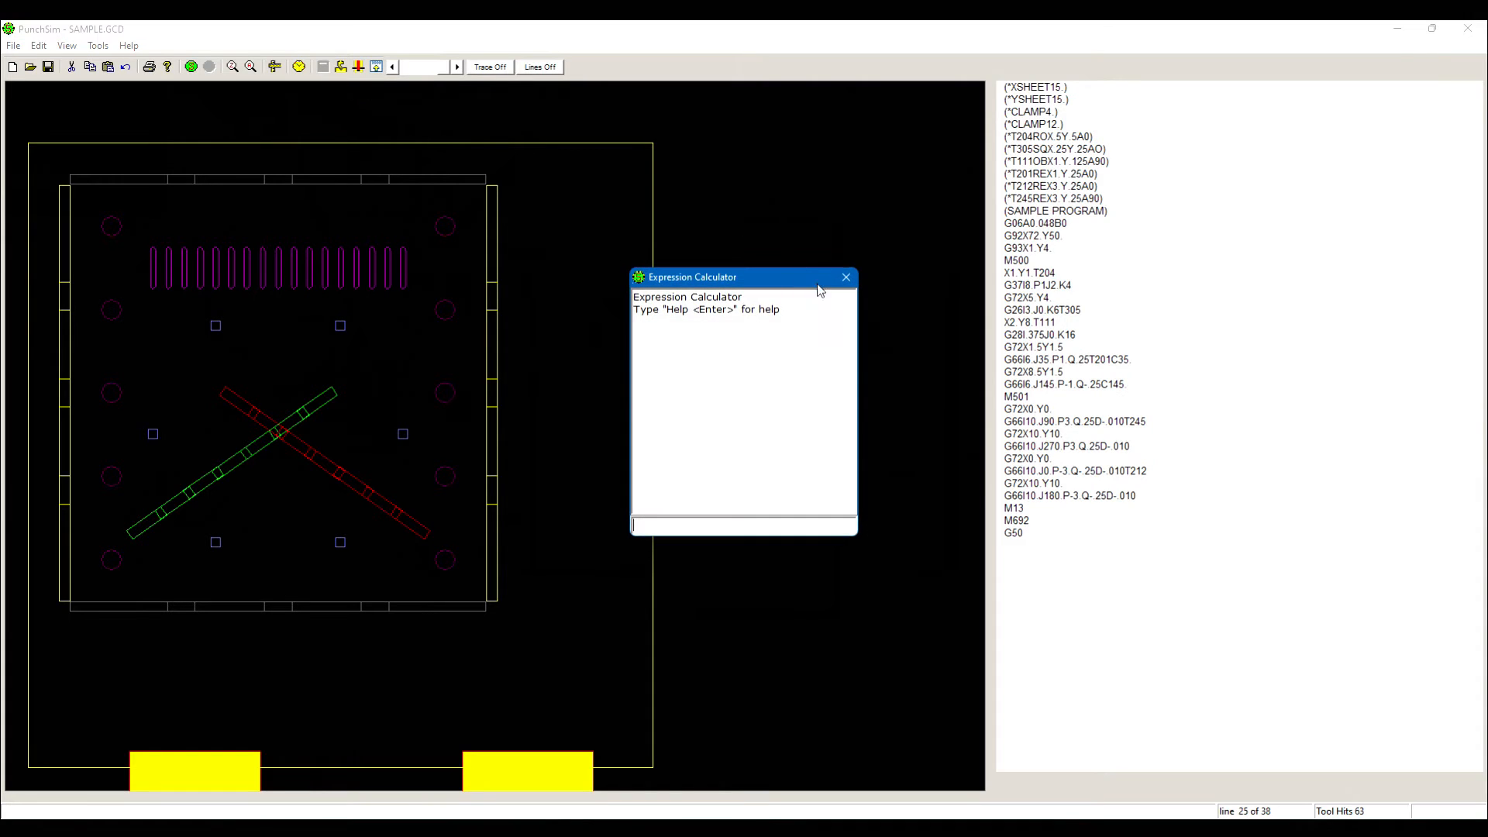
mouse_move(808, 447)
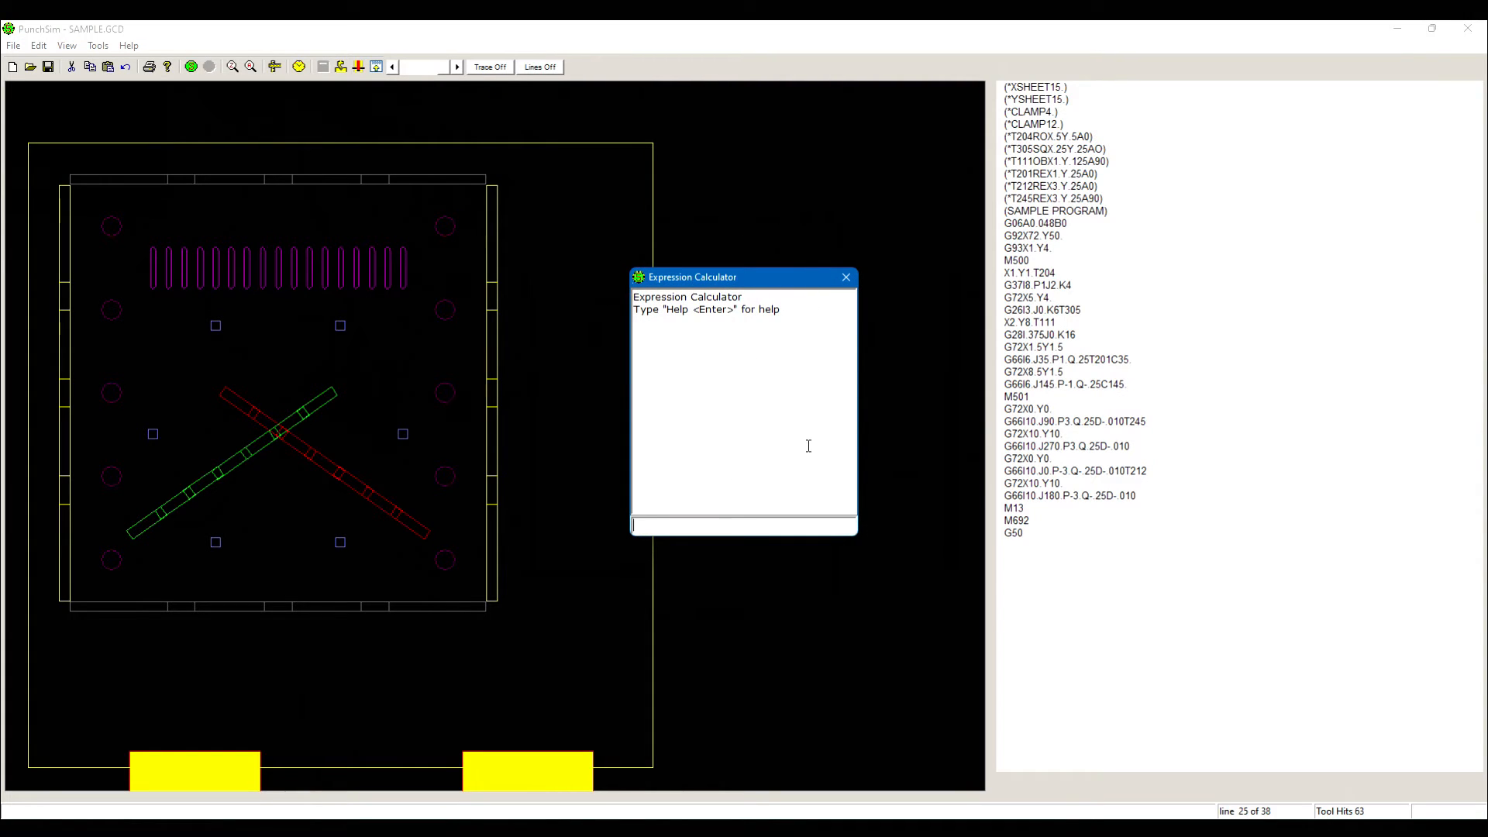
Evaluate A=45/3 as 15 and (A+4)*2.5 as 47.5, then start the bend deduction calculator.
text(A=)
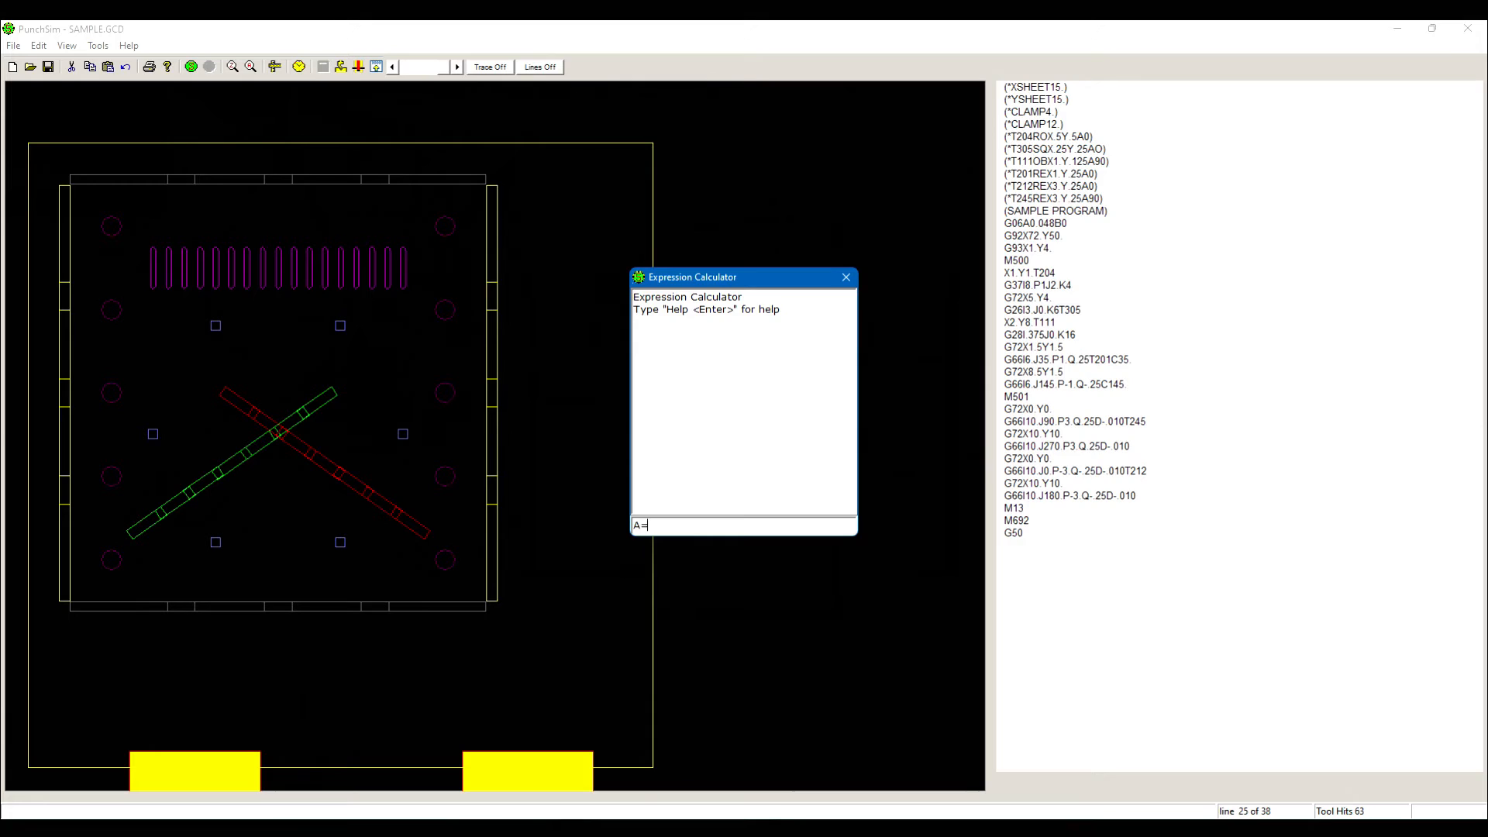
text(45/)
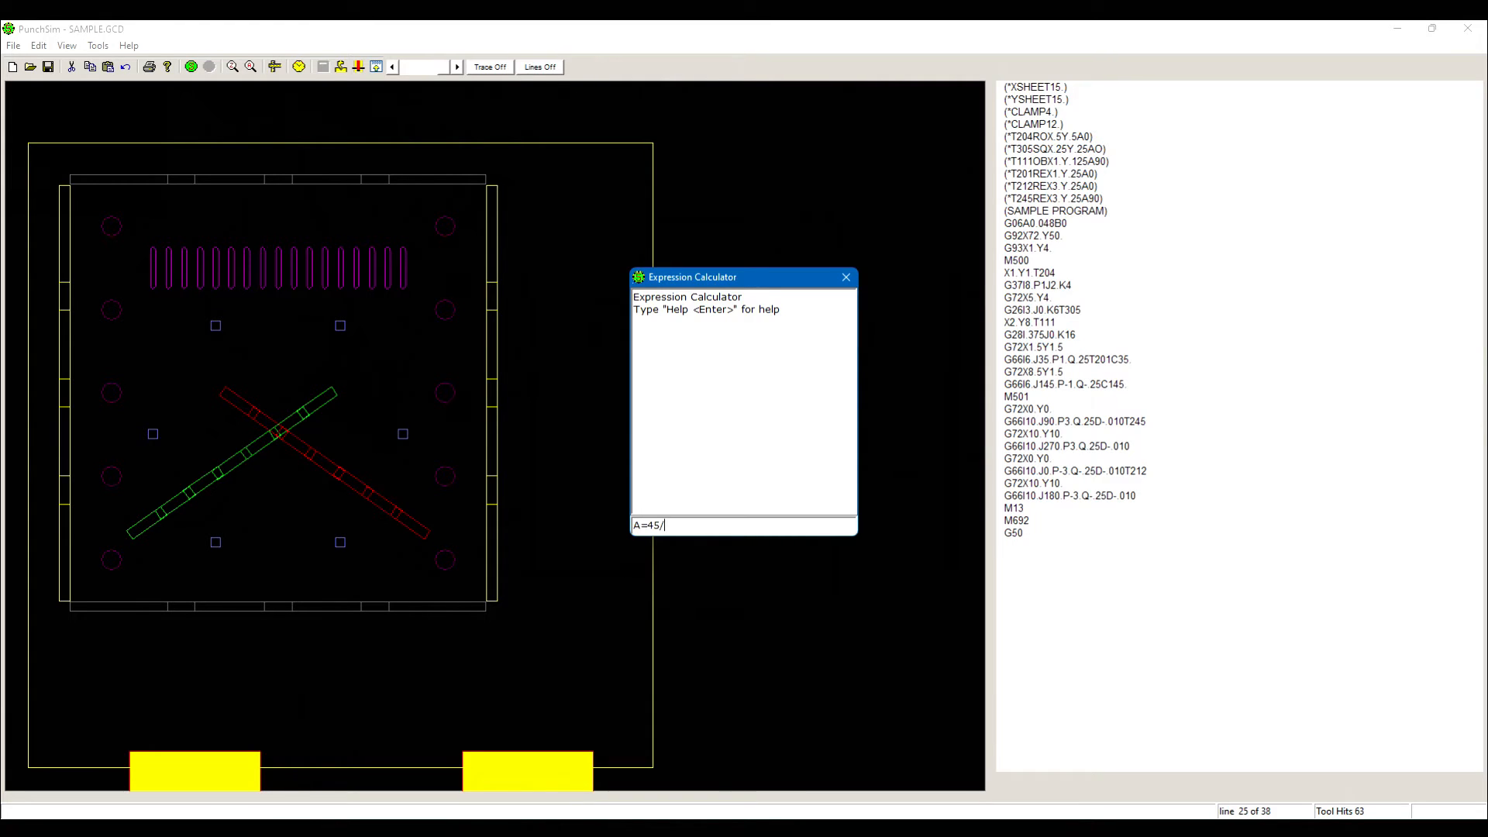
key(Enter)
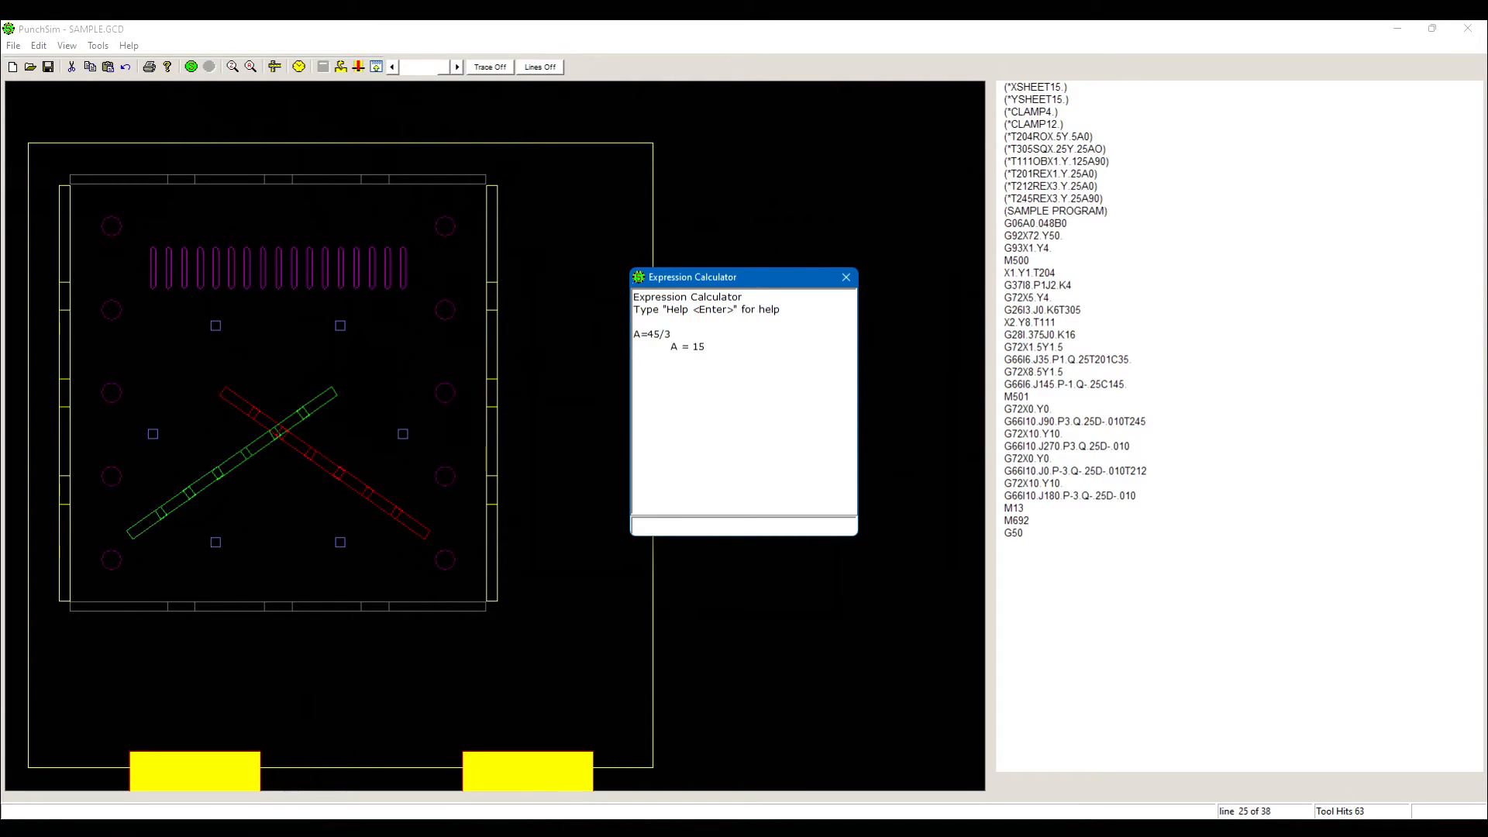
text((A+4)*)
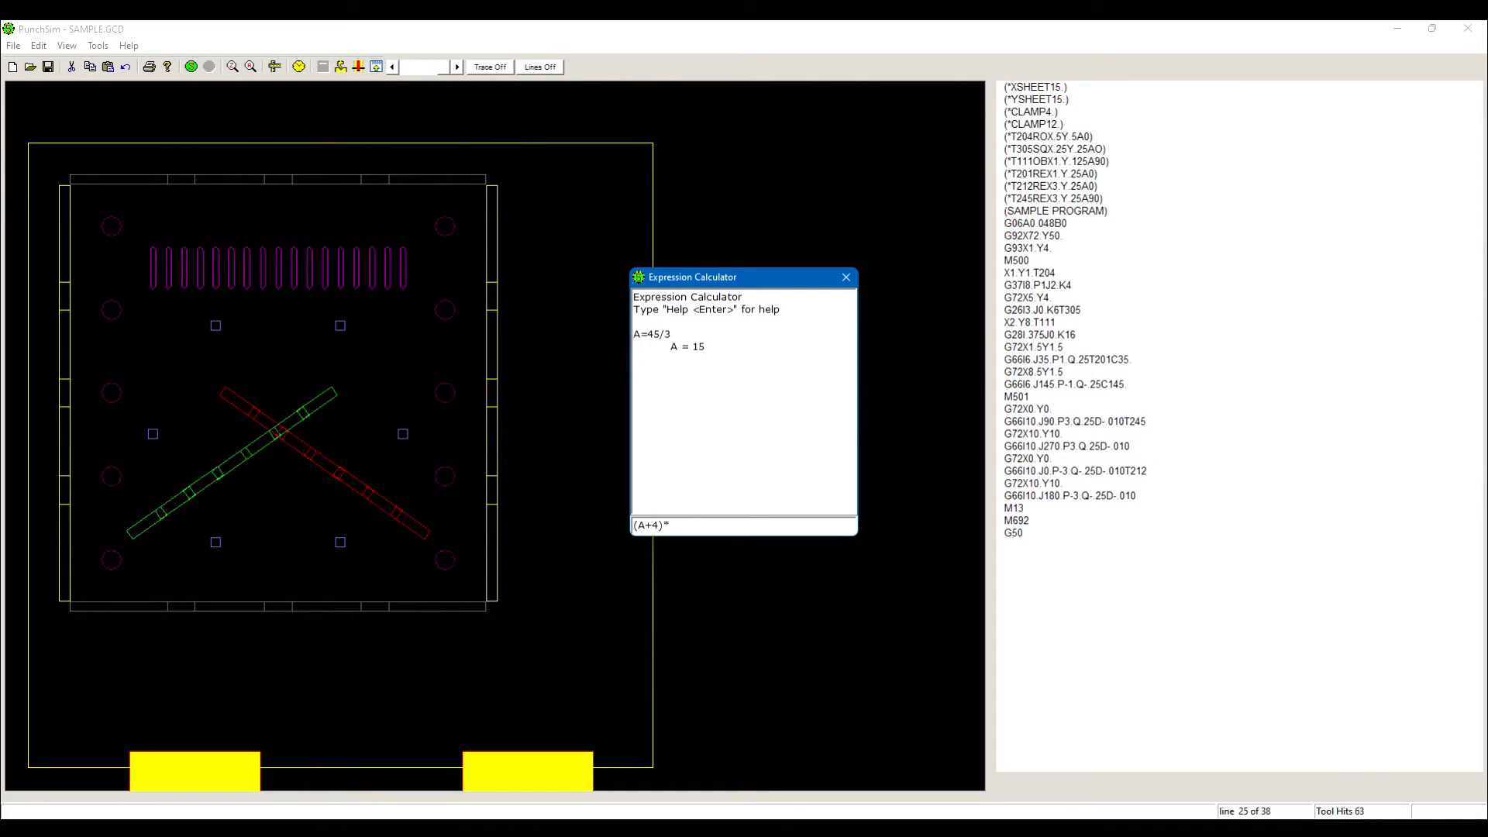
text(2.5)
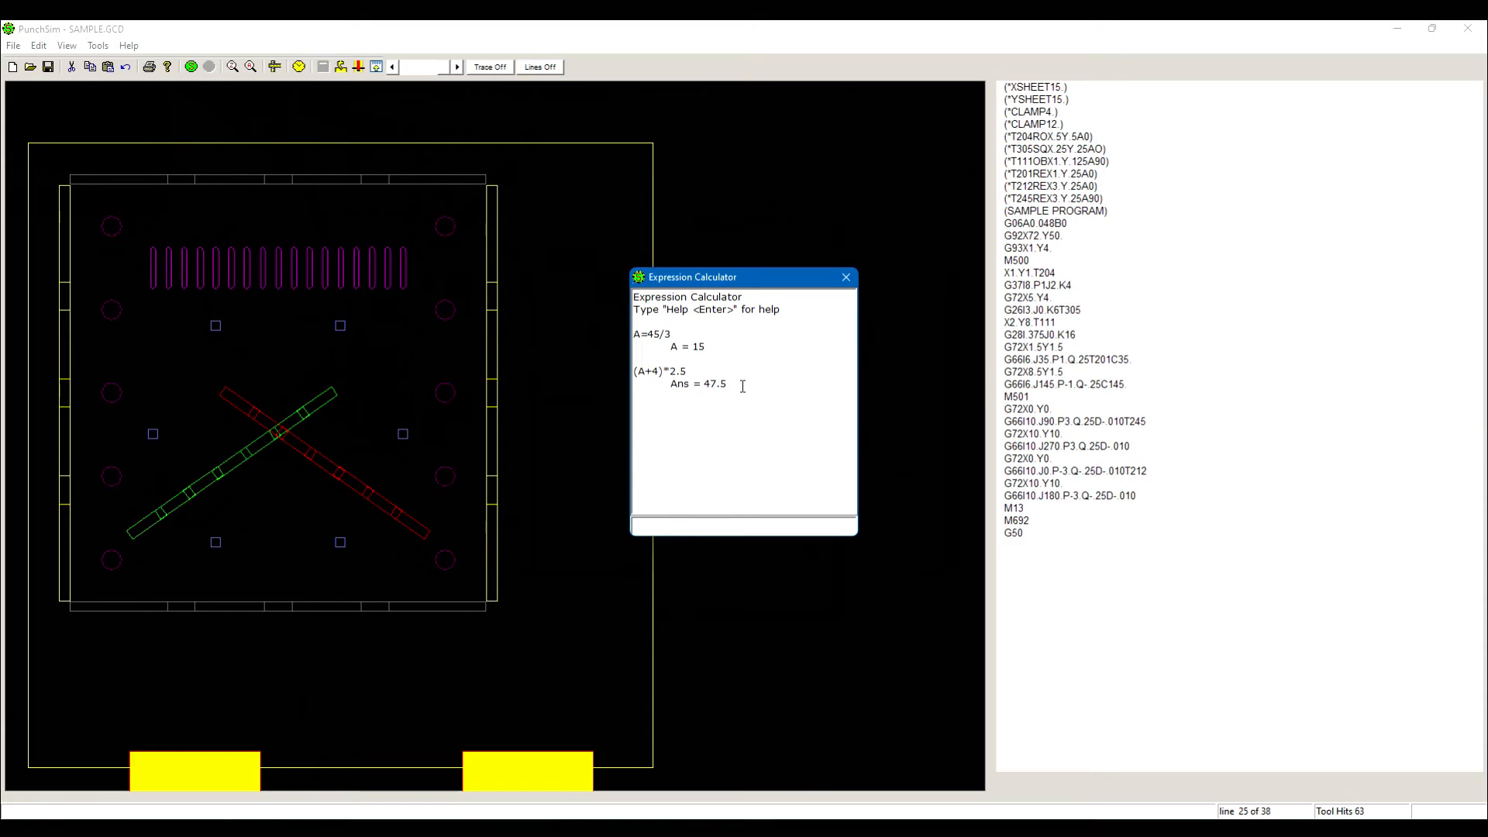
click(843, 276)
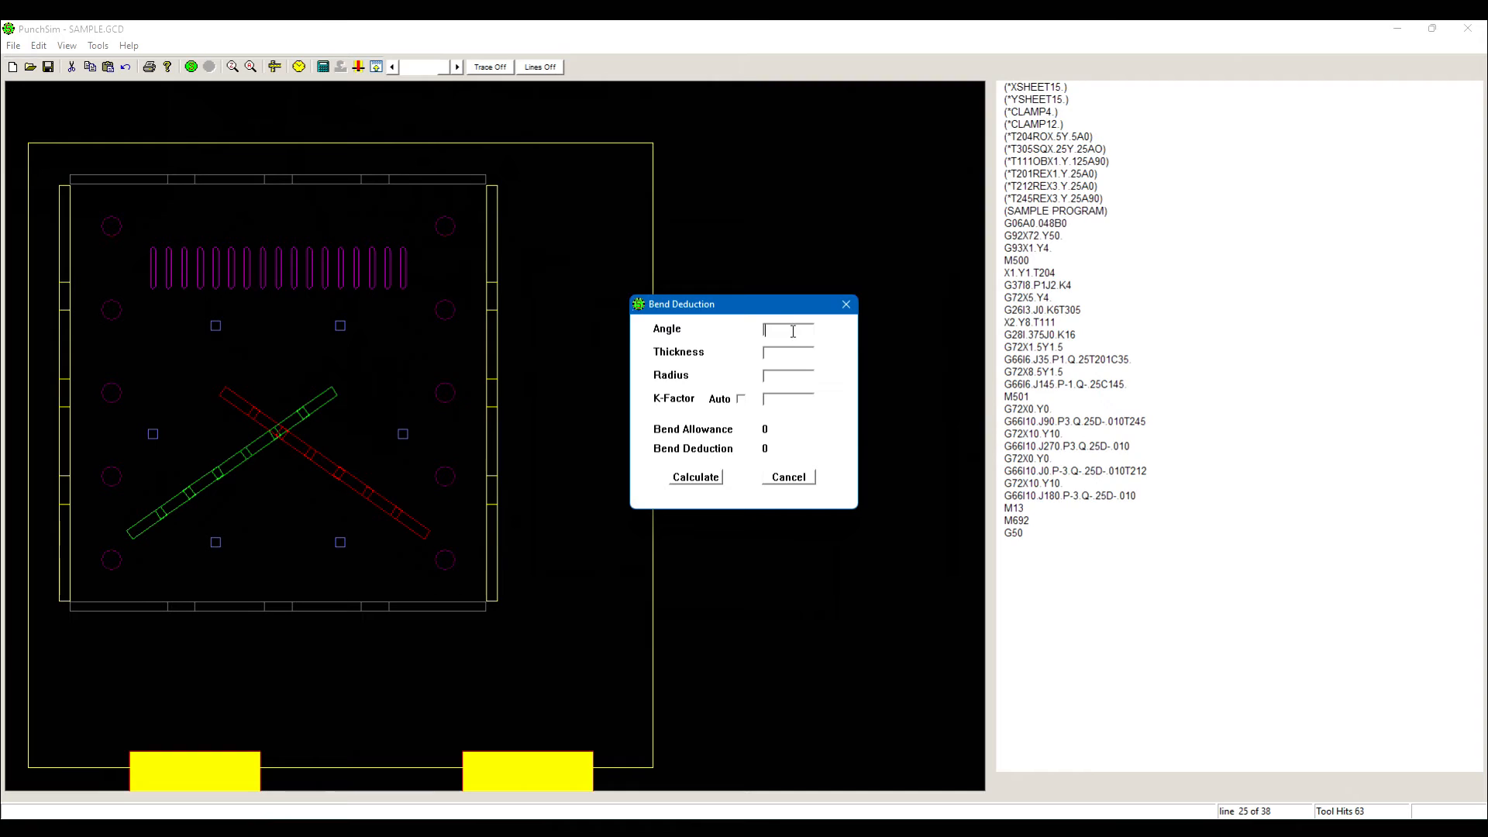
Calculate bend values for a 90° bend in .06 material, then recalculate with K-factor .4.
text(90)
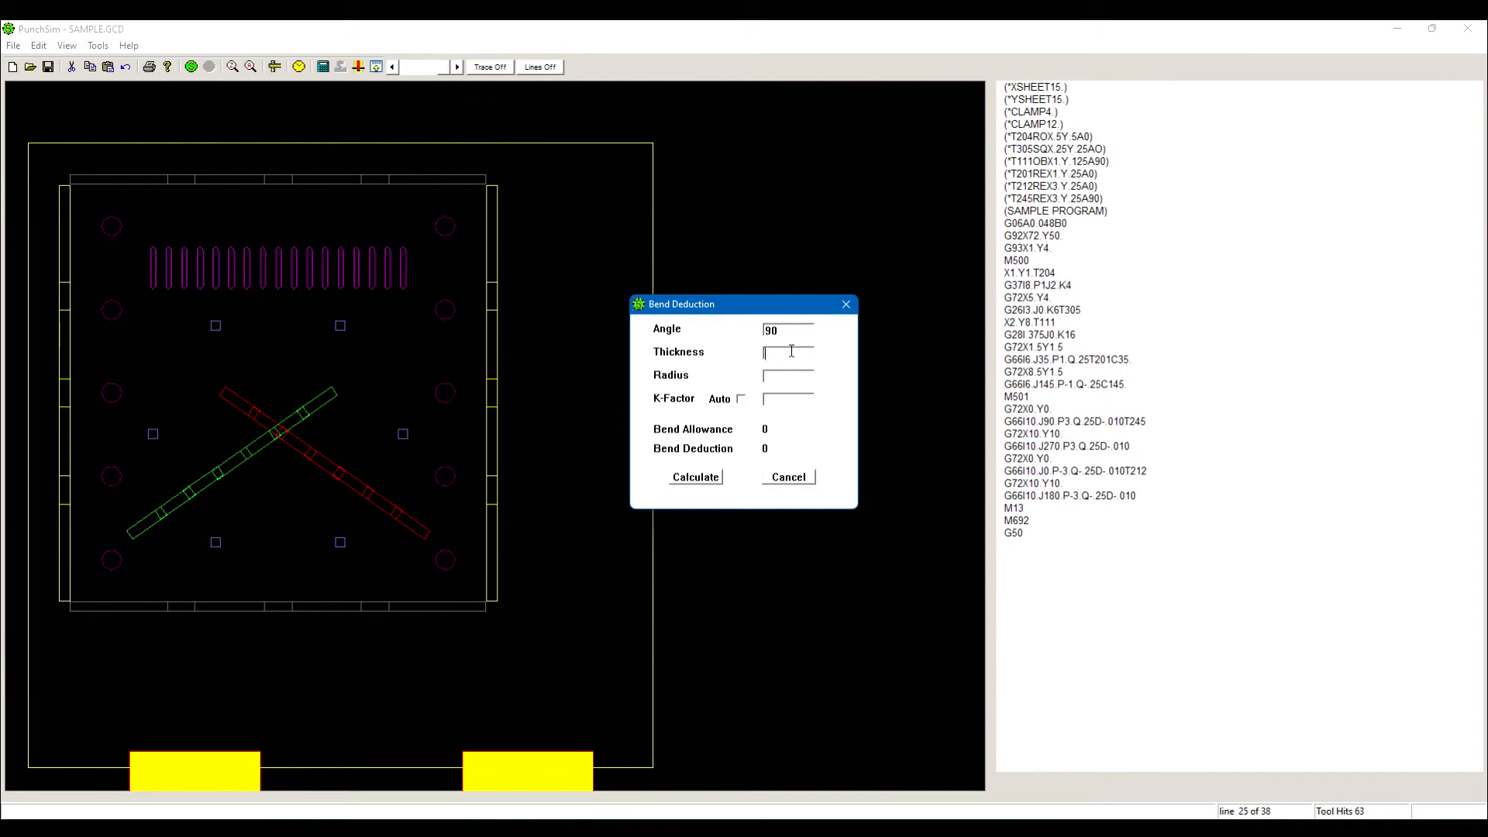
text(.06)
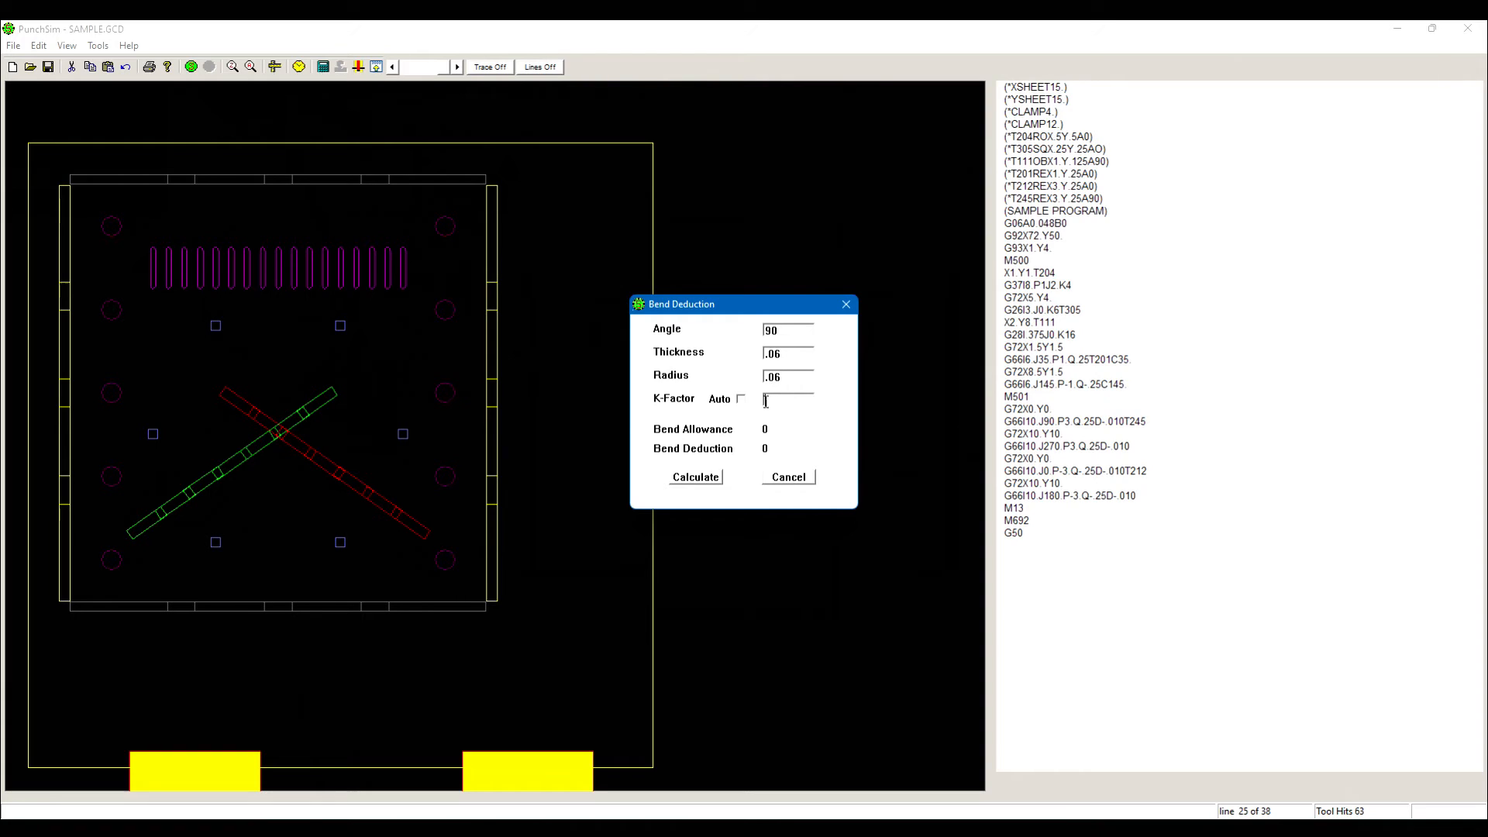
click(739, 398)
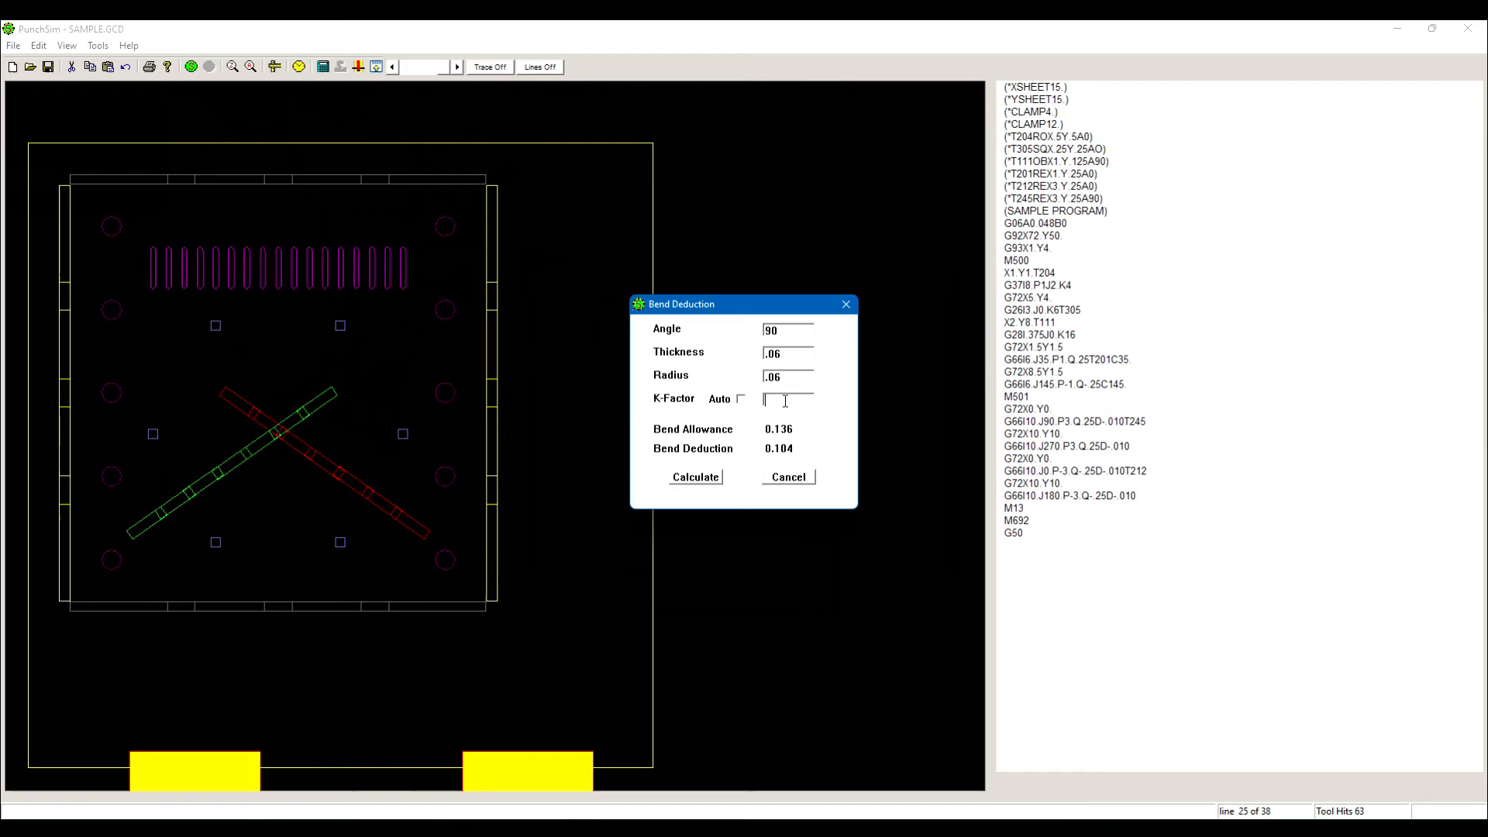
text(.4)
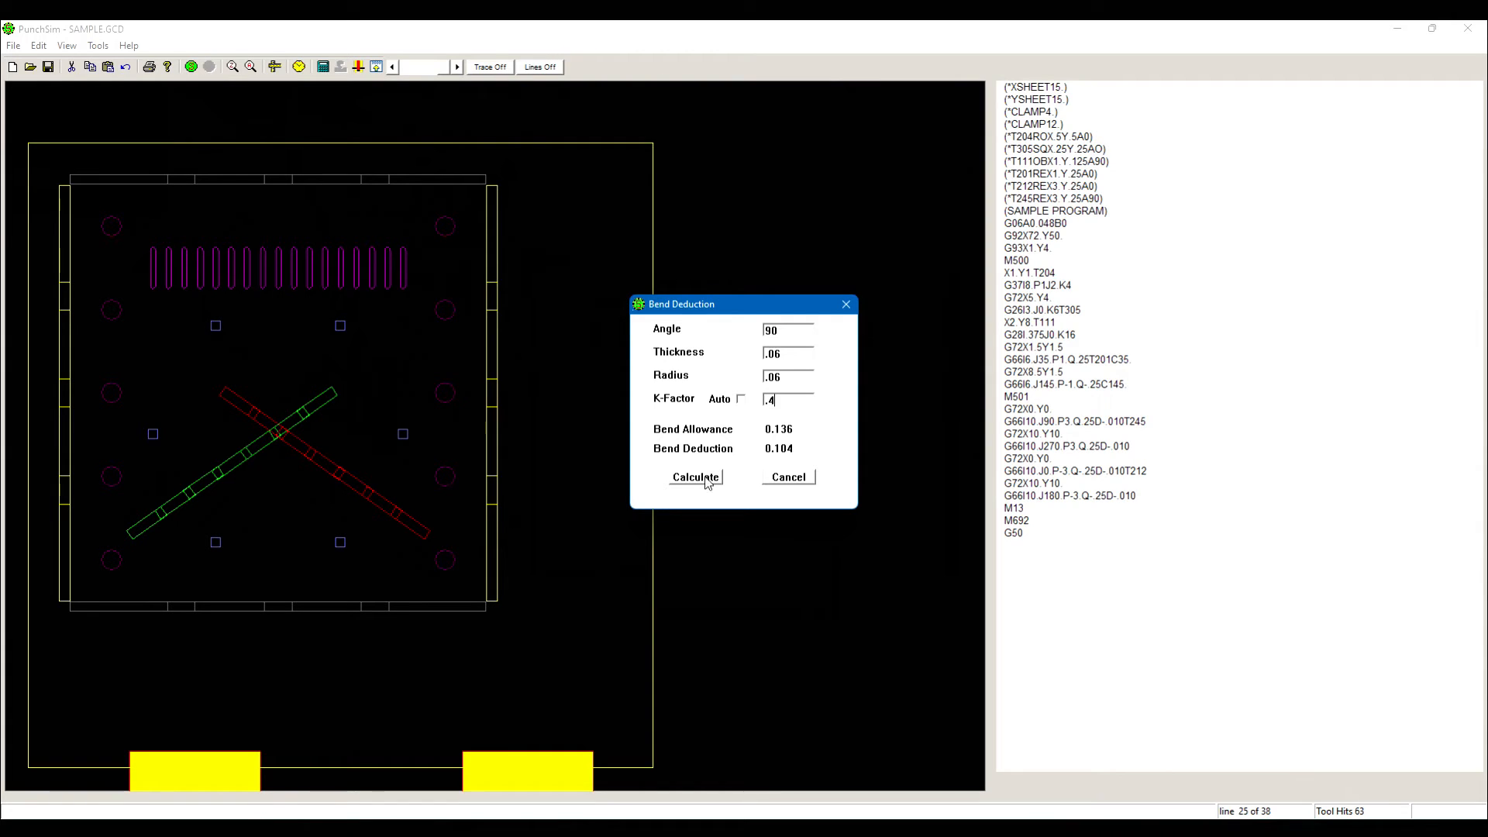
click(788, 476)
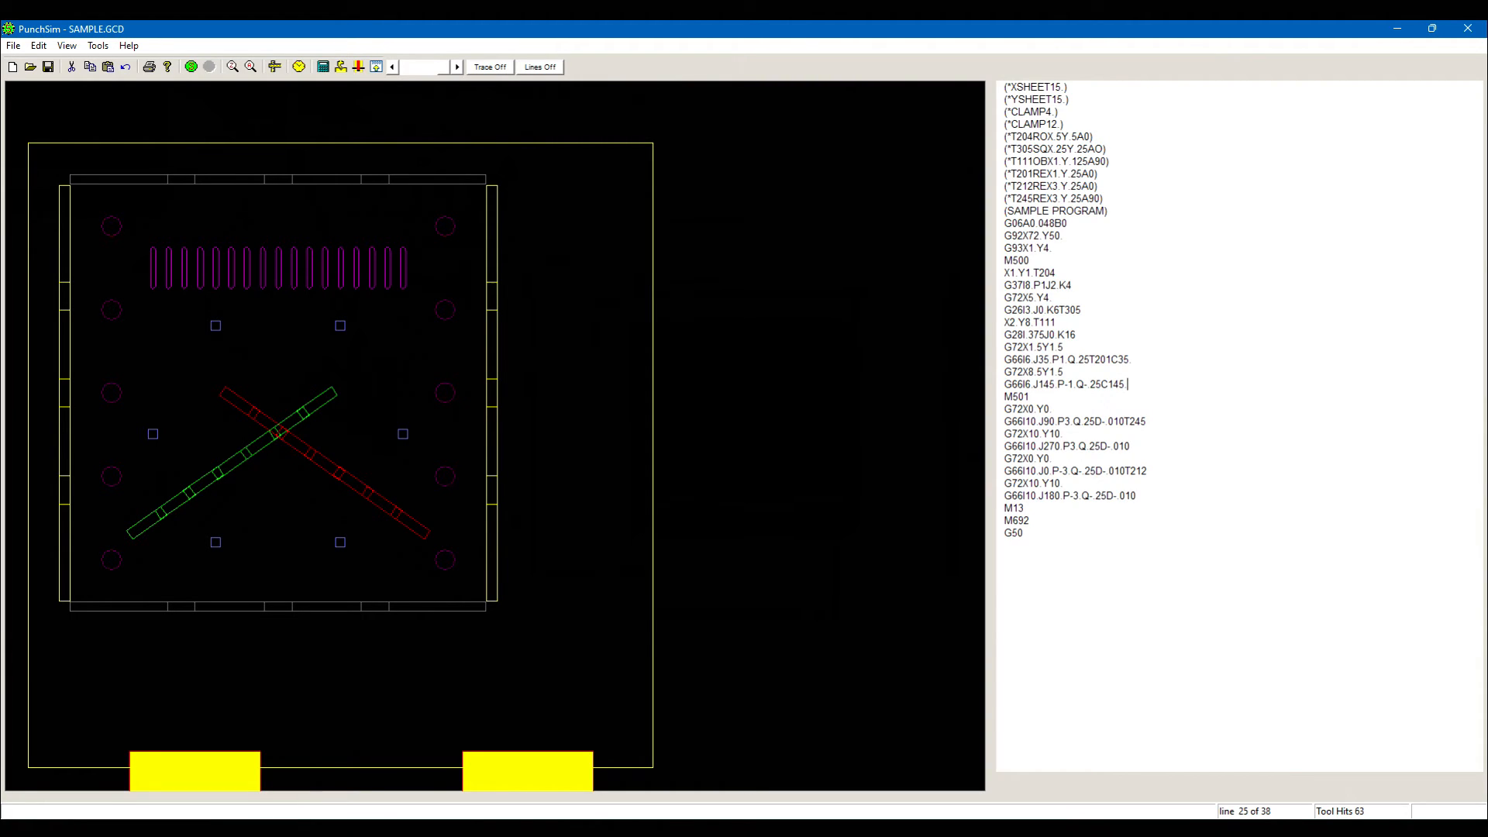
mouse_move(266, 37)
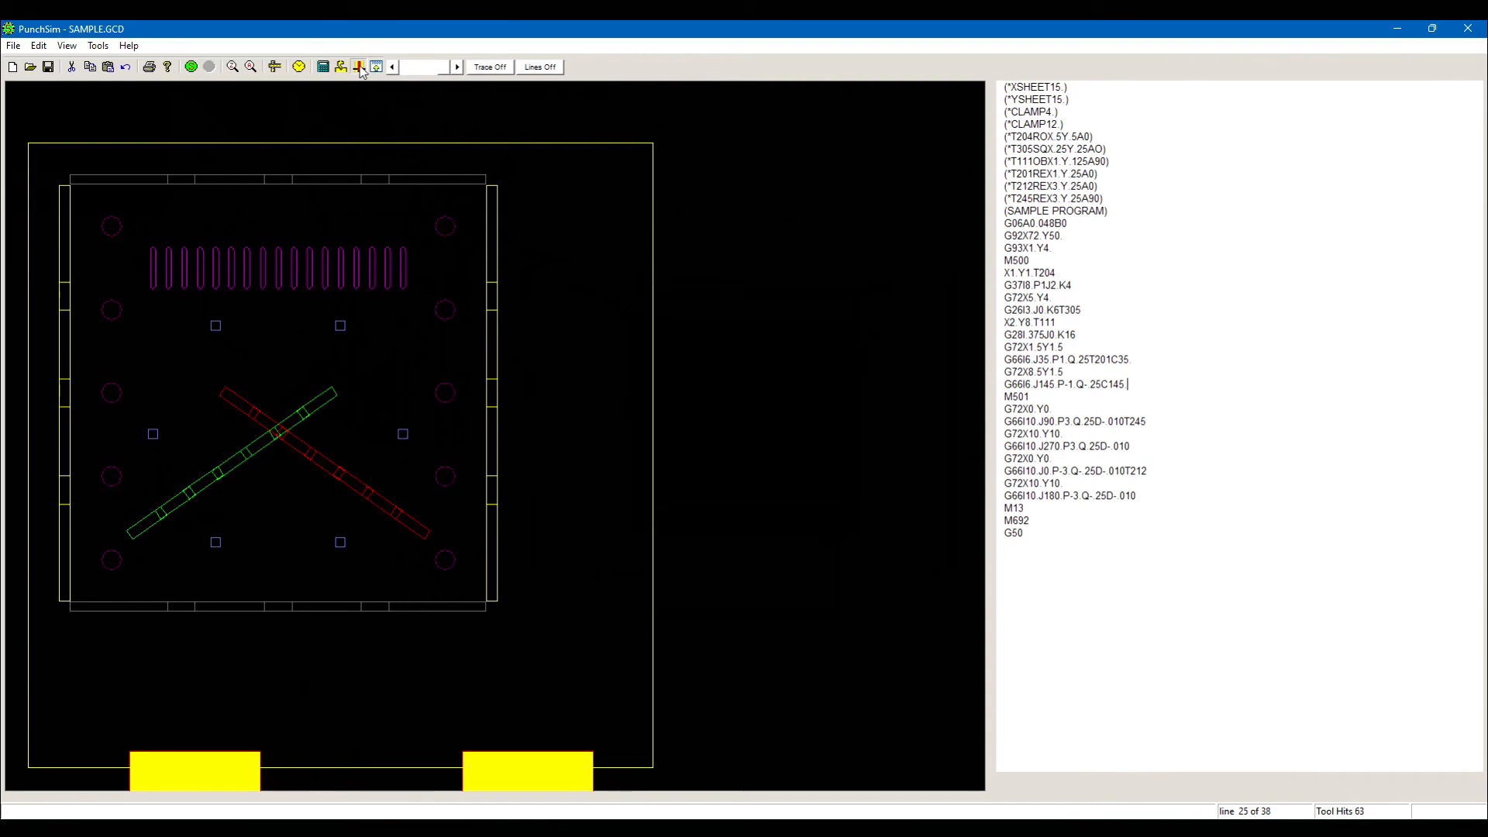
Set up the punch force calculator for an obround hole, length 1., width .25, thickness .06.
click(358, 67)
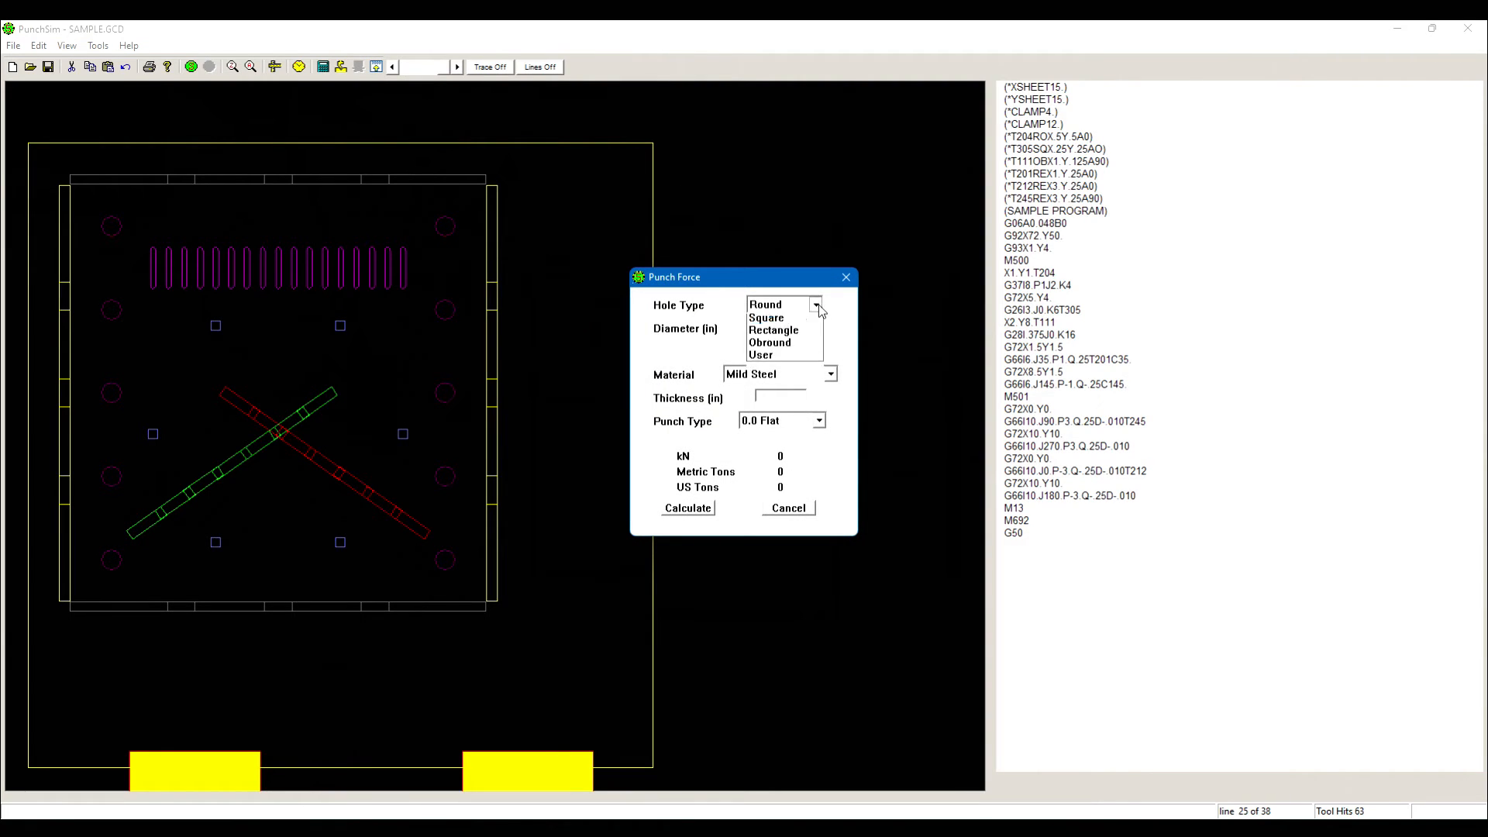
click(814, 306)
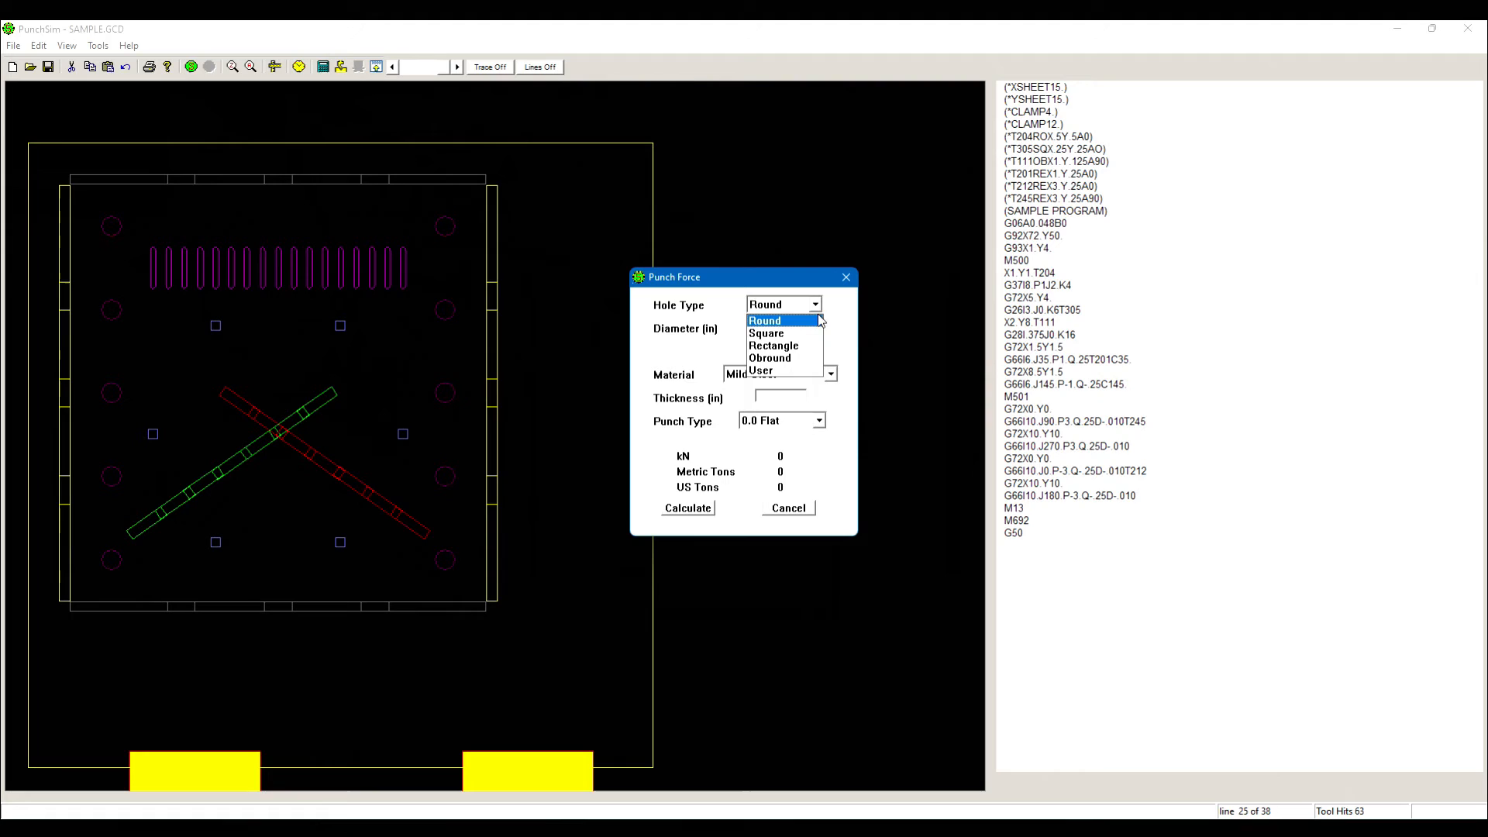
click(770, 358)
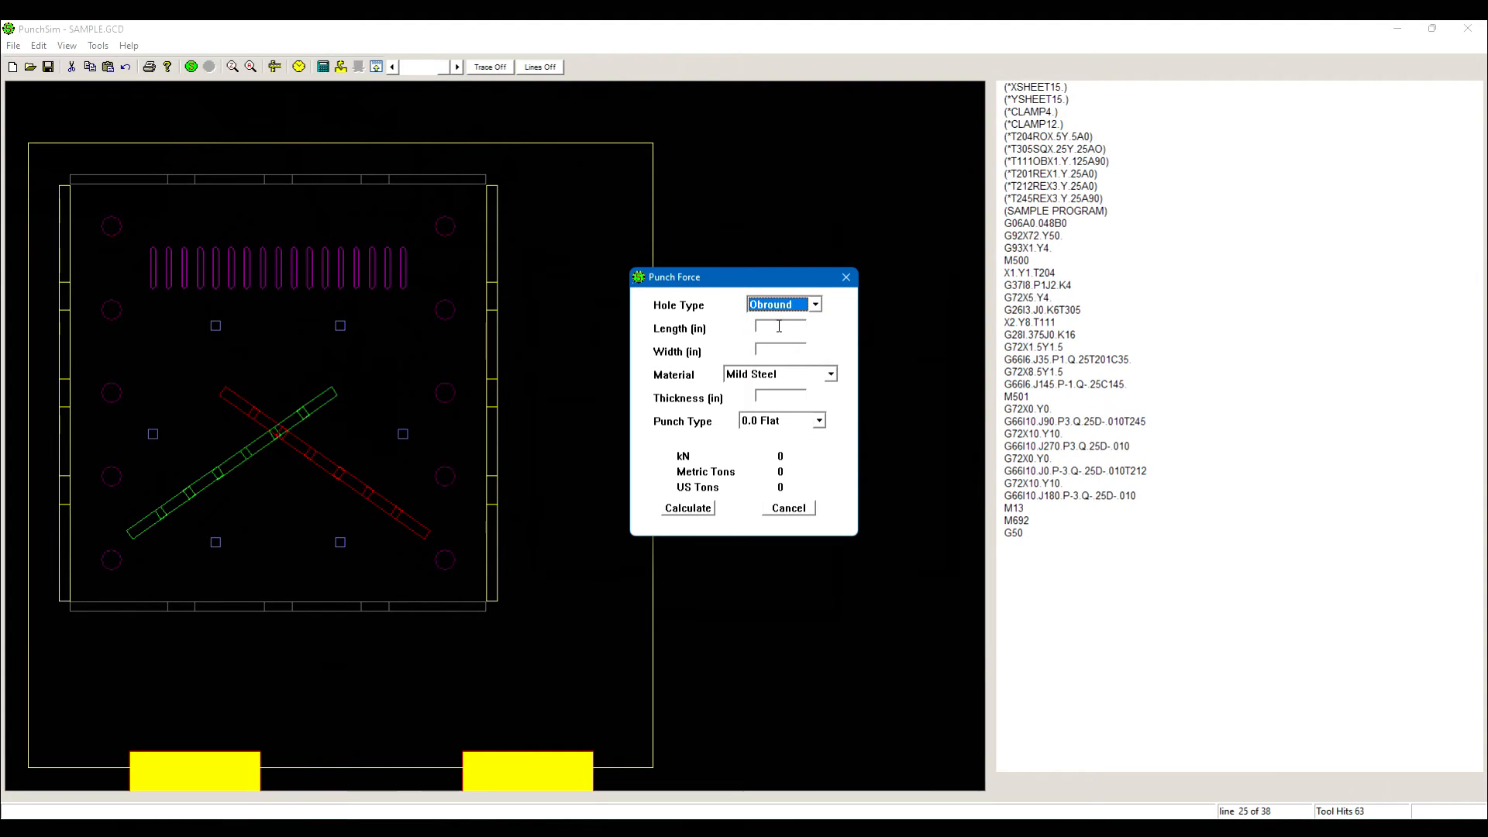
text(1.)
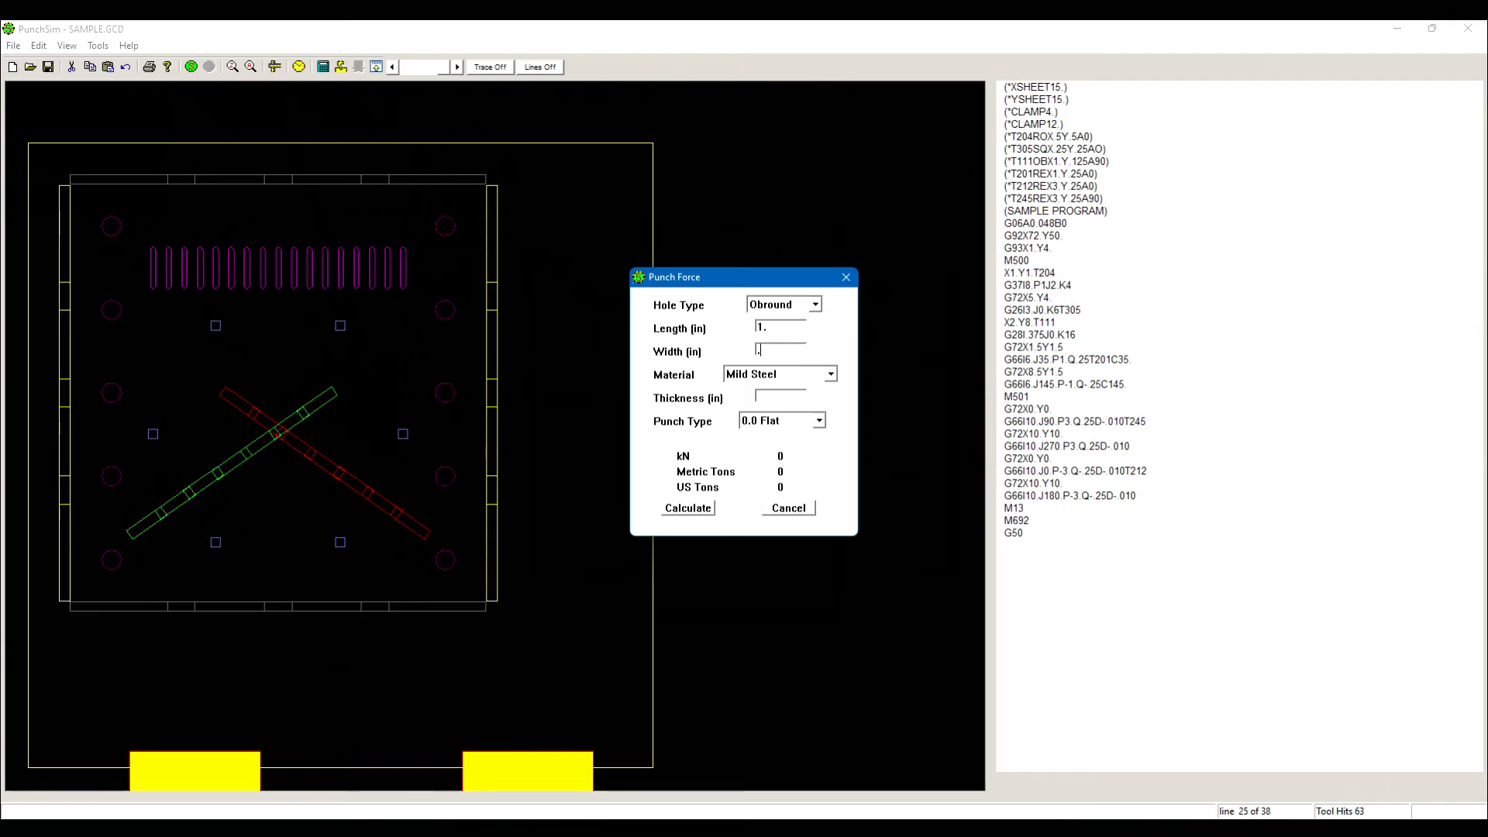
click(829, 374)
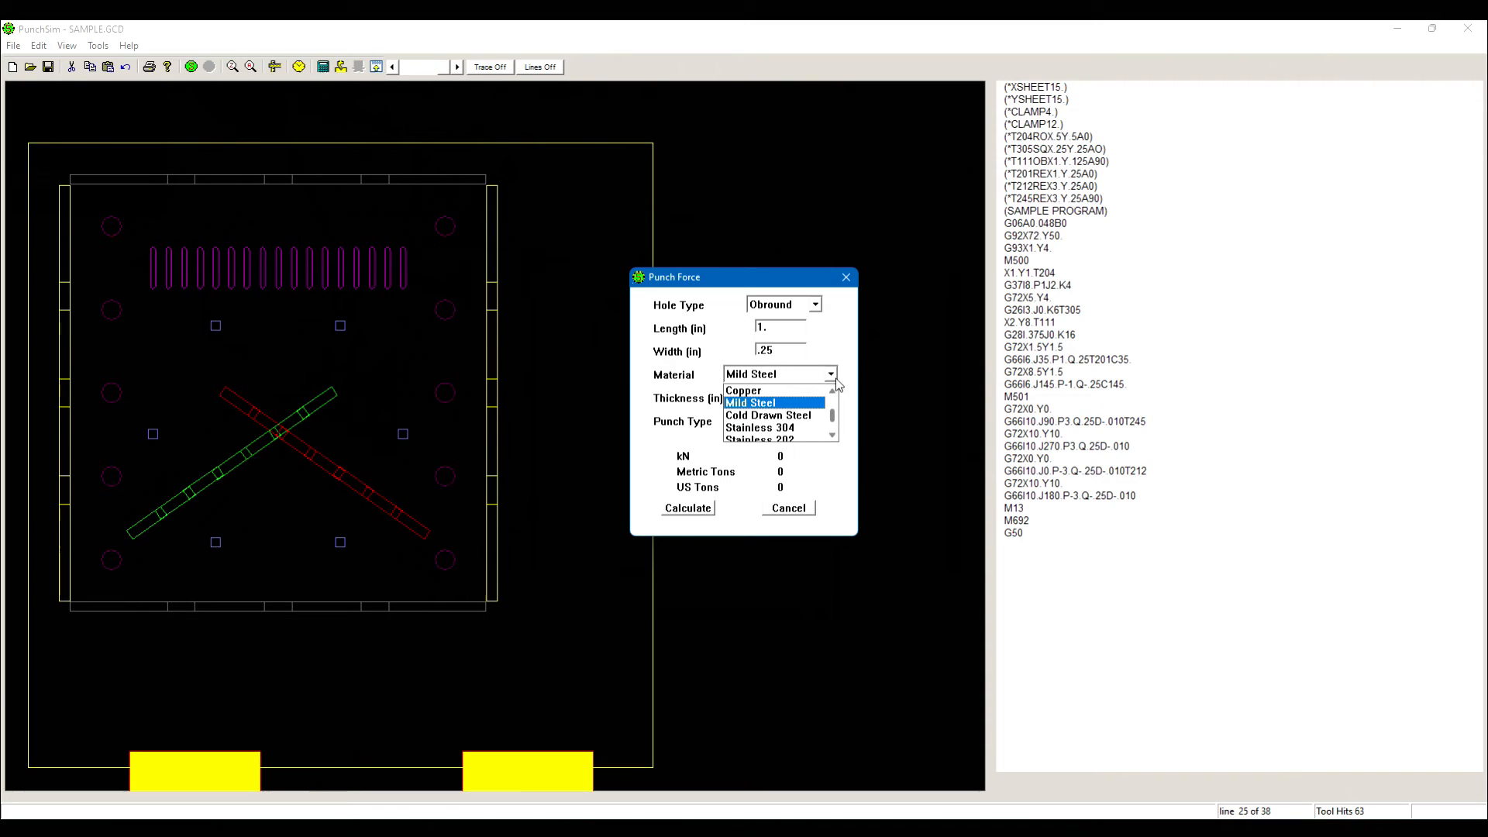
click(751, 404)
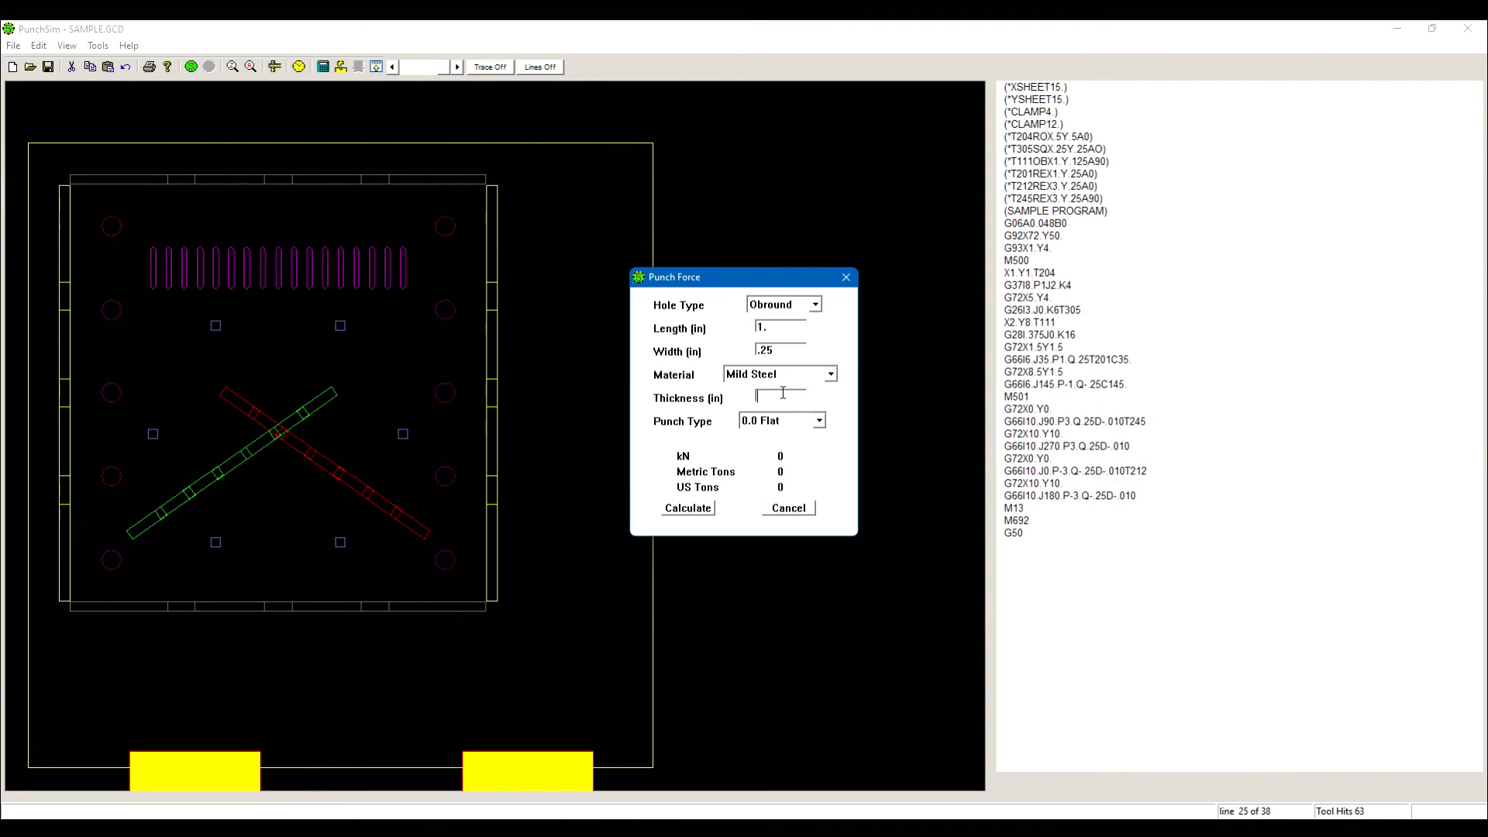
text(.06)
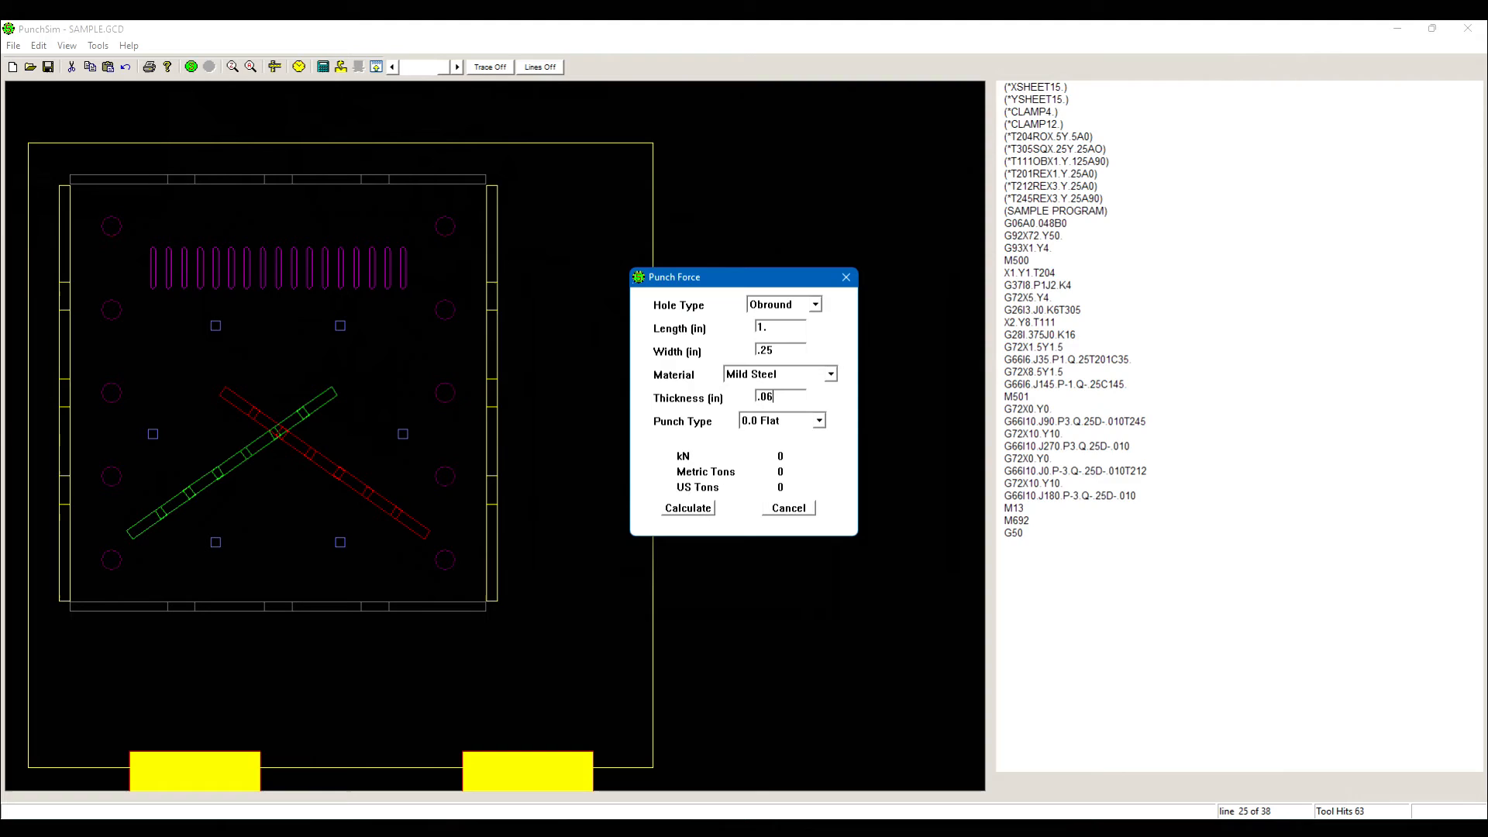
Calculate the force with a flat punch (30.493 kN), close the calculator and start the program transfer window.
click(818, 420)
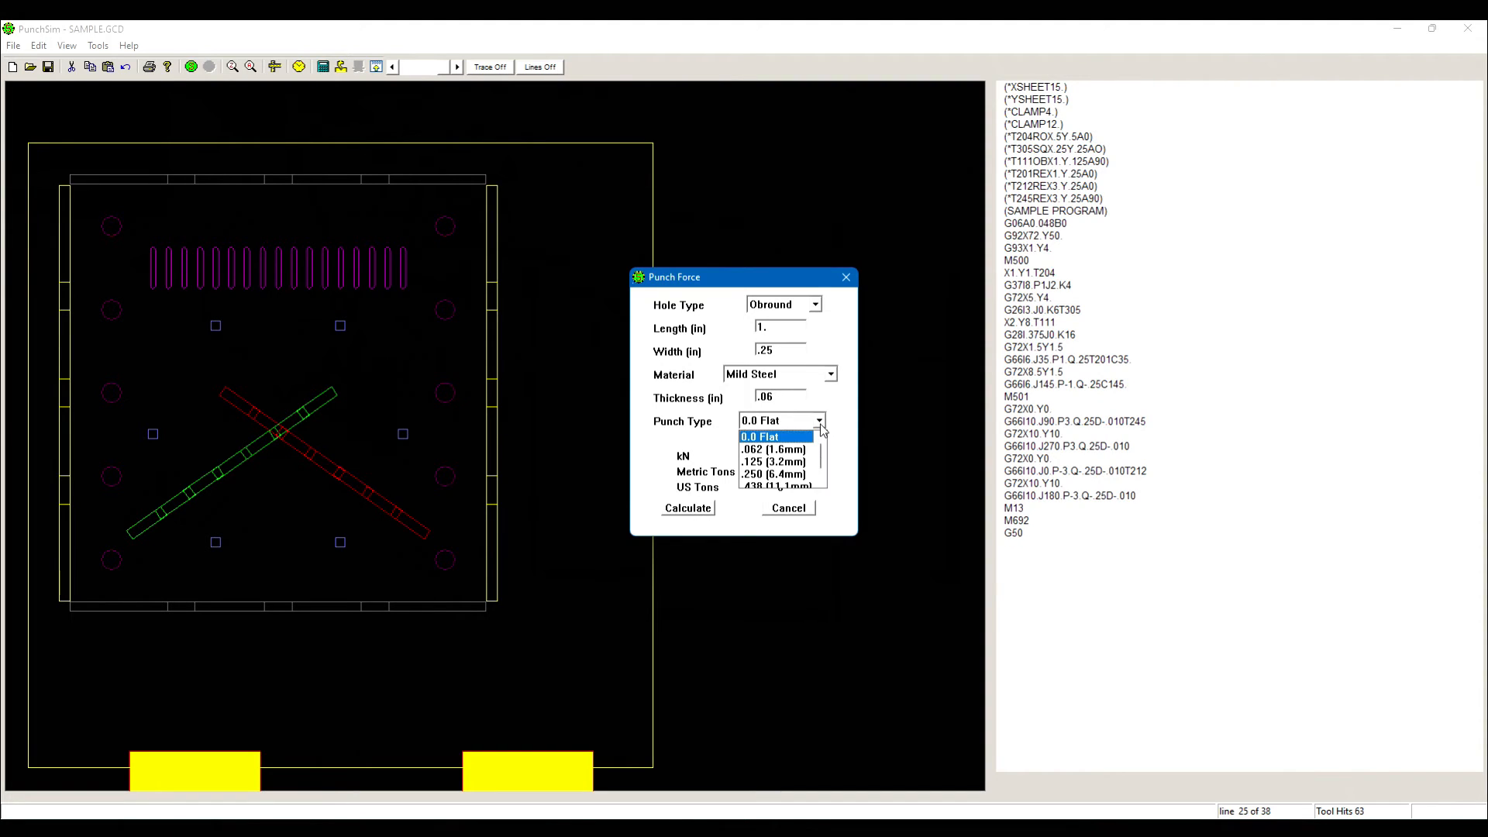
click(760, 435)
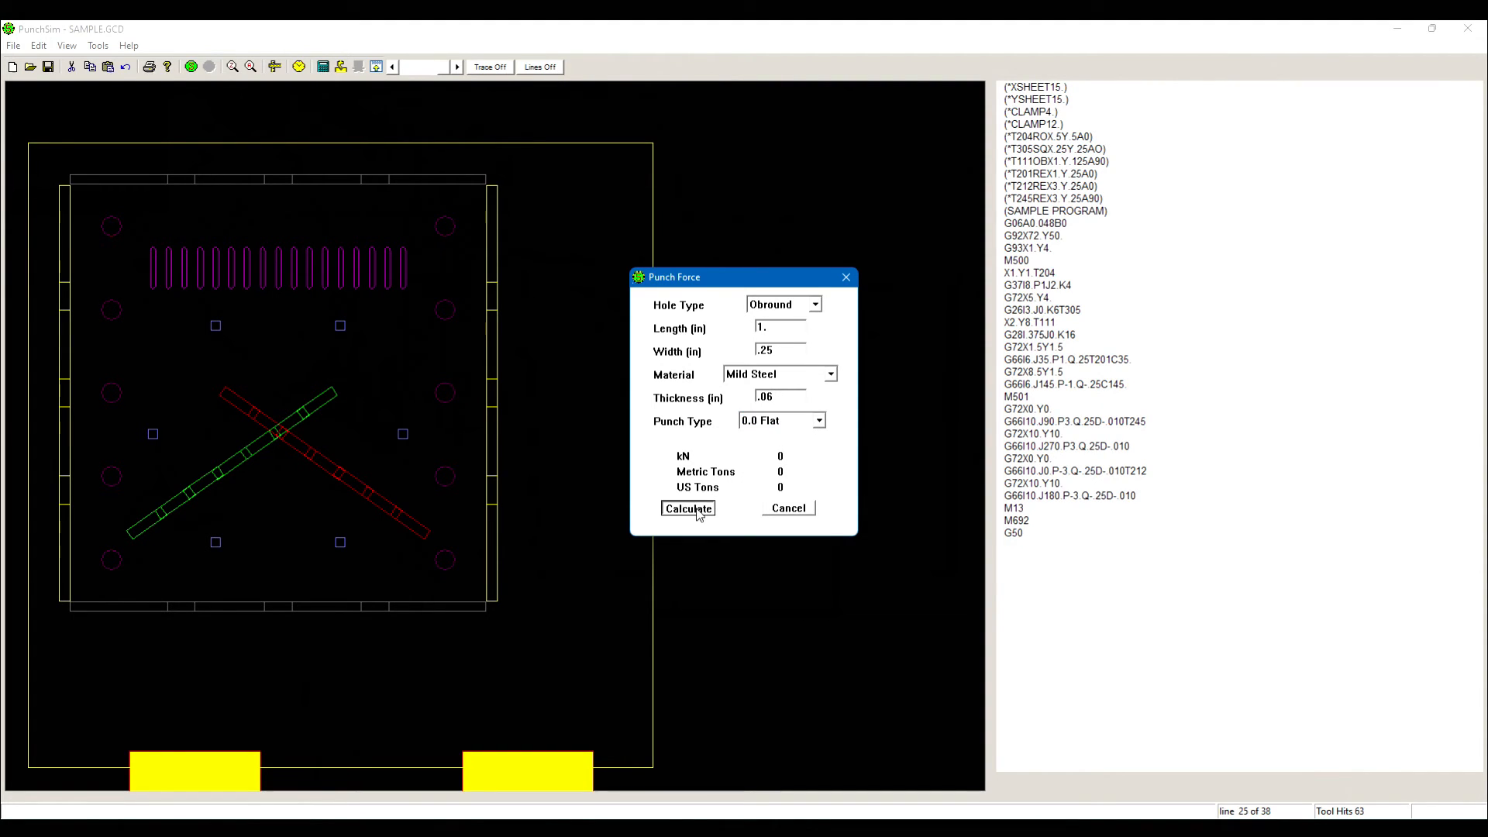
click(687, 509)
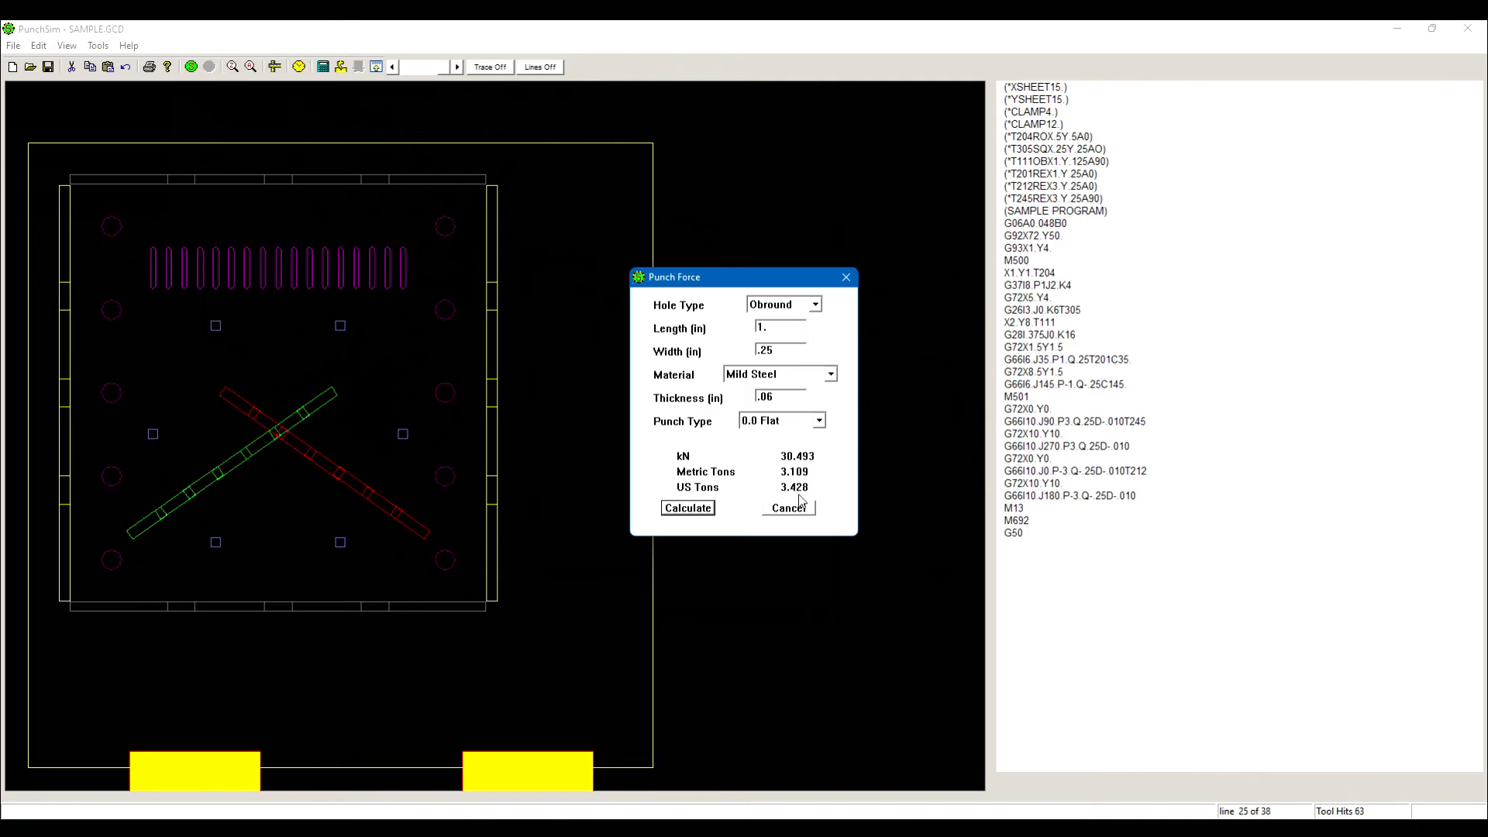
click(788, 509)
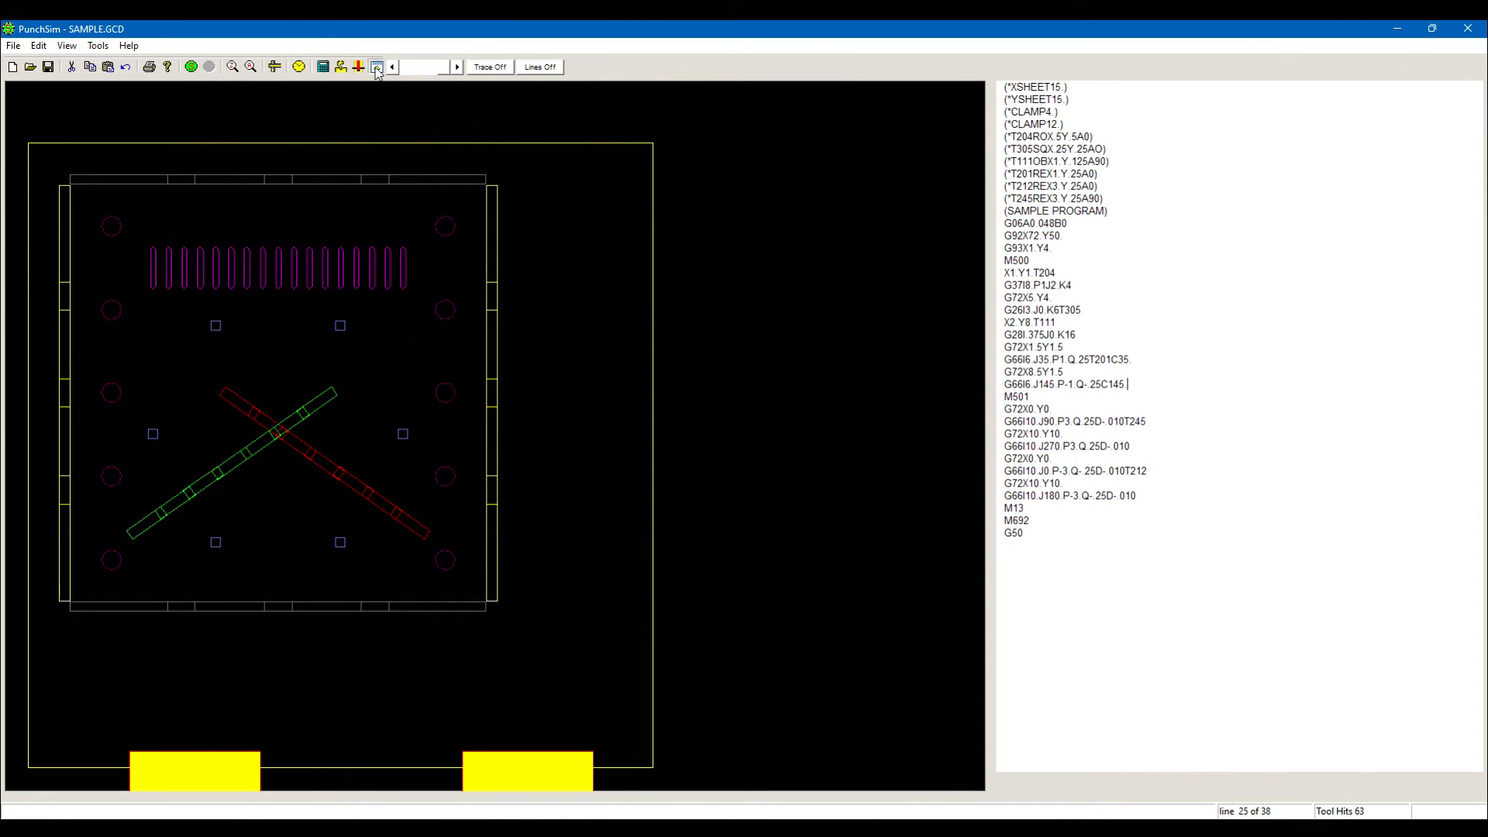
click(375, 66)
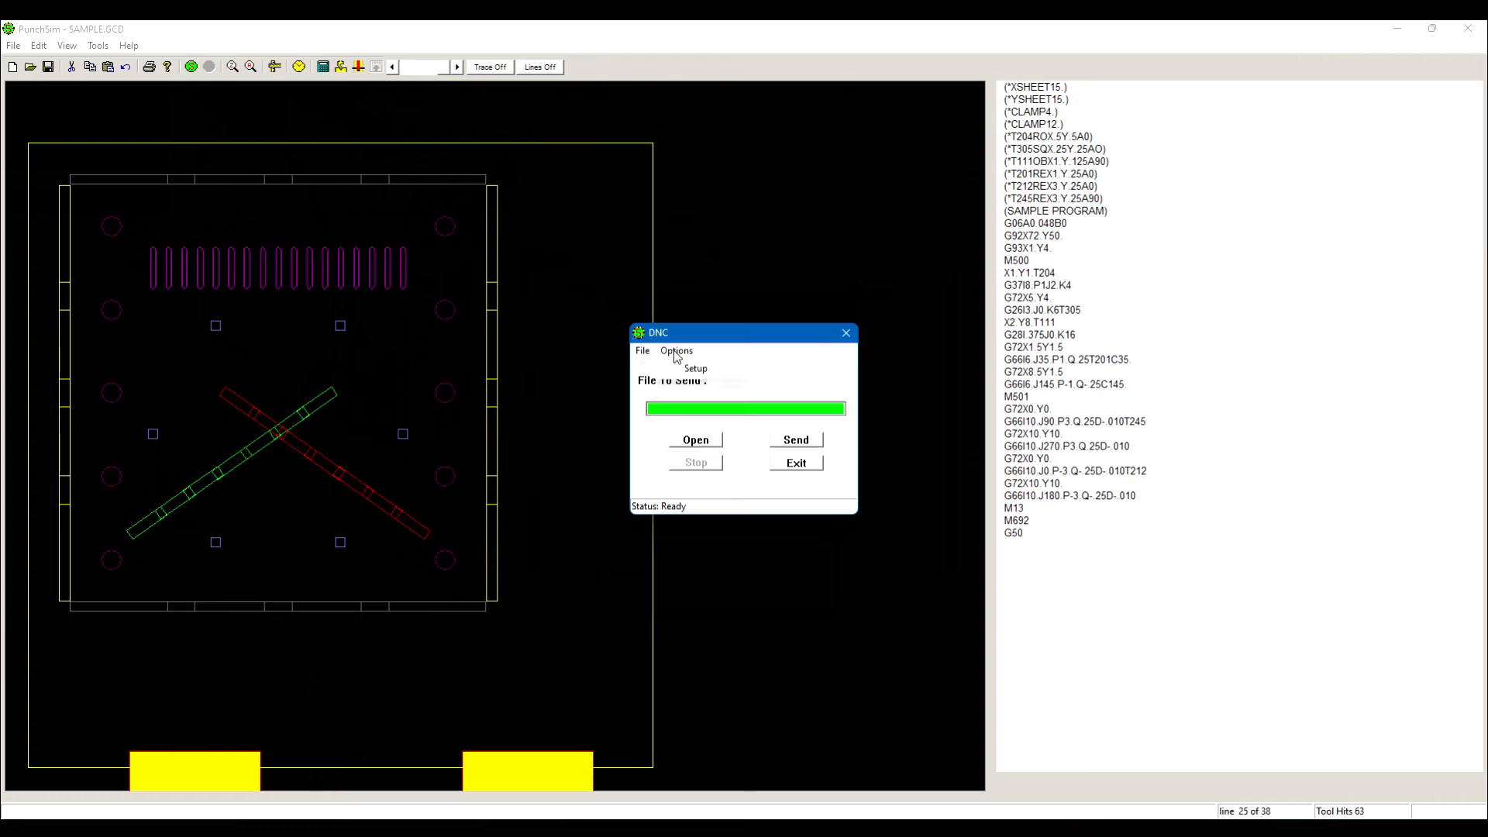
click(696, 369)
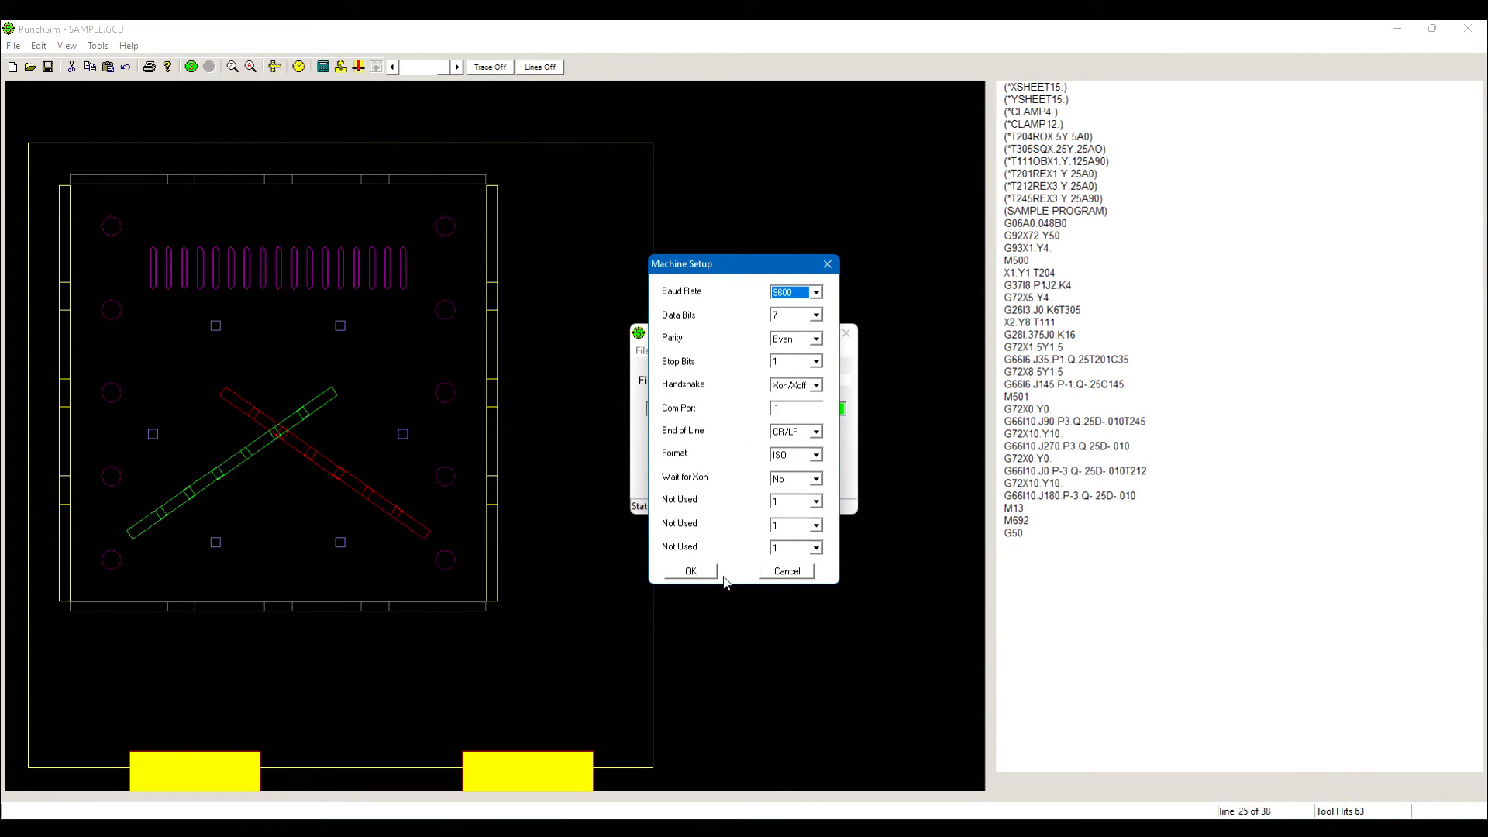
click(689, 571)
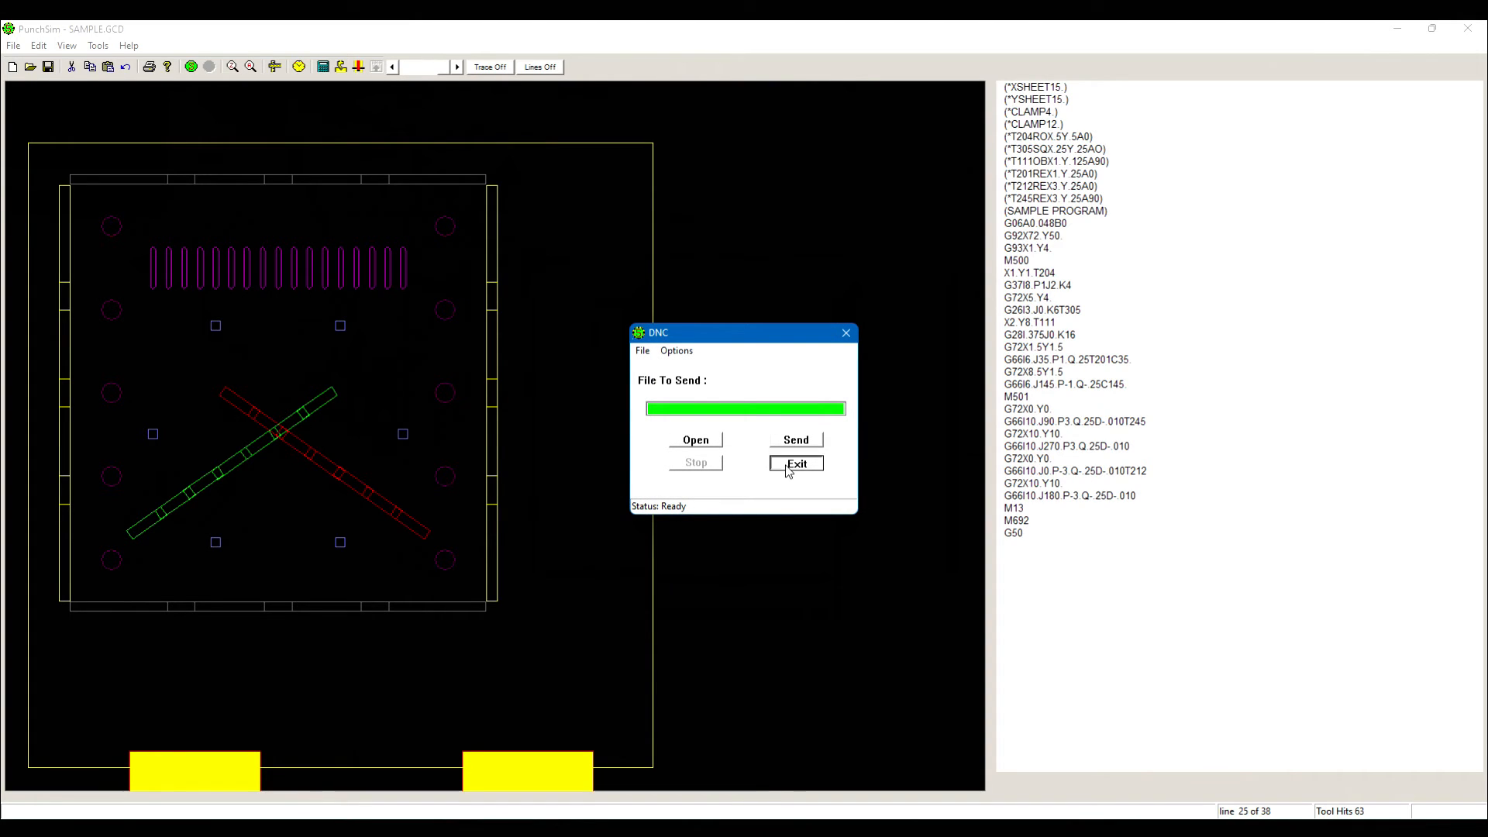
click(797, 464)
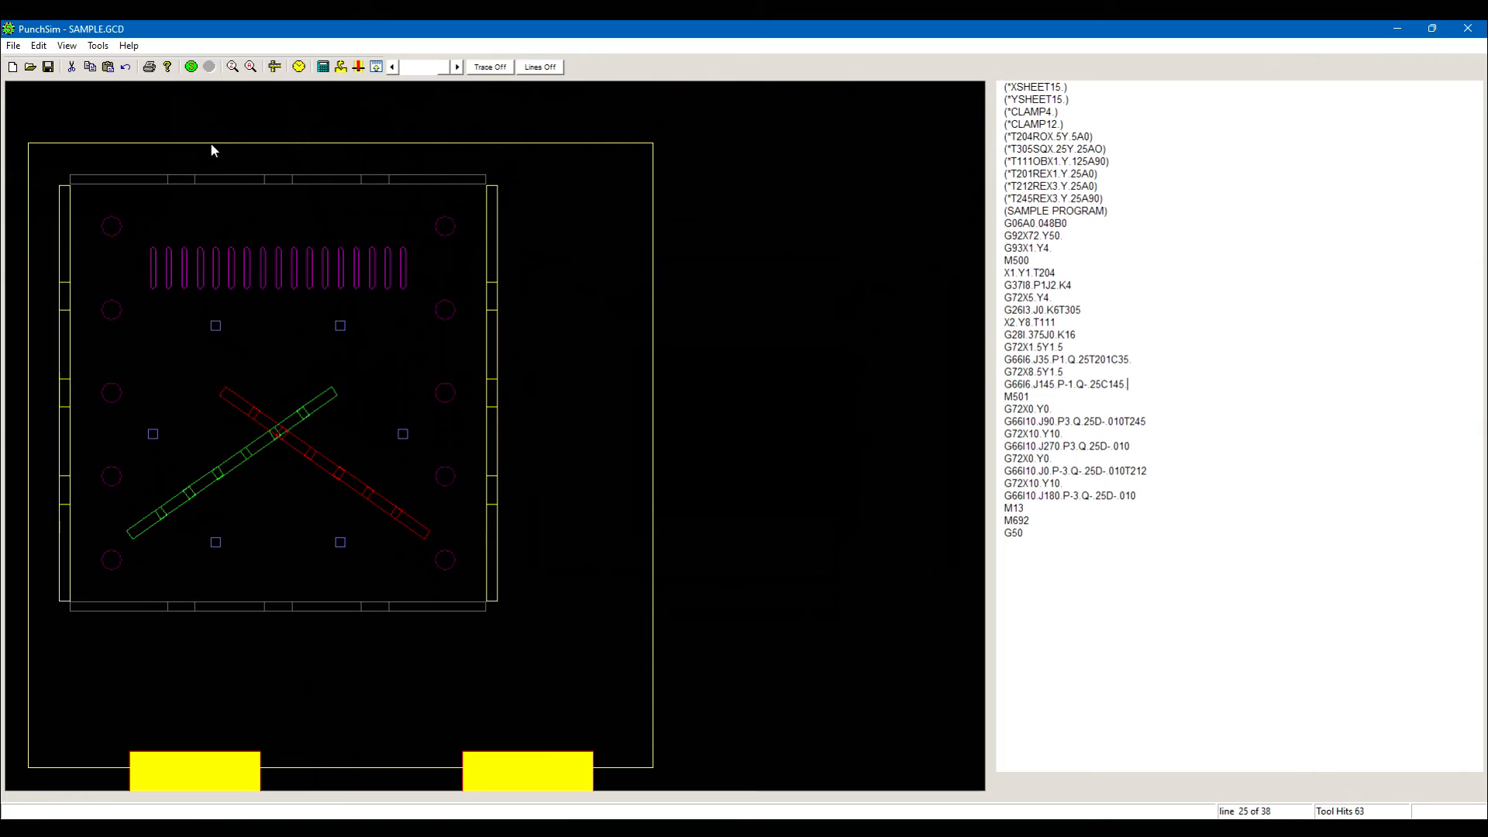
Load the SAMPLE2.GCD multi-part program into PunchSim.
click(29, 67)
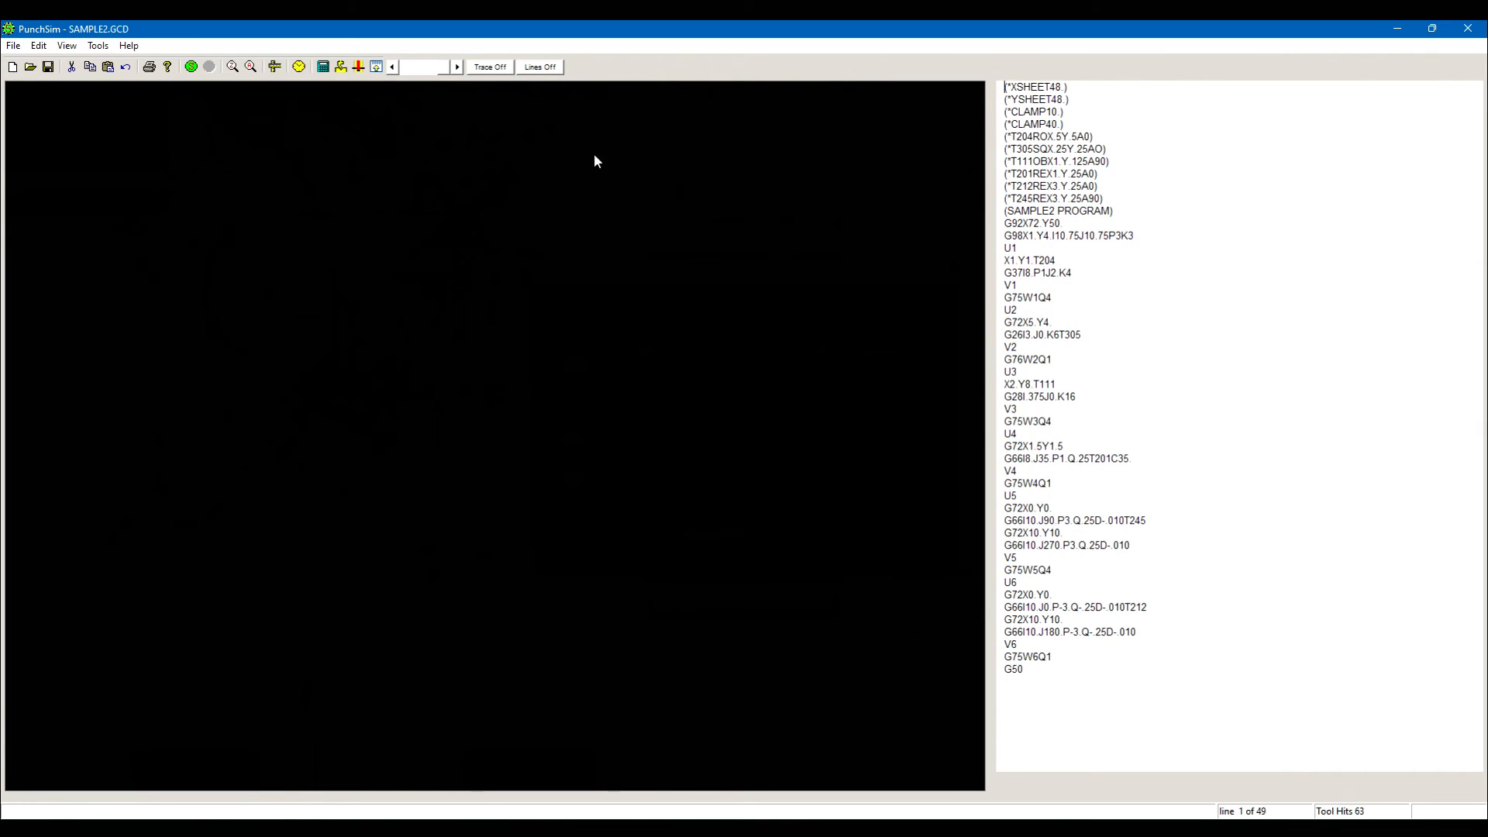
click(189, 66)
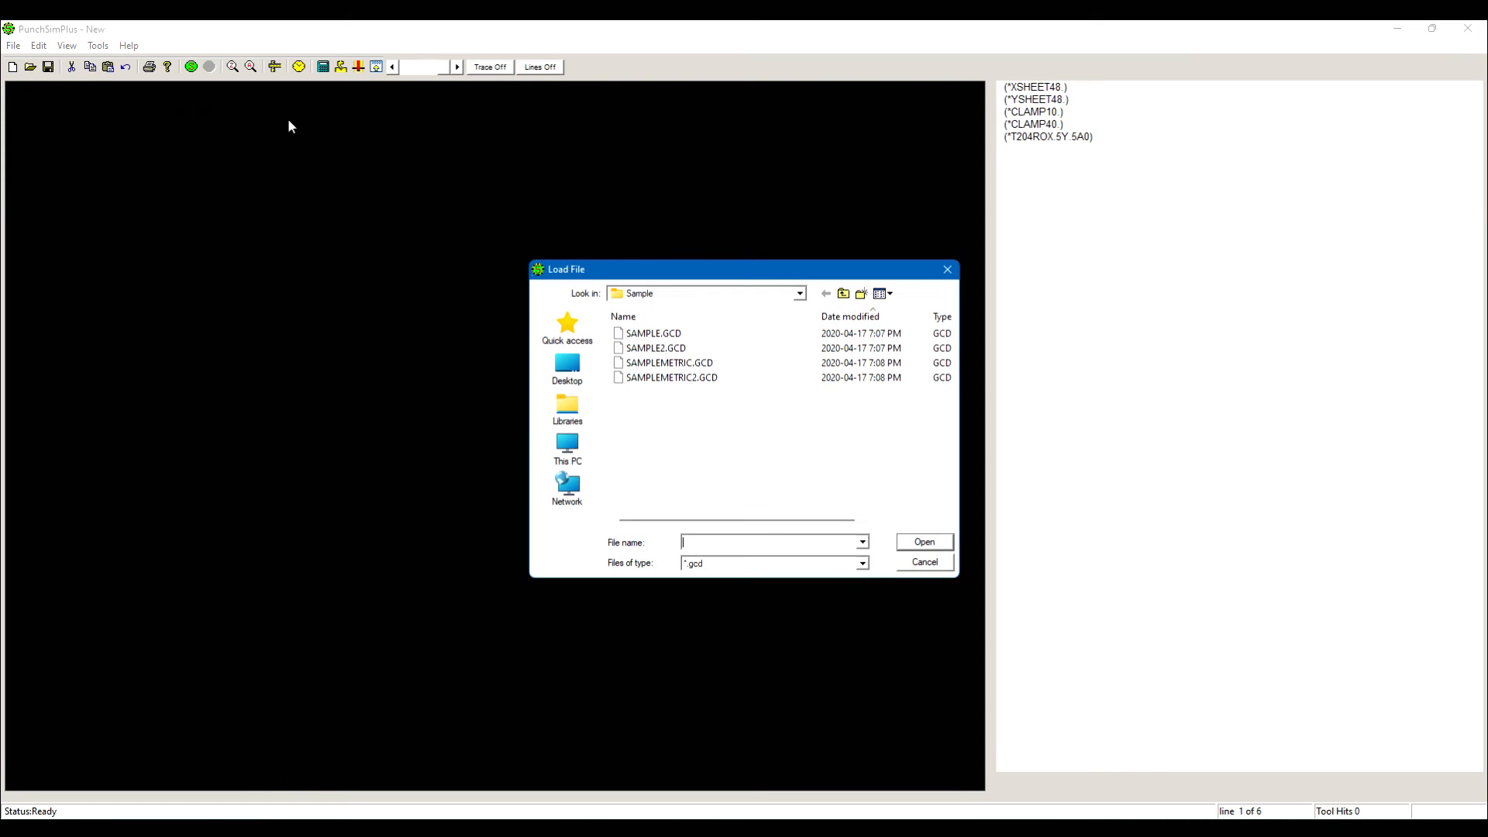
click(655, 348)
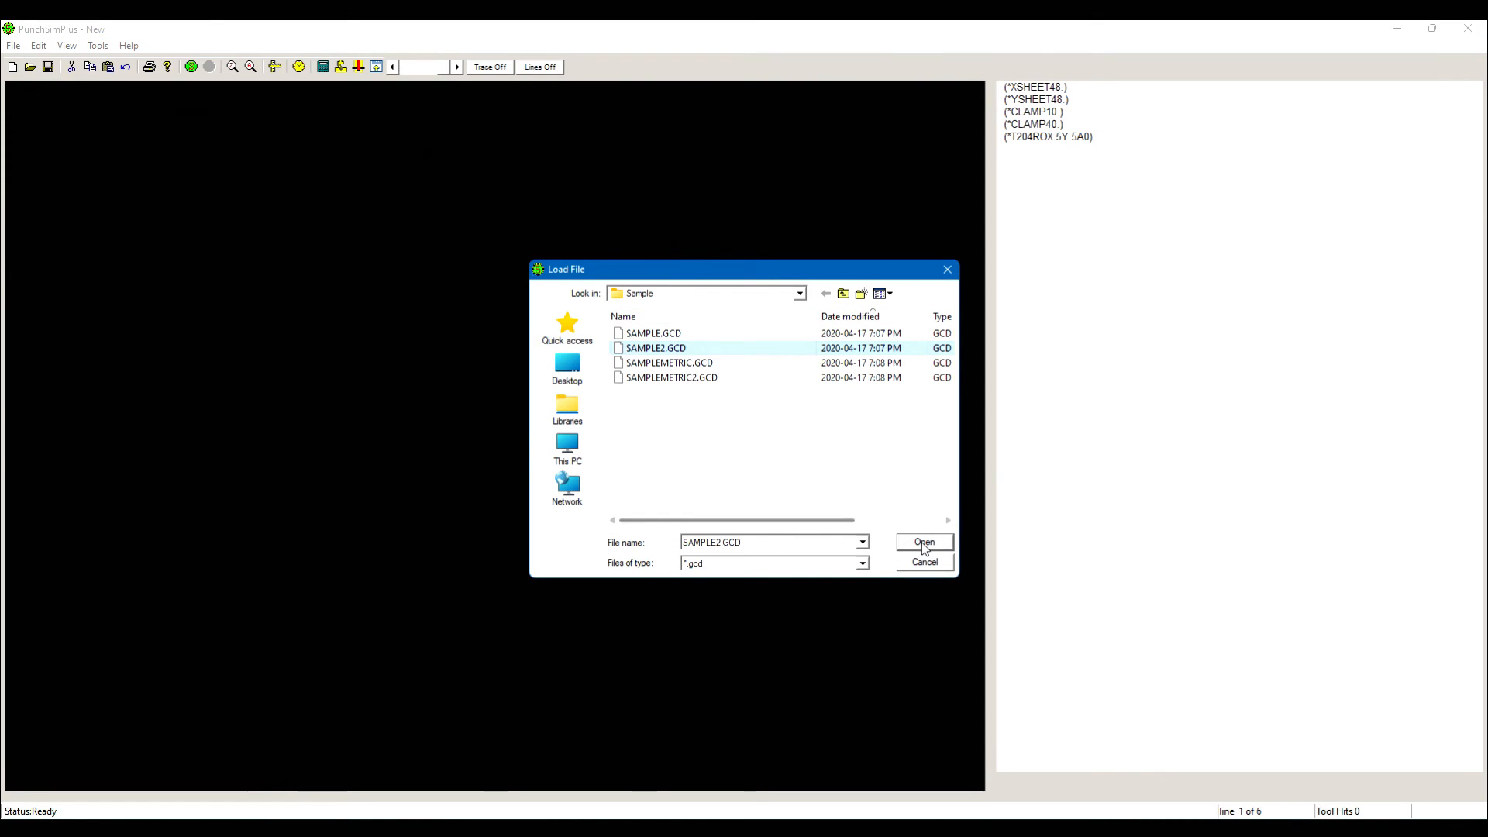
click(922, 542)
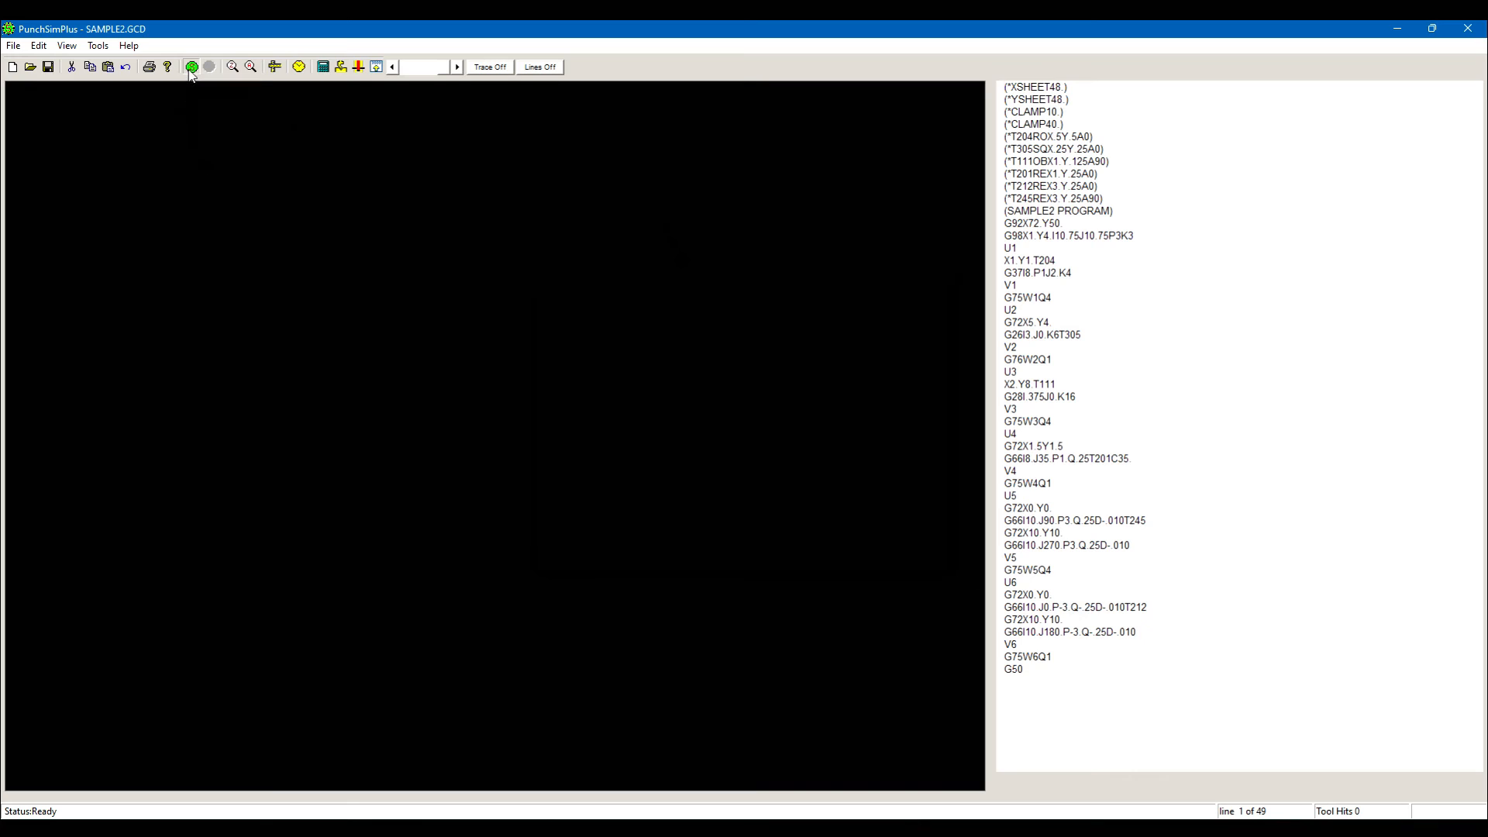
Simulate SAMPLE2 so its 16-part nested sheet draws all punch hits.
click(189, 66)
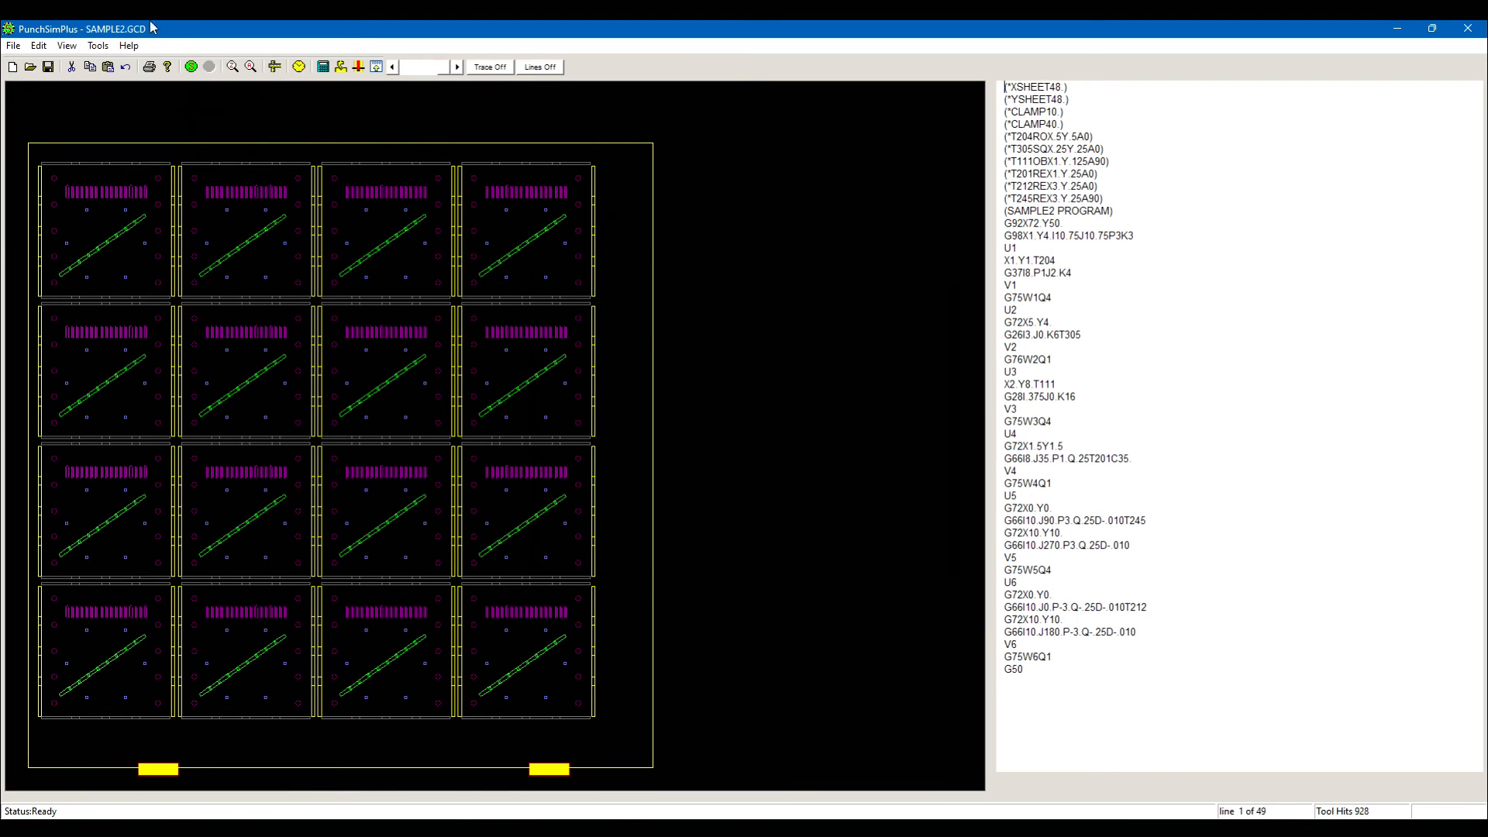
click(14, 45)
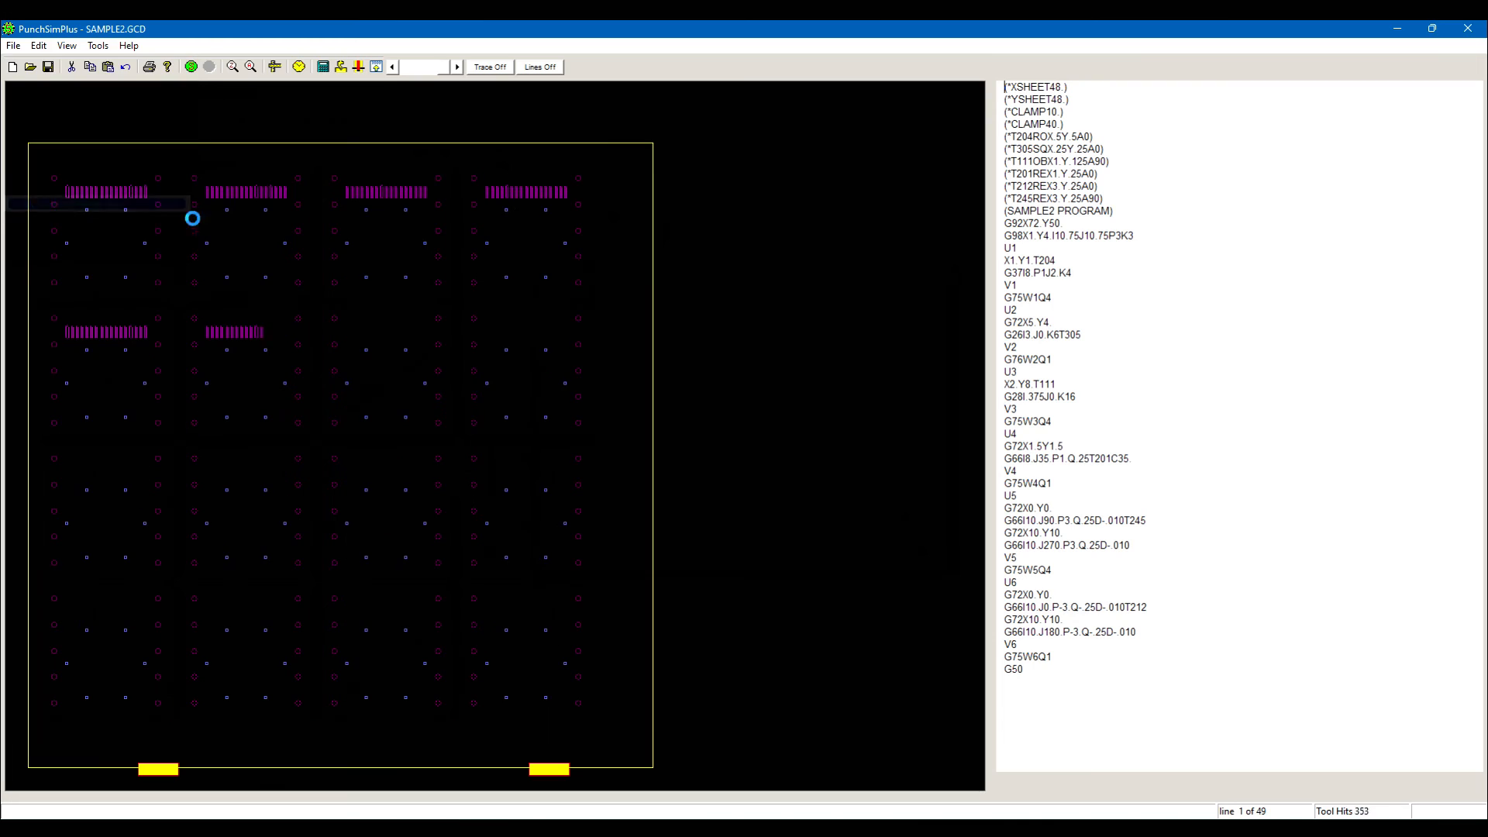
Save the converted single-hit program as Single.gcd.
click(46, 66)
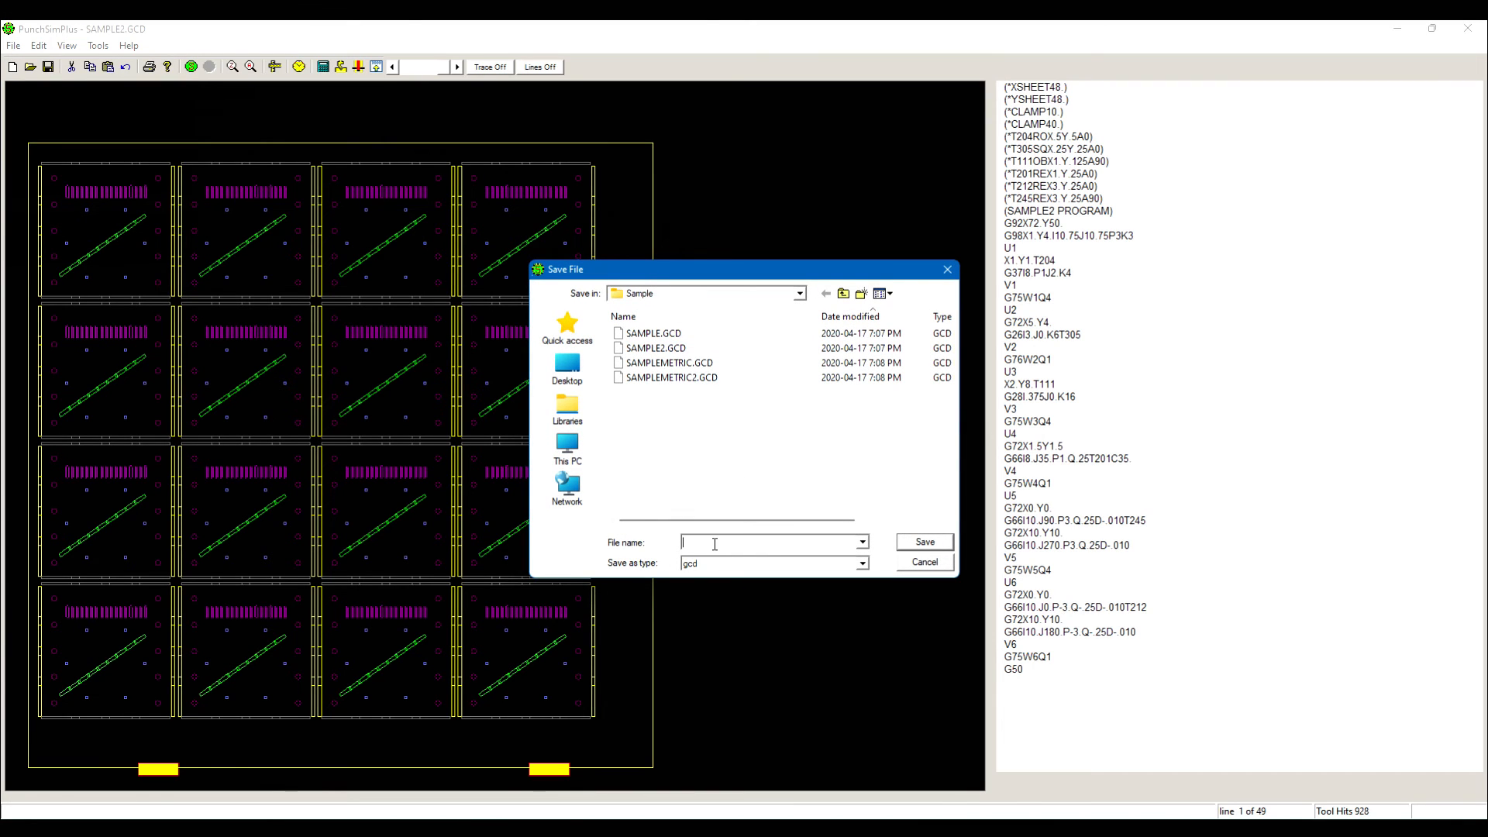
text(Single)
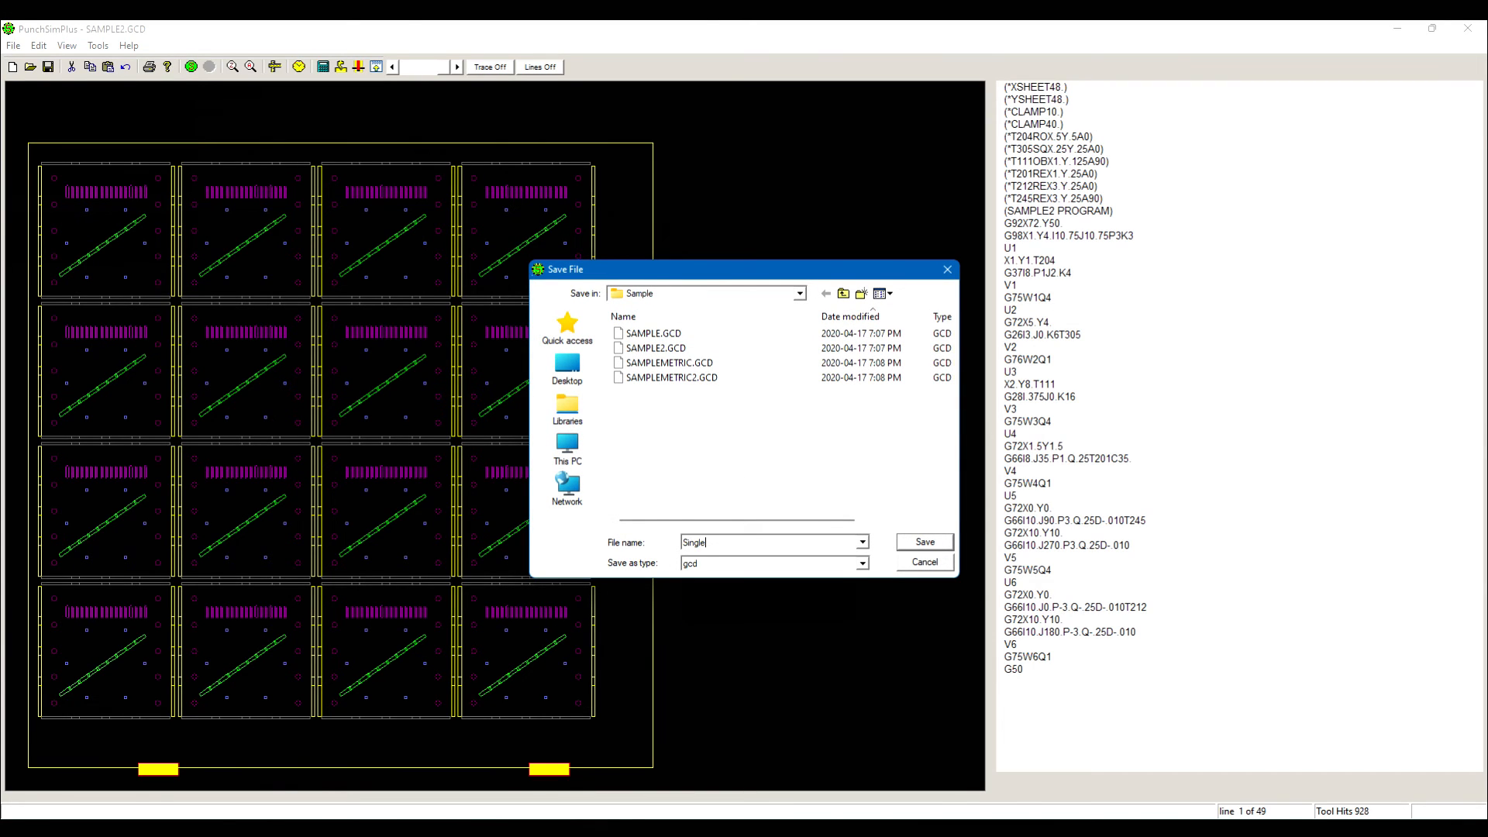
click(921, 561)
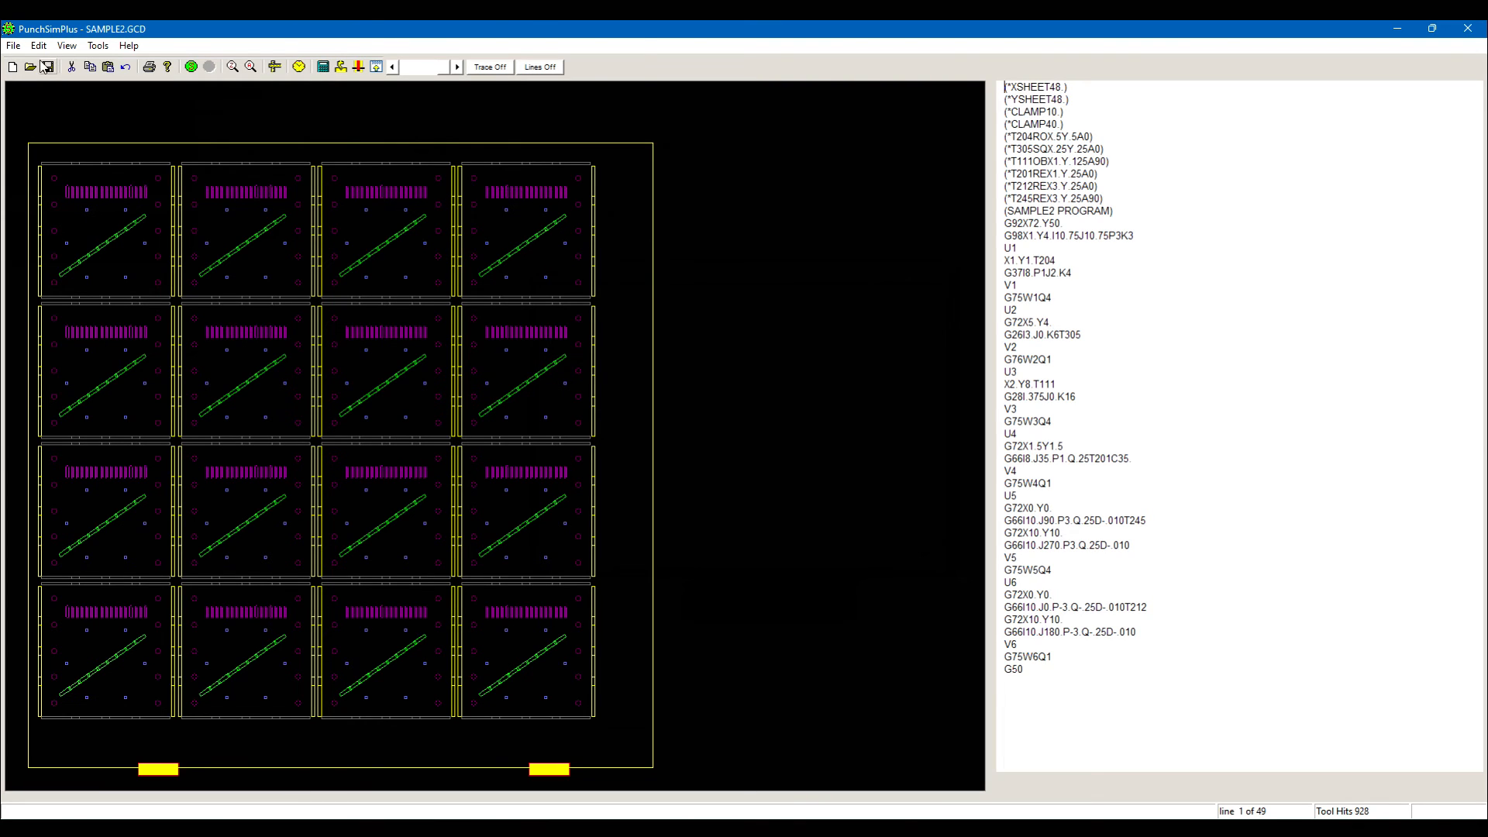
Reload Single.gcd and simulate it to redraw the sheet from individual XY hits.
click(29, 67)
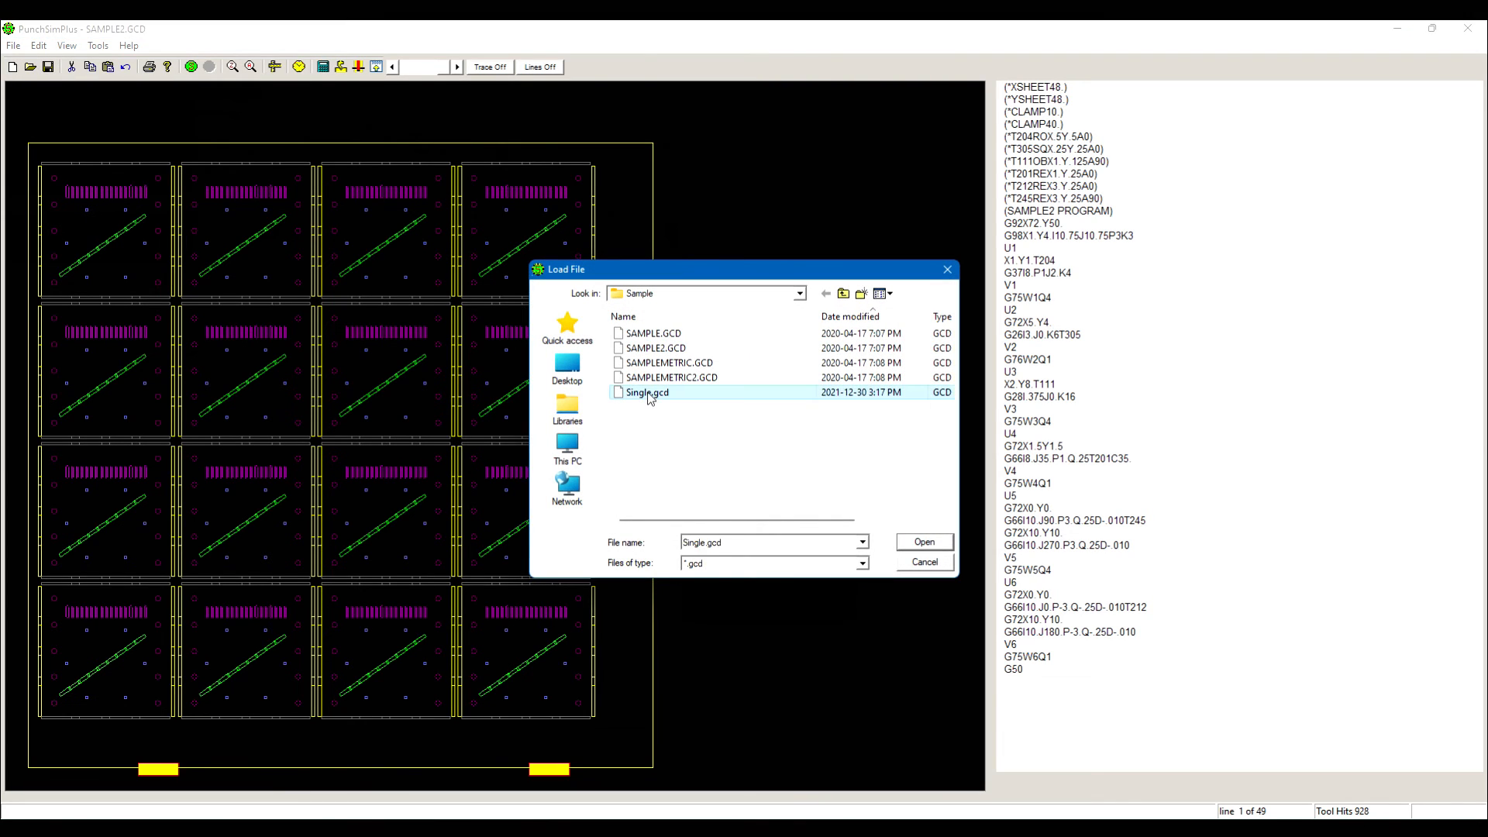
click(921, 543)
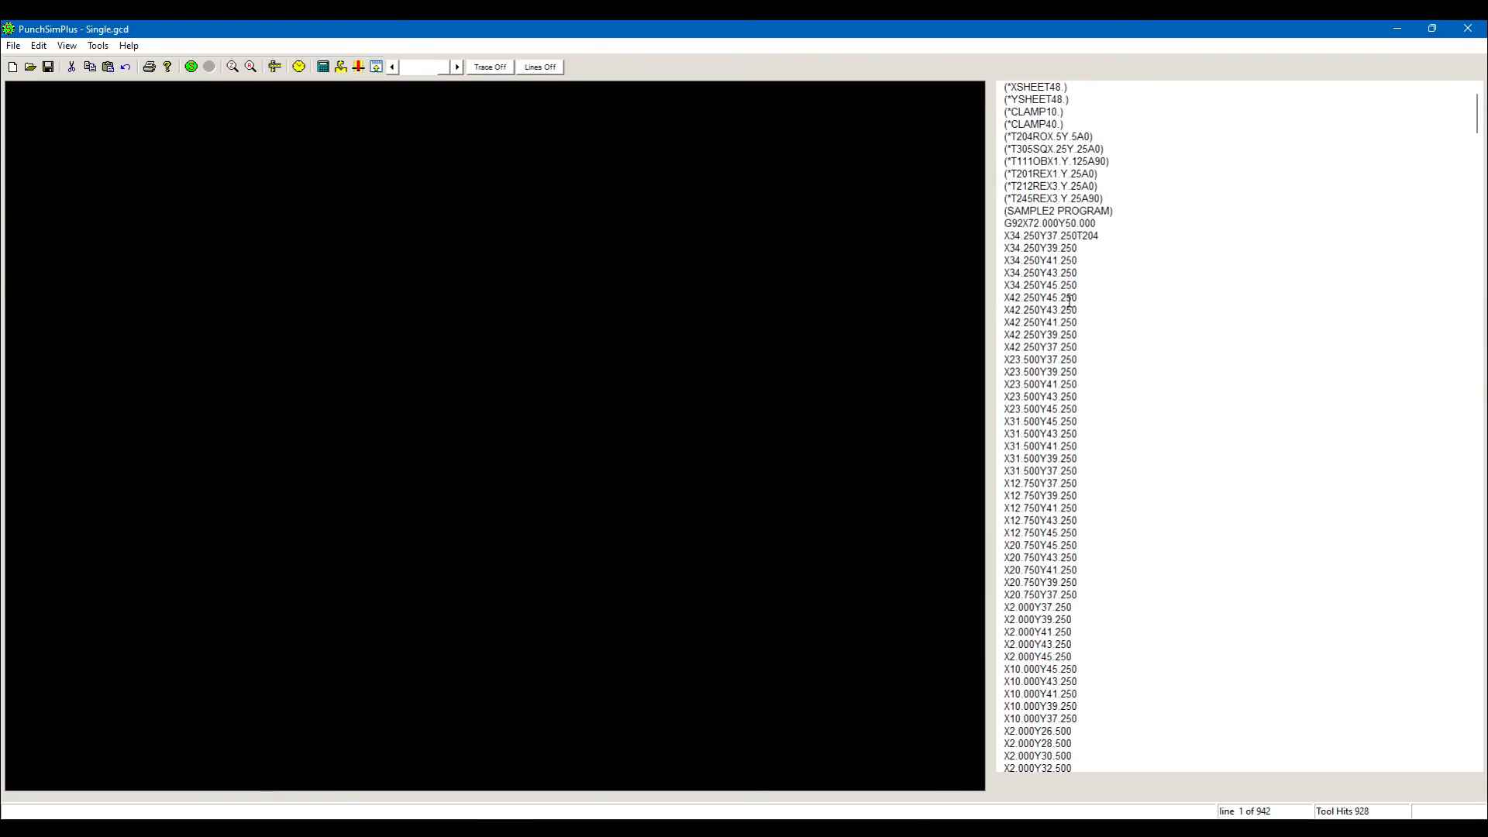
scroll(down, 3)
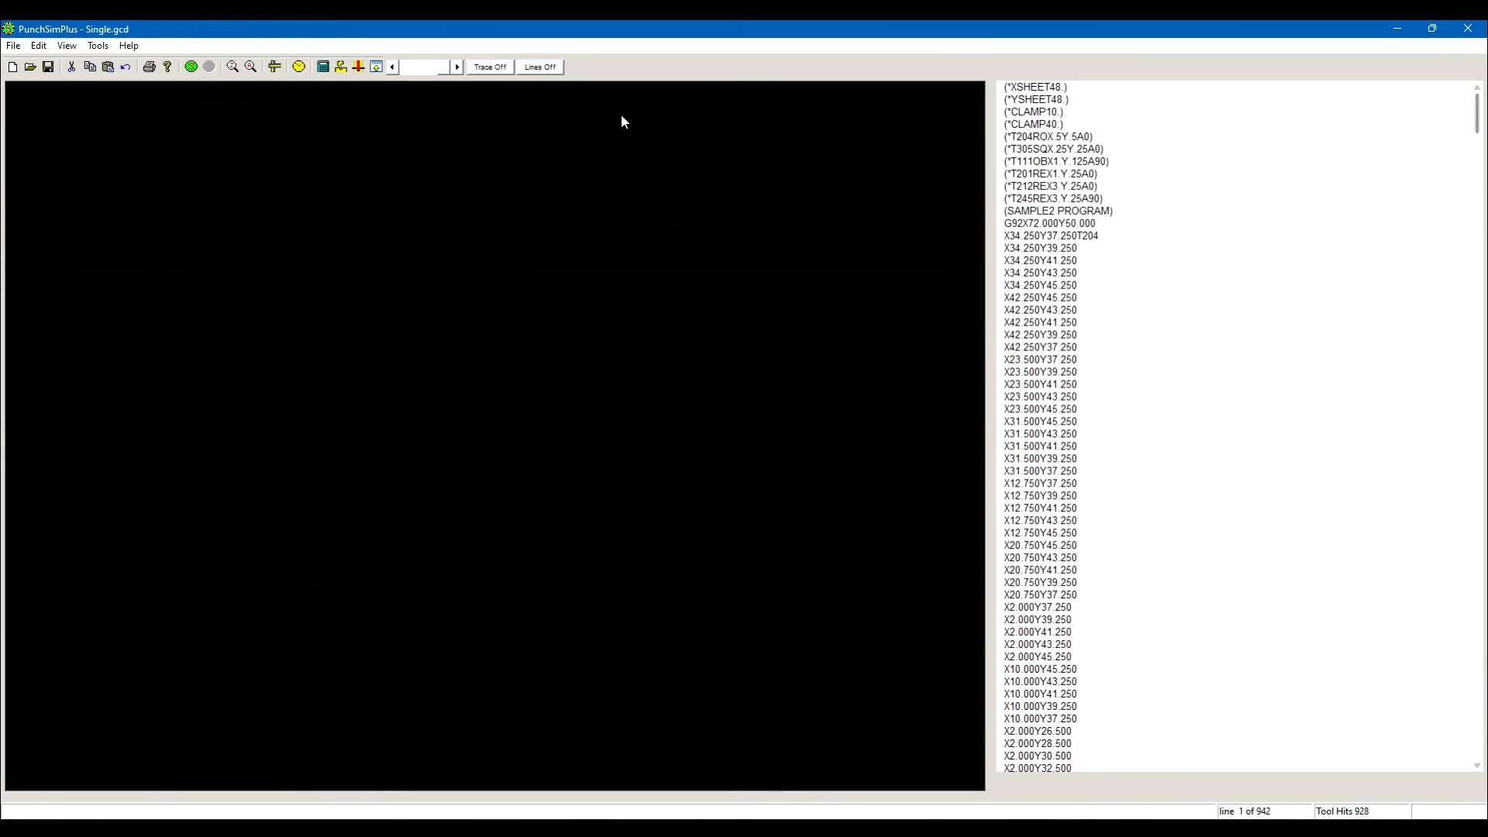
click(189, 67)
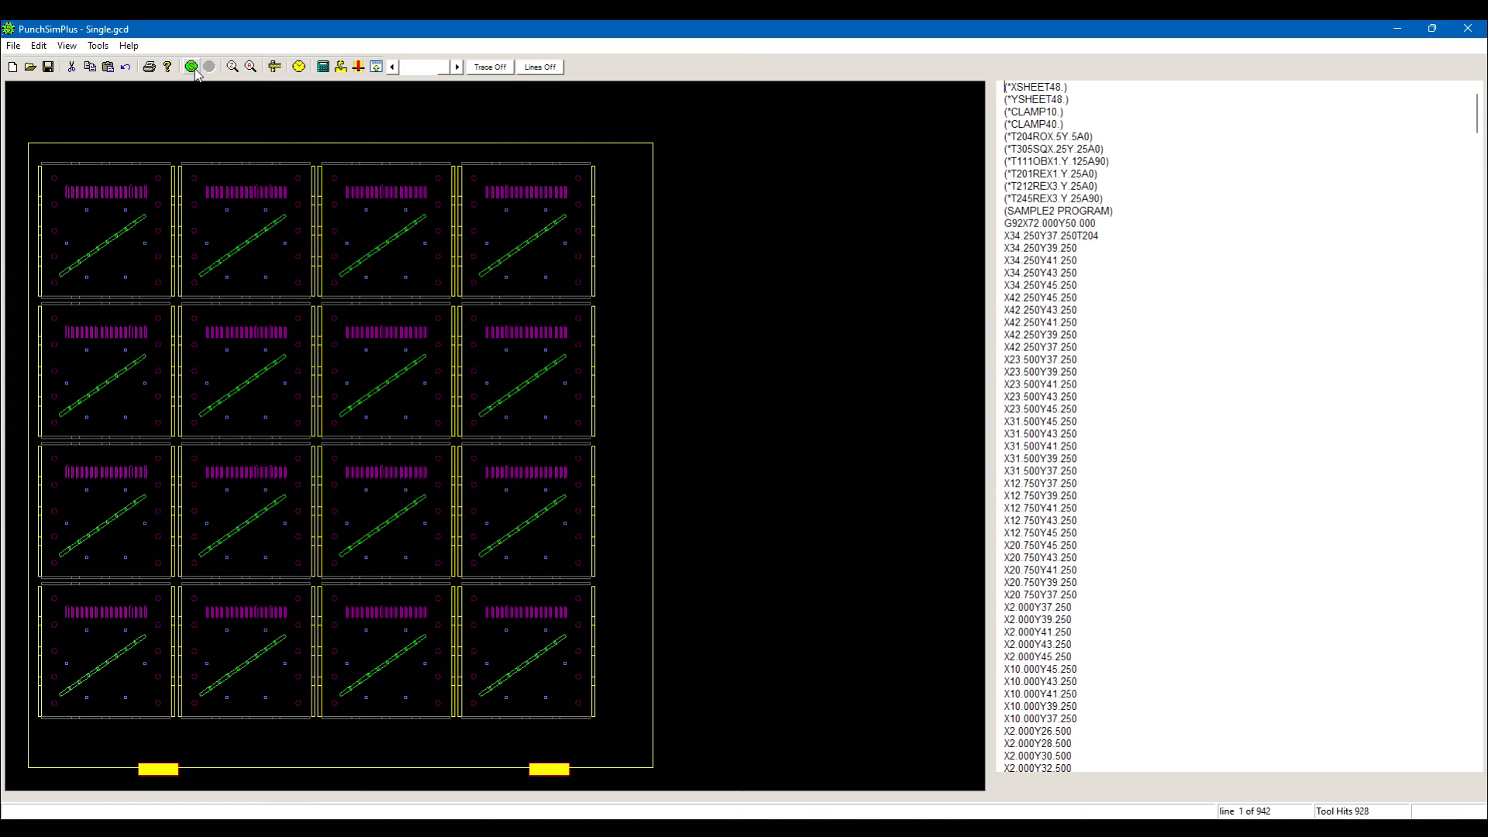
Reload SAMPLE2.GCD and simulate it across the sheet again.
click(29, 67)
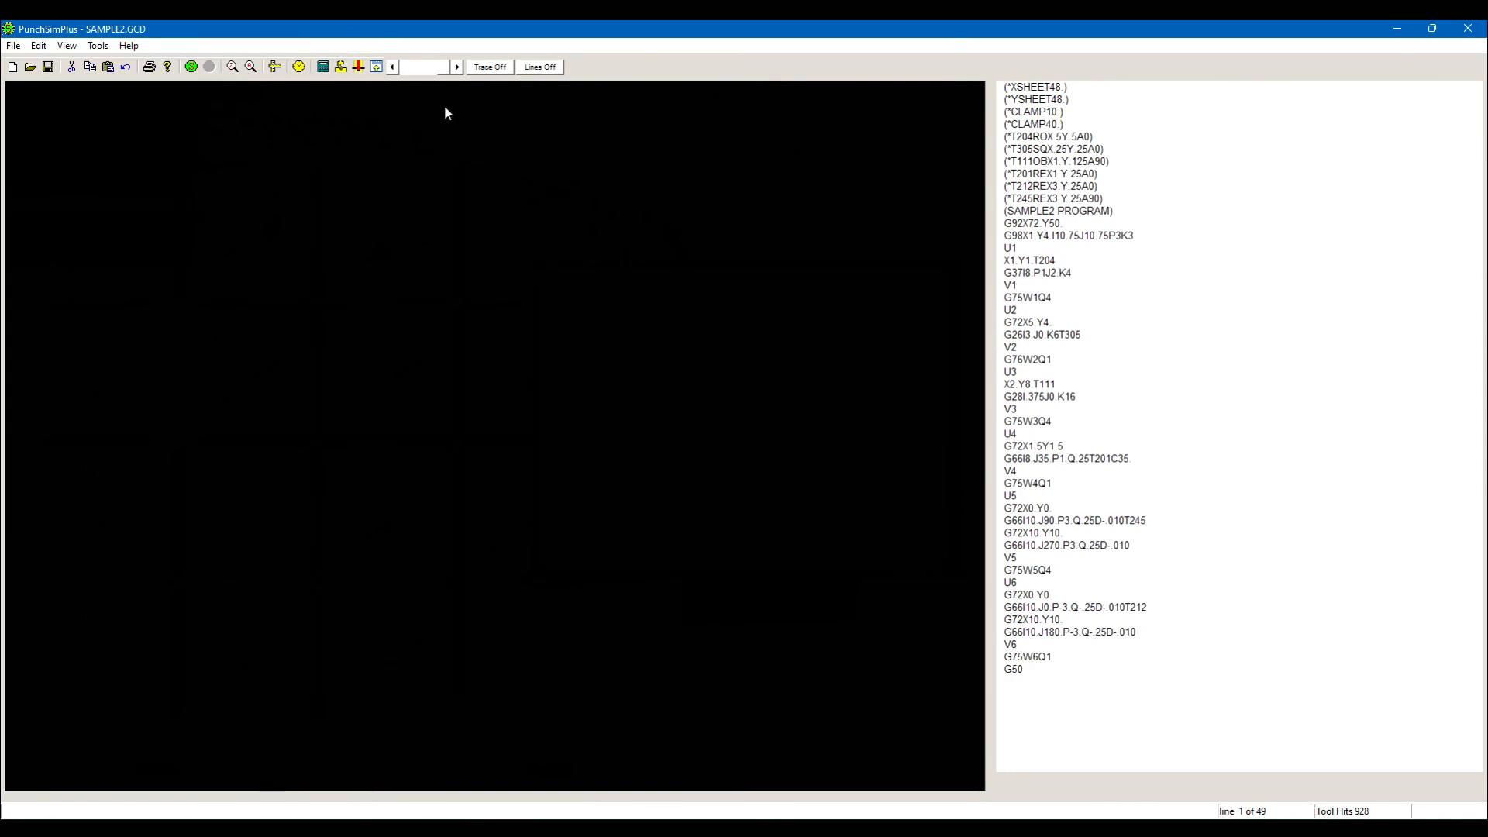
click(189, 67)
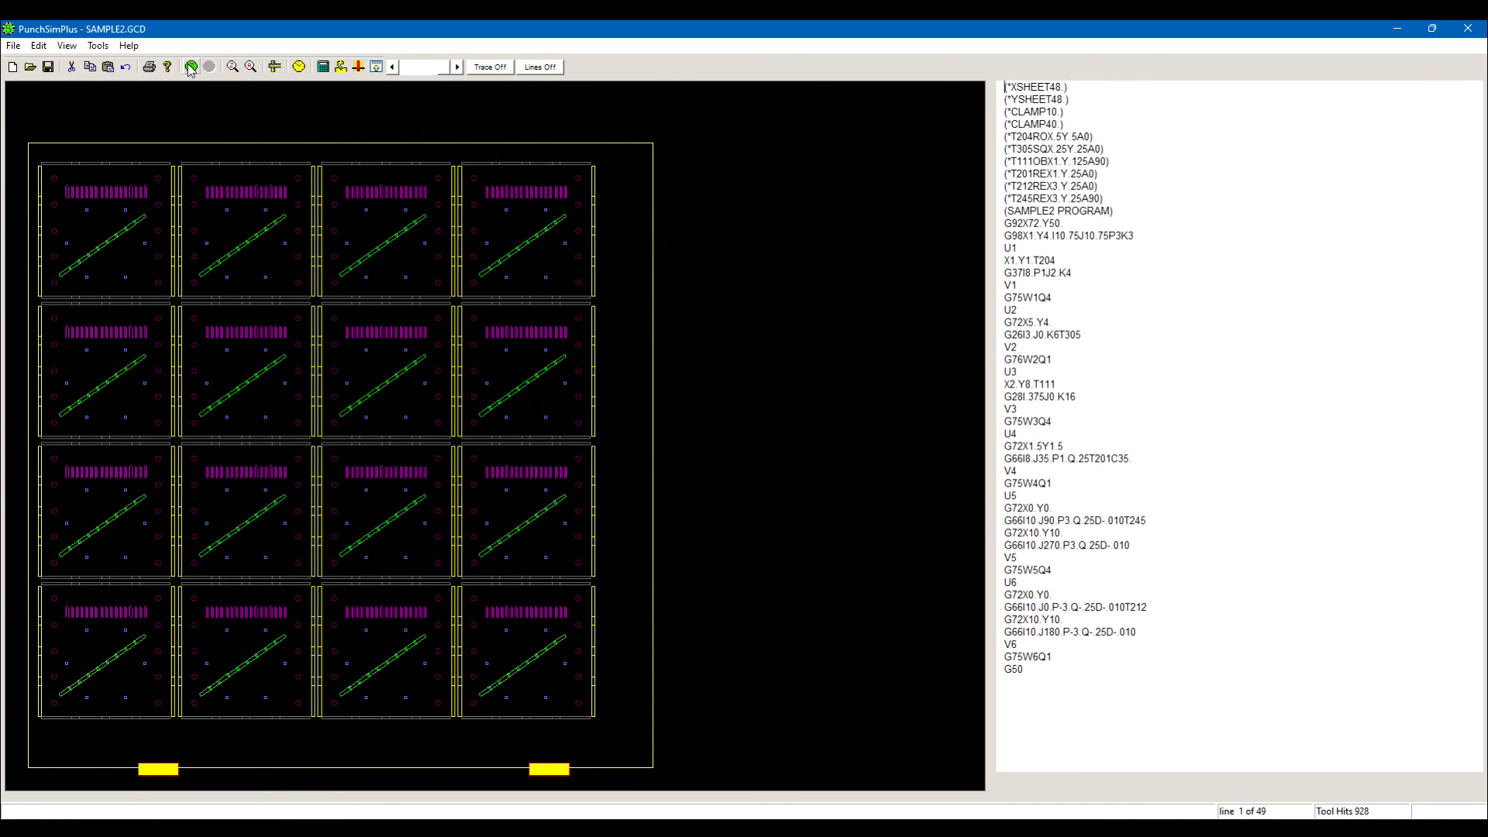
Export the SAMPLE2 sheet layout as a DXF named SampleDXF.
click(14, 45)
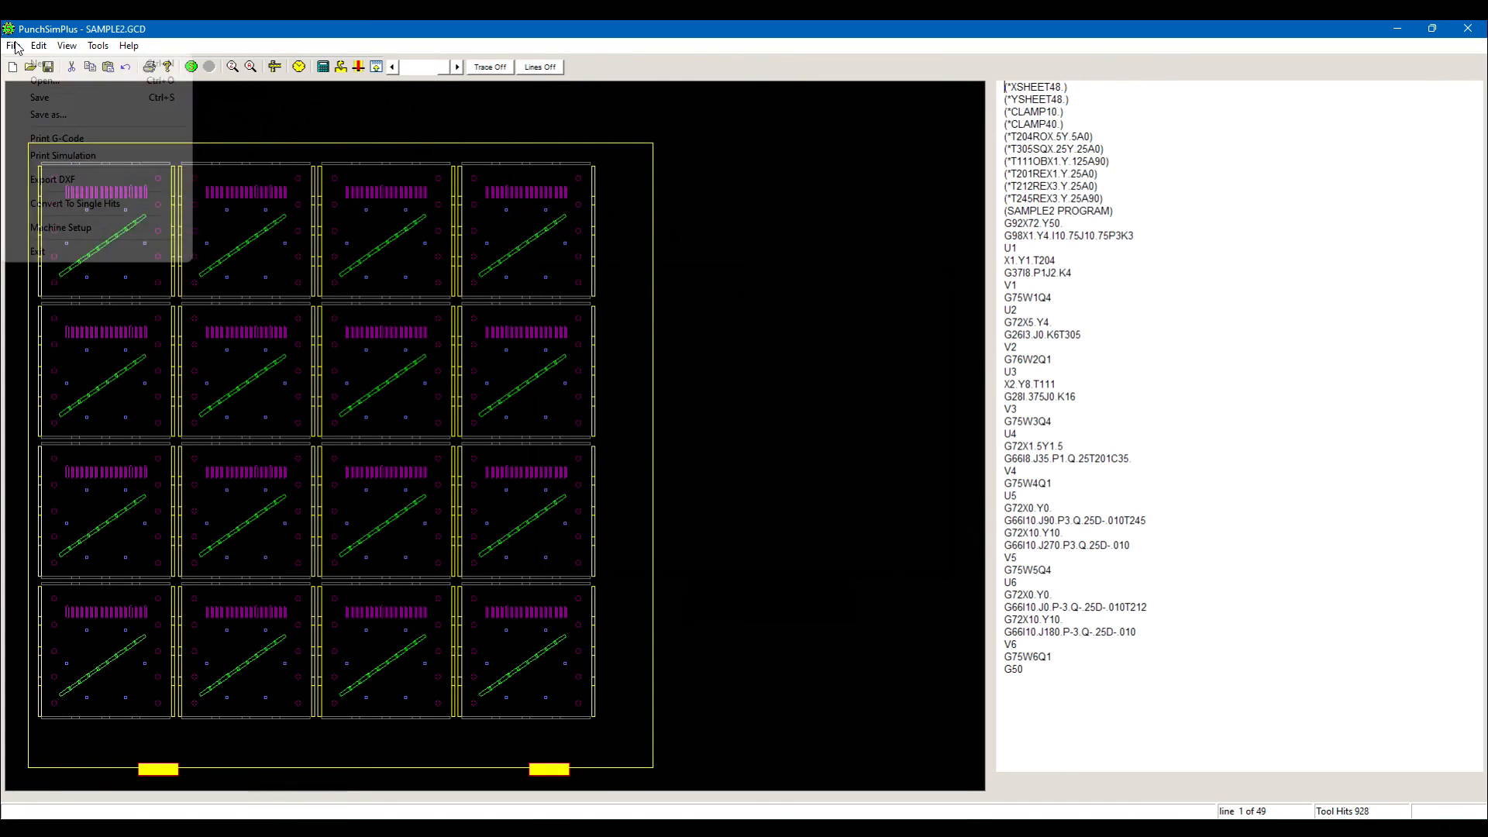
mouse_move(53, 180)
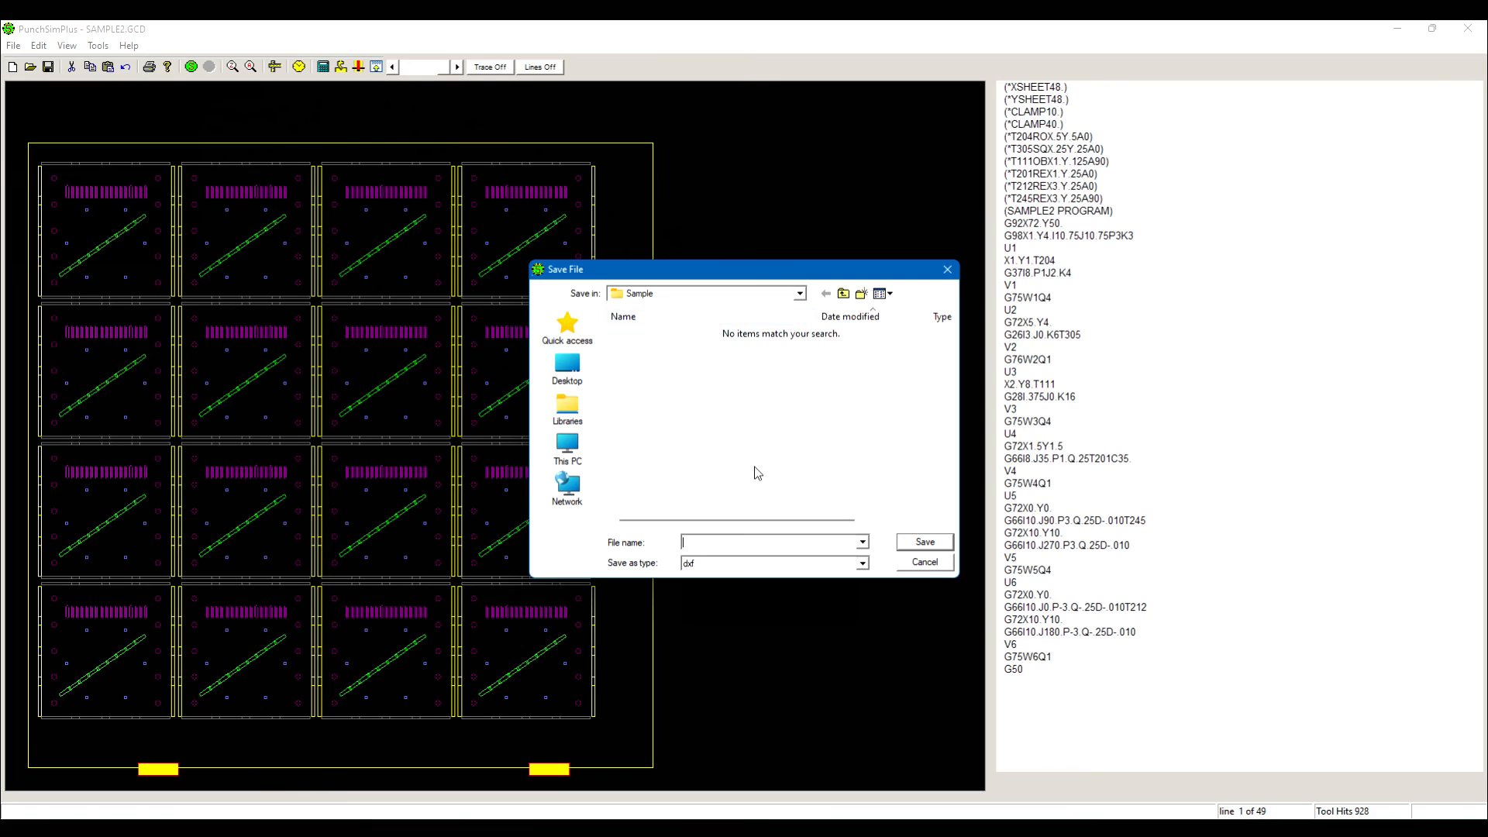
text(SampleDXF)
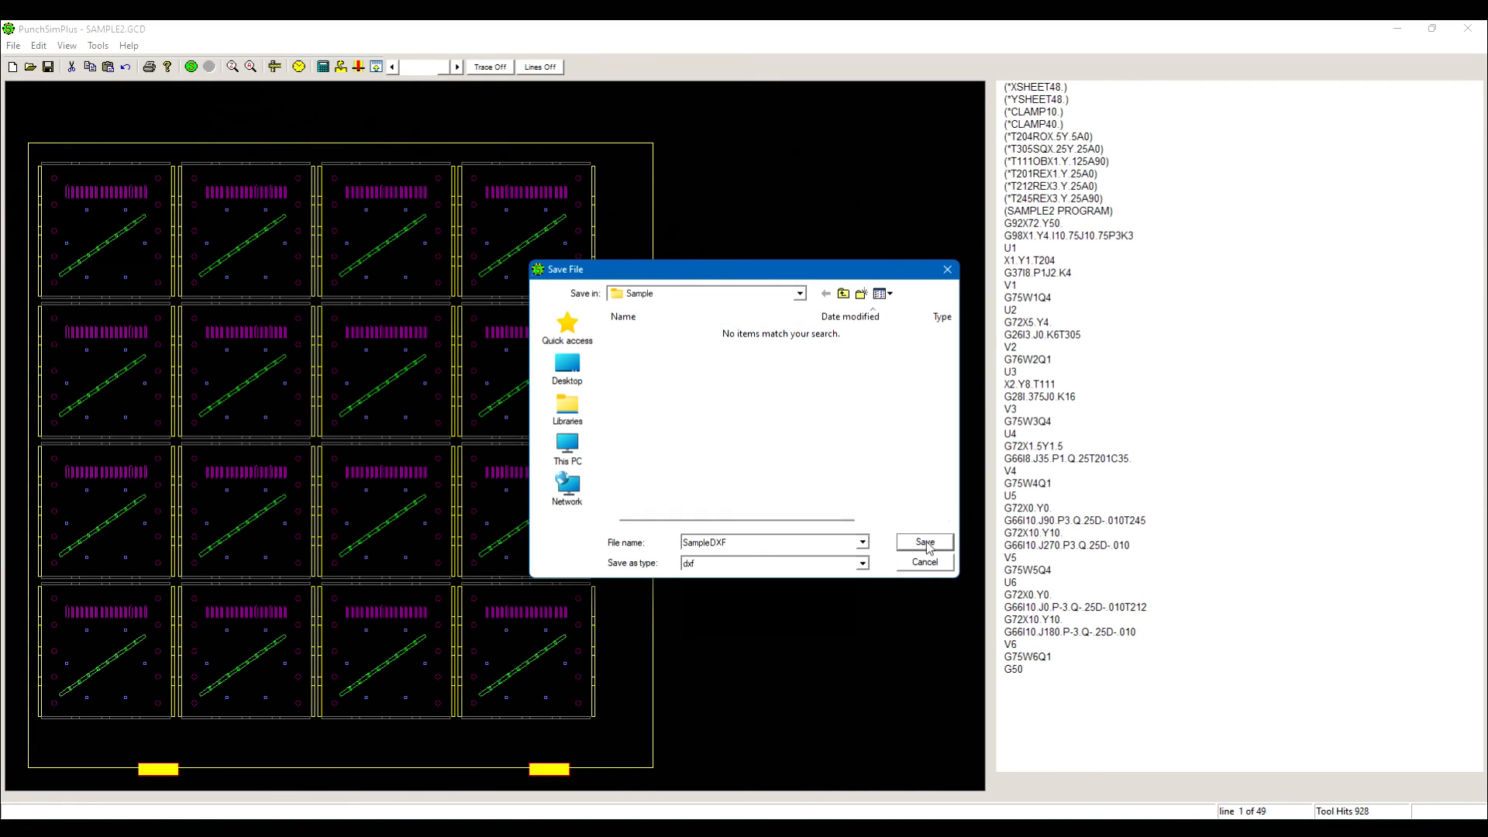
click(922, 543)
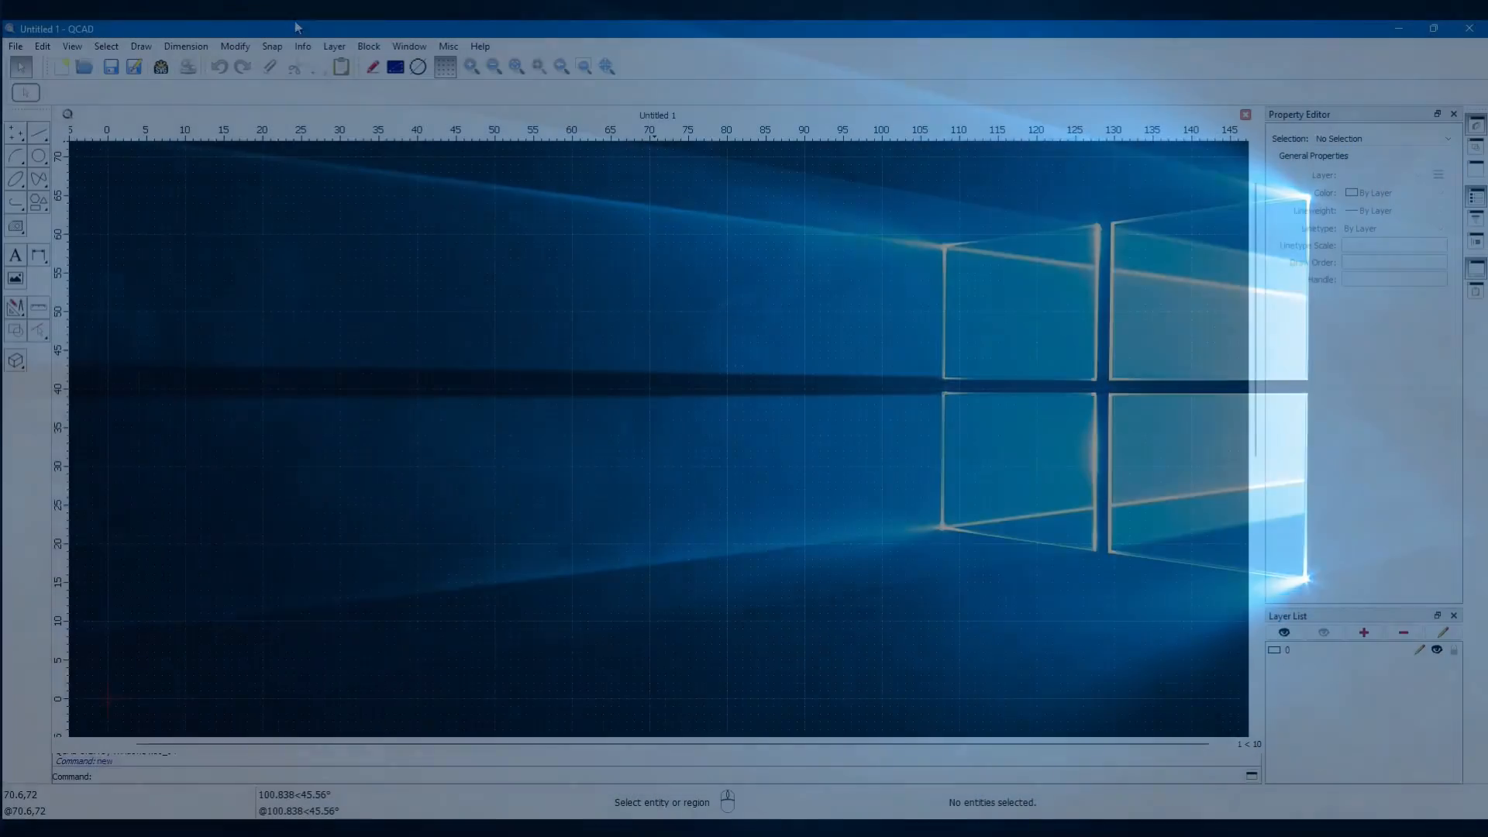
Open the exported SampleDXF.dxf drawing in QCAD.
click(14, 45)
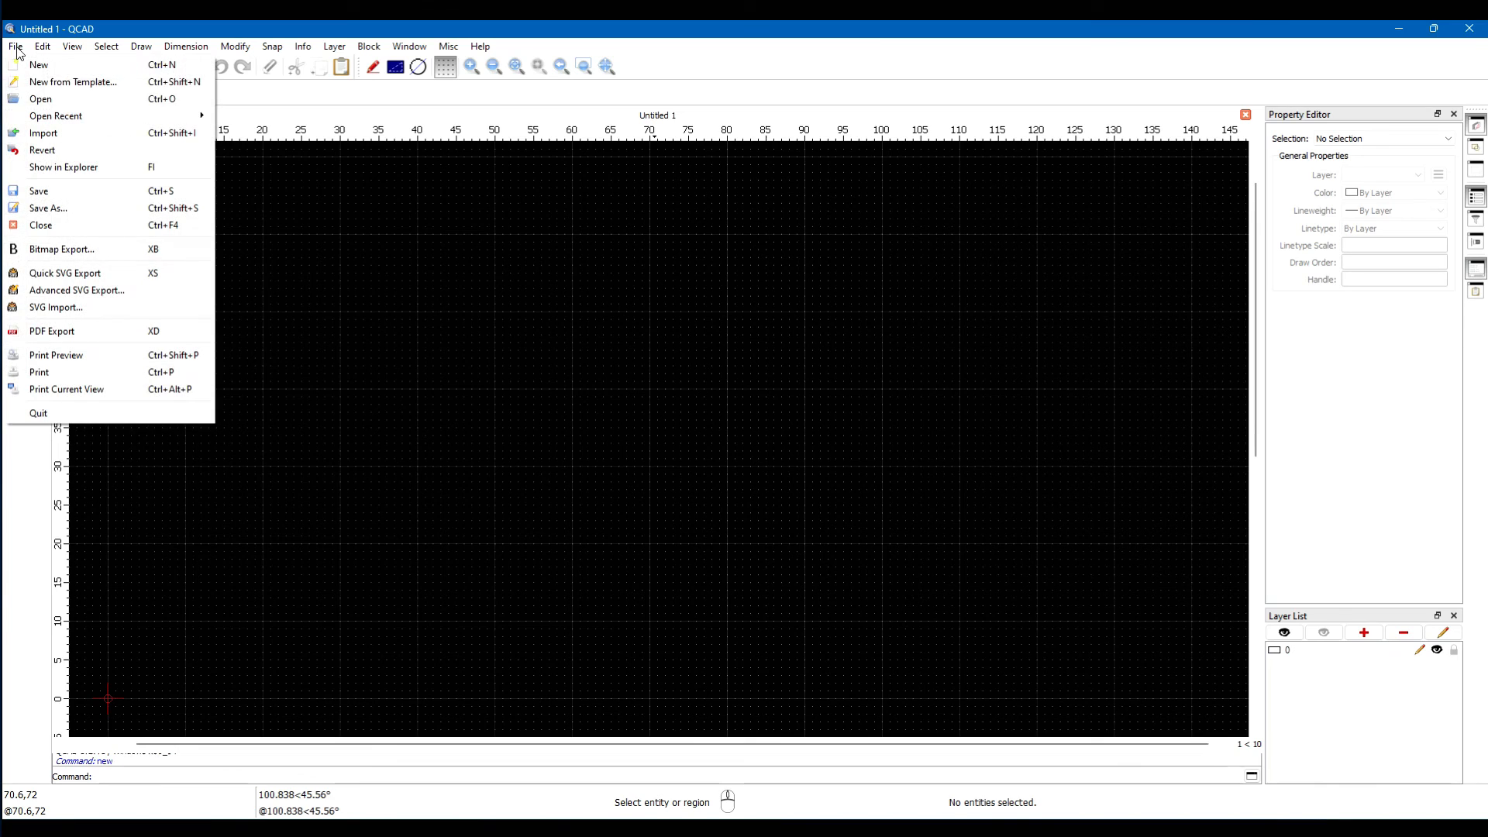
mouse_move(40, 99)
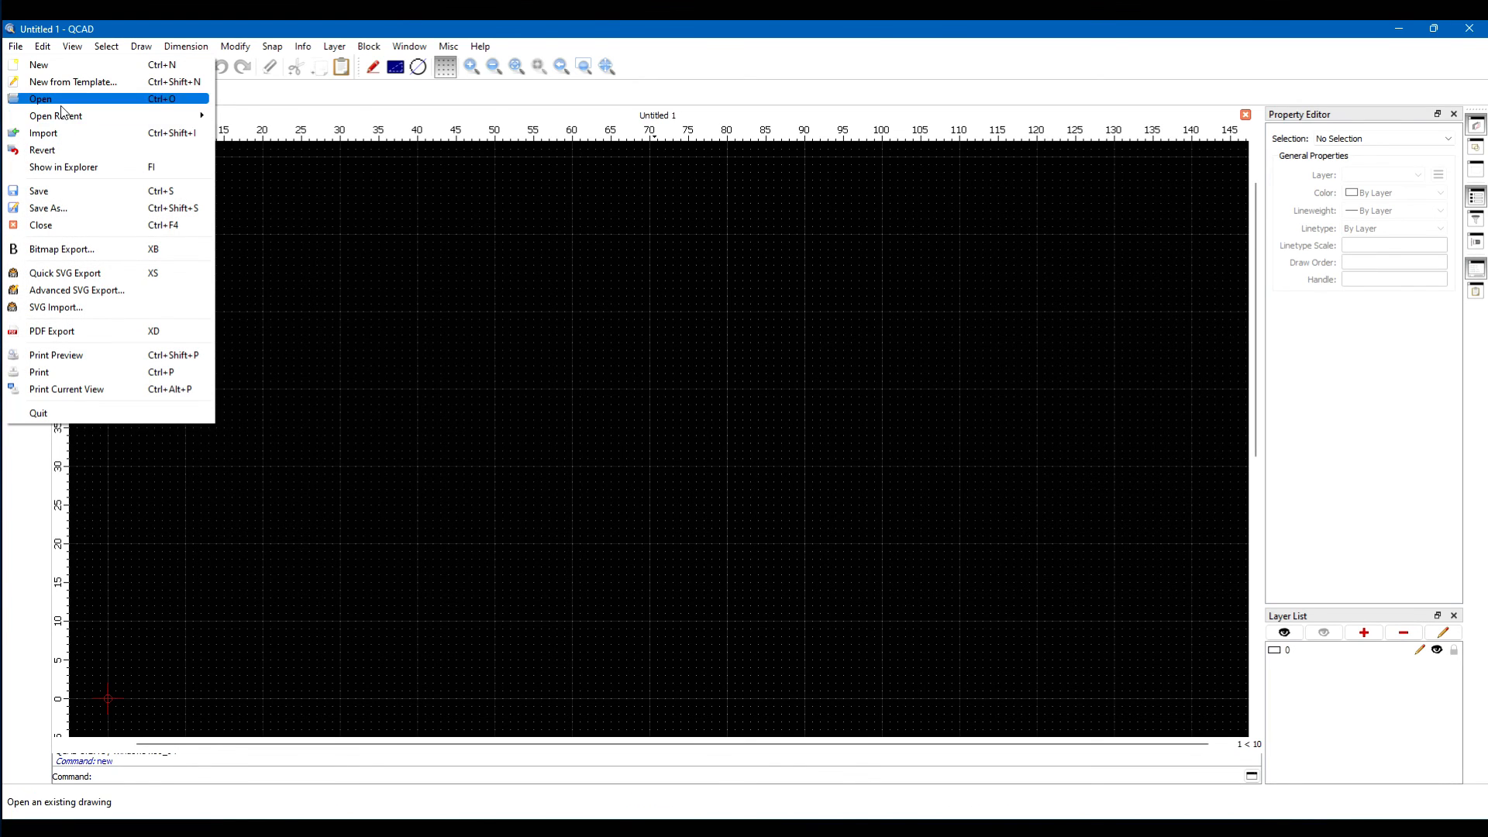
click(40, 100)
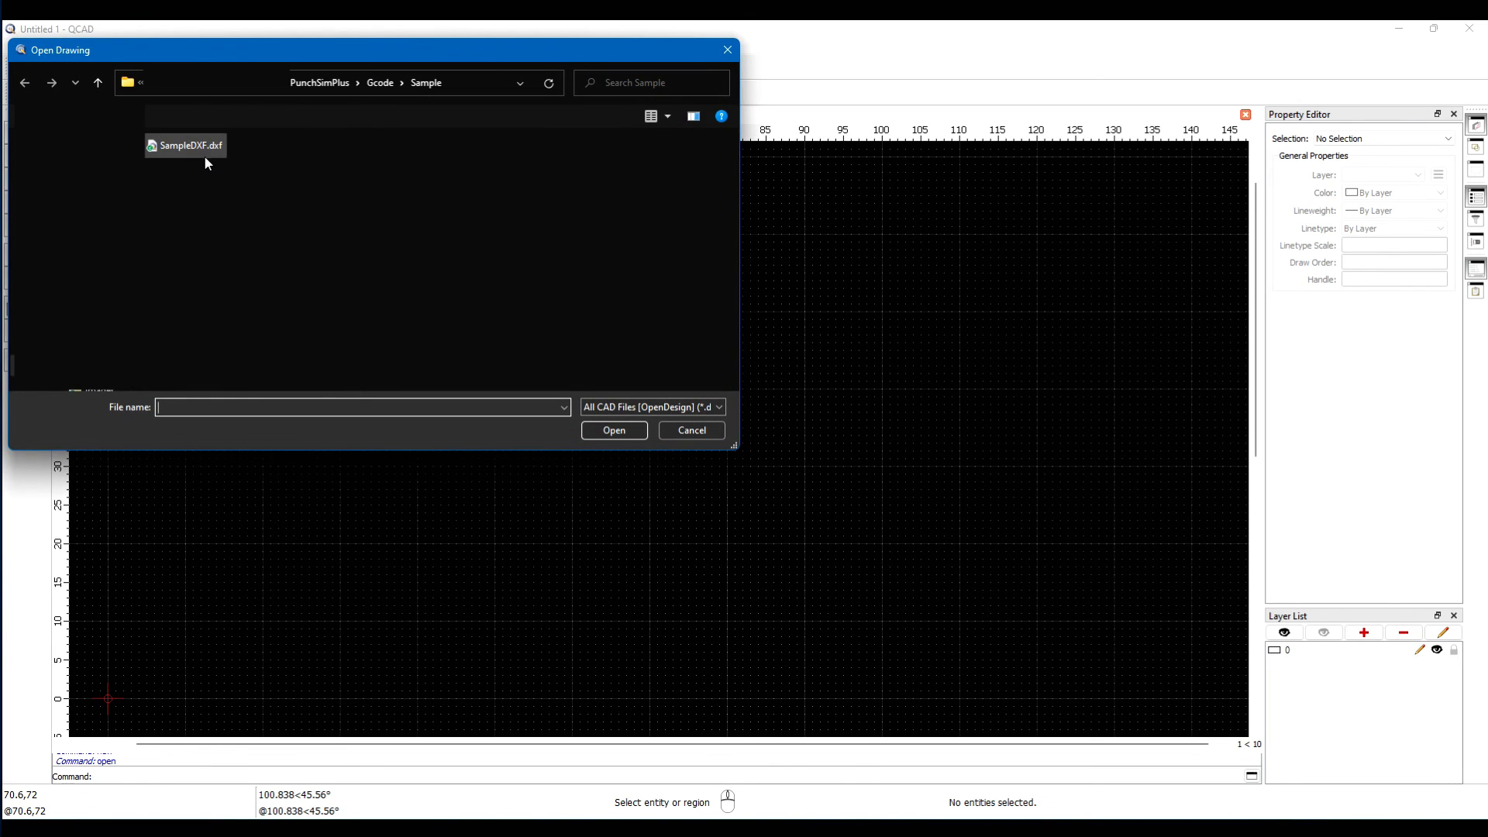
click(185, 146)
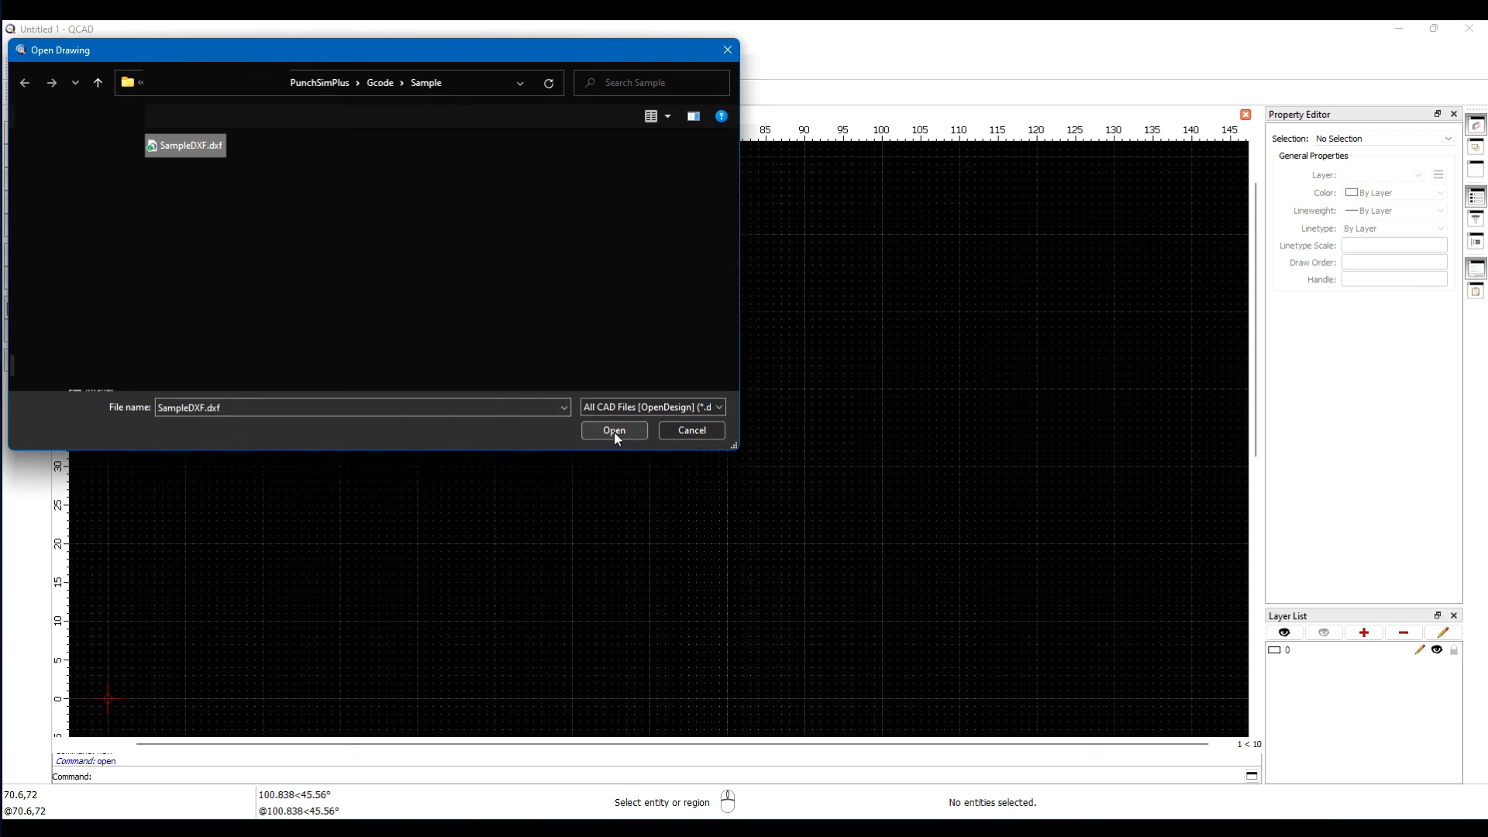
click(614, 429)
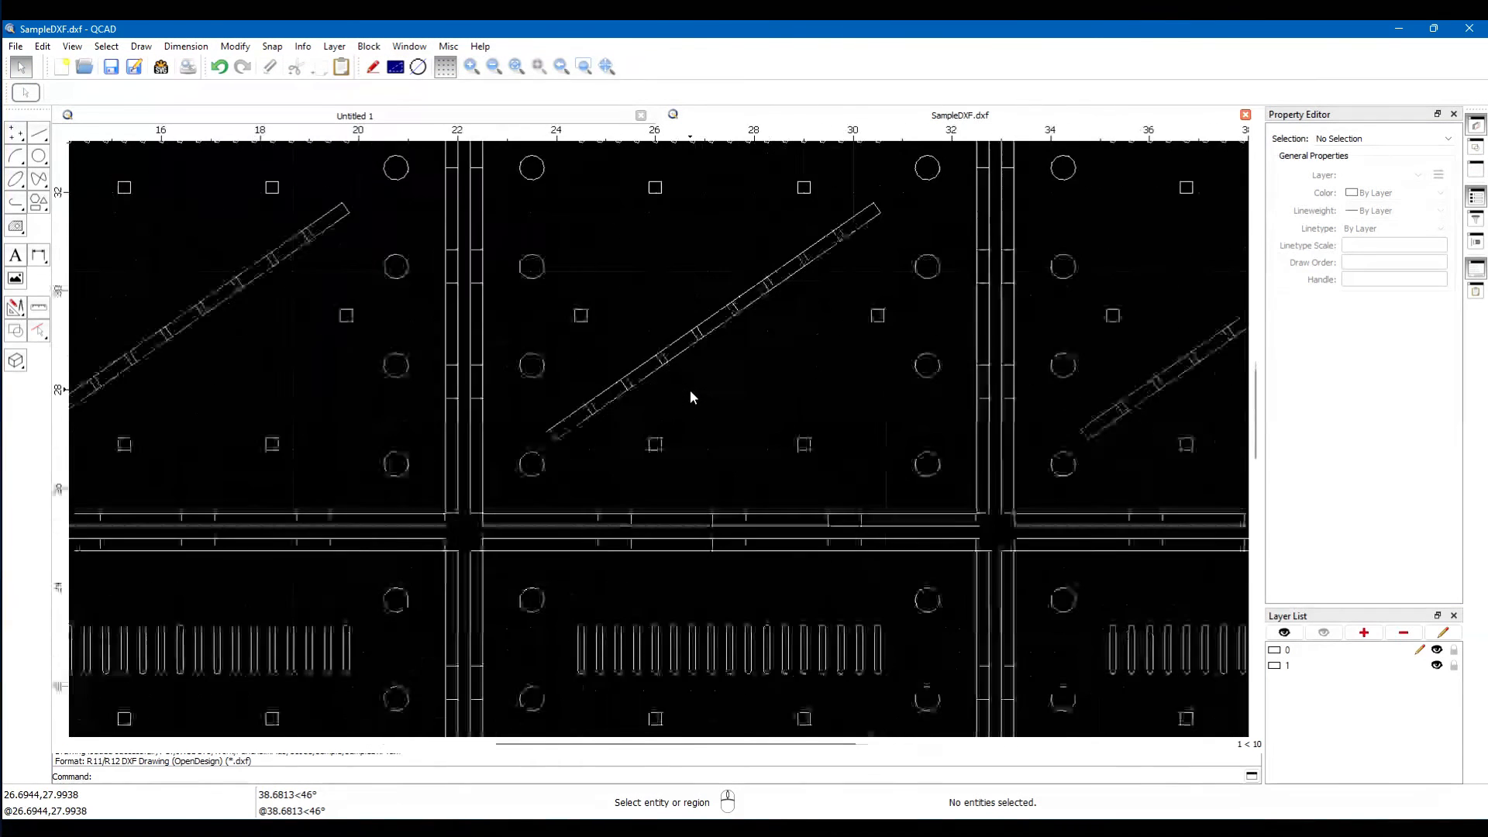
Select a hole circle on the 16-part sheet to inspect its dimensions.
click(462, 355)
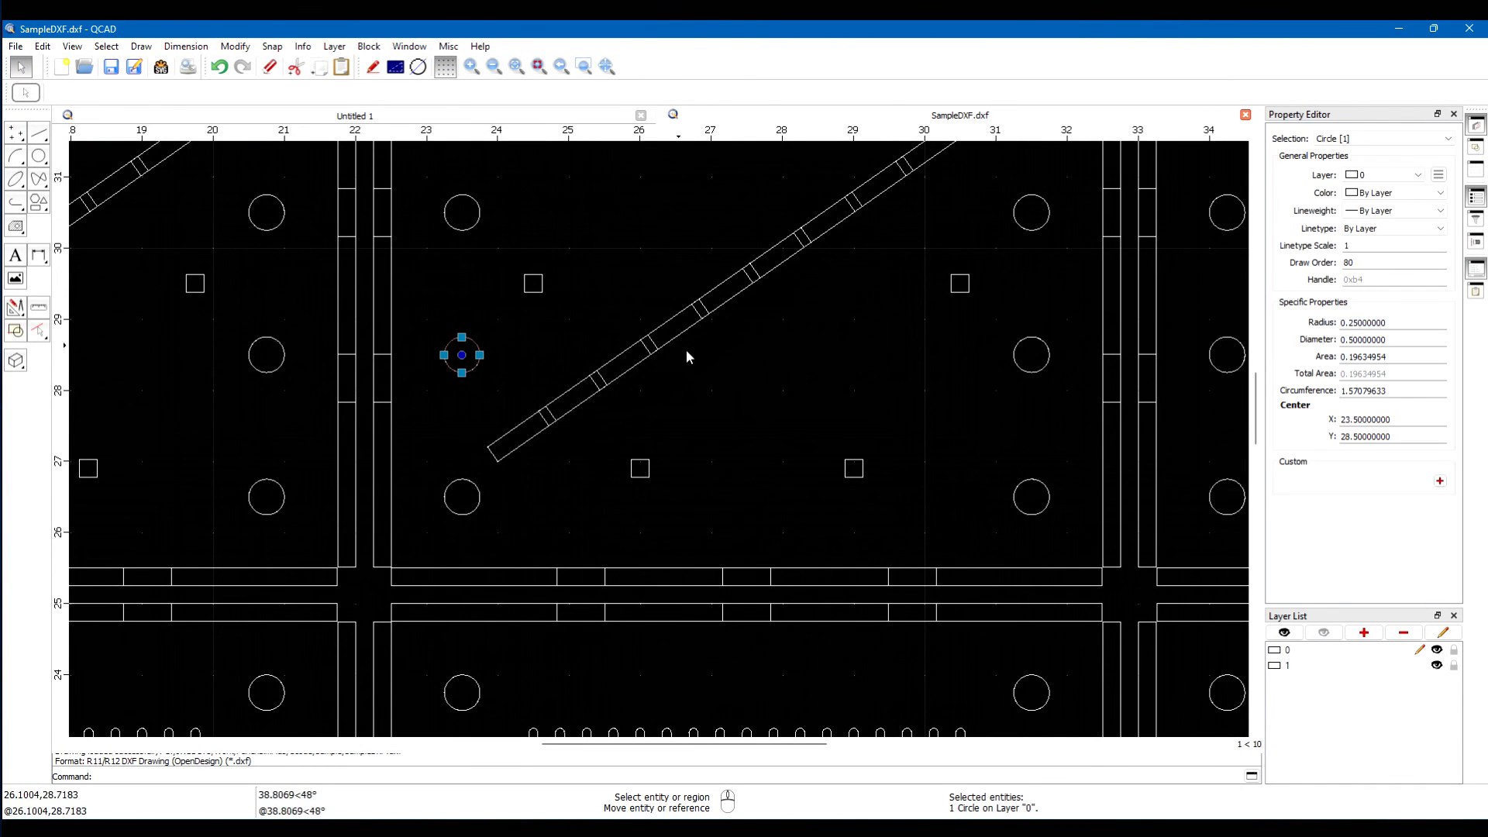
click(680, 329)
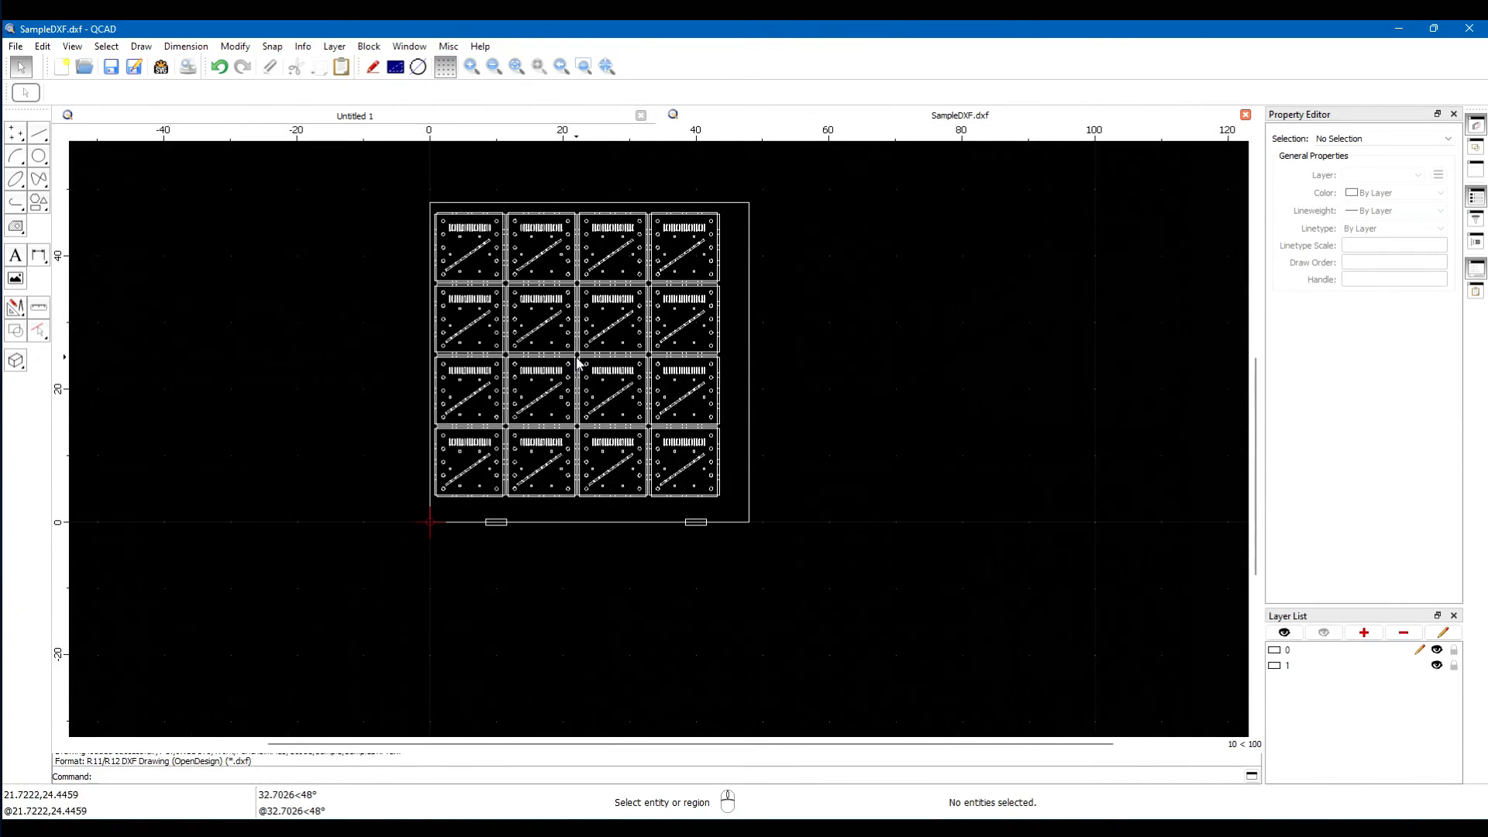
mouse_move(625, 413)
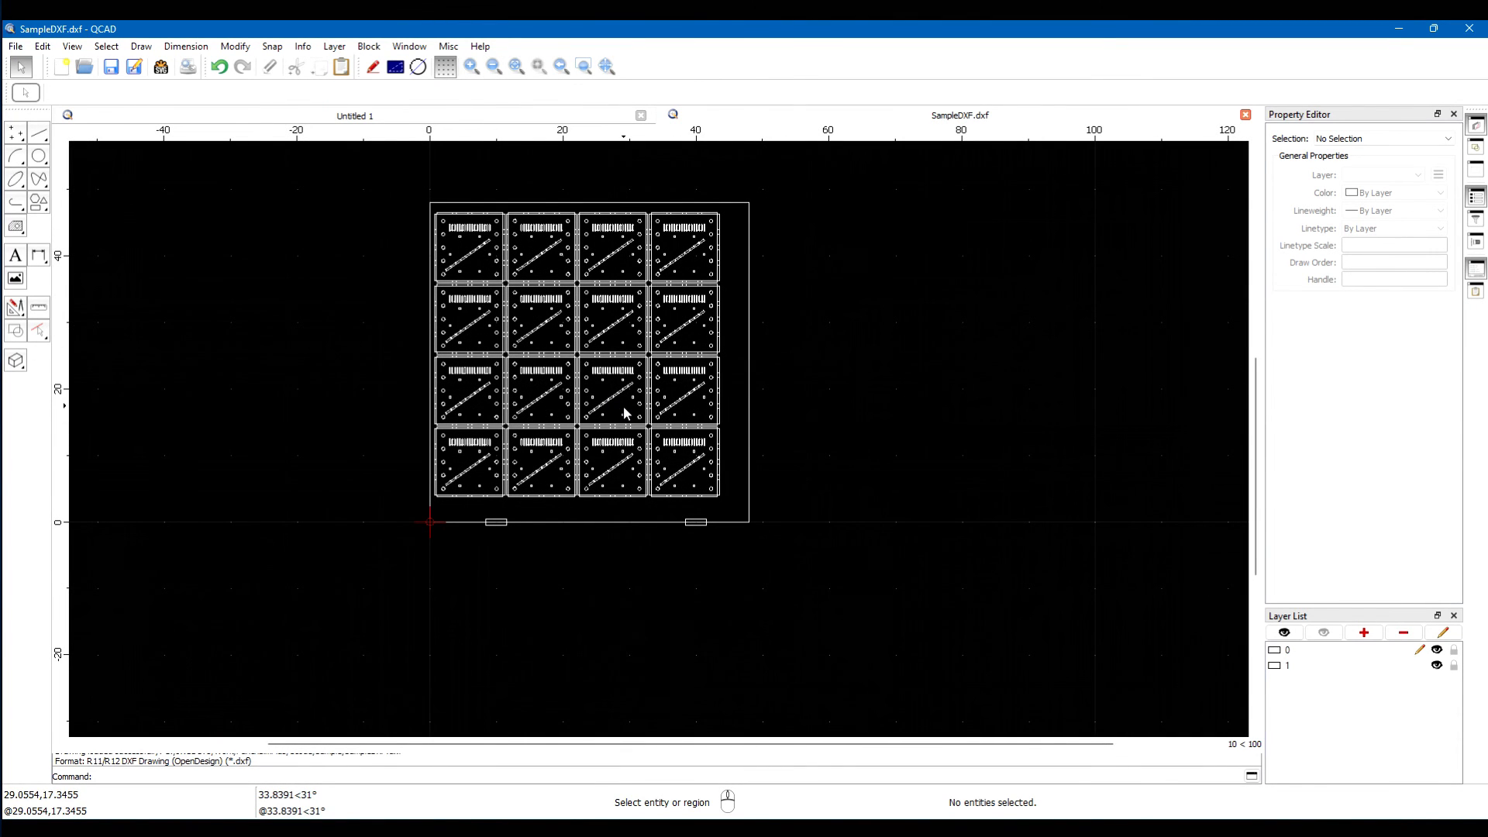